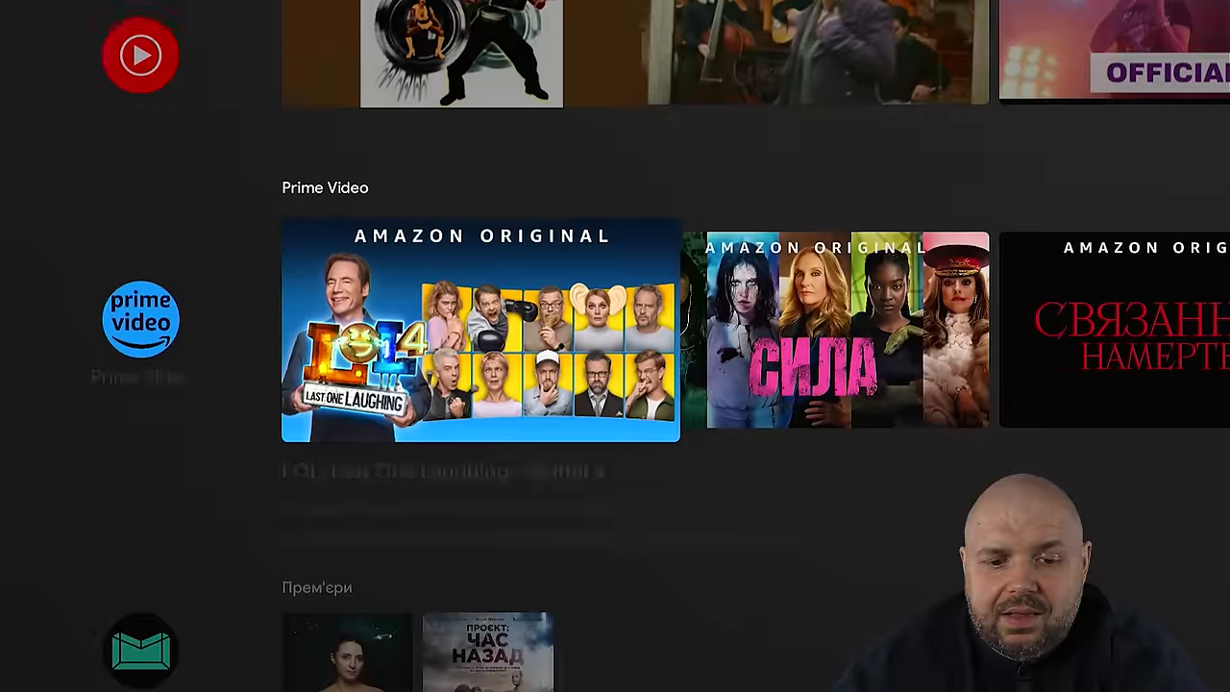
Step: Browse down the classic Android TV home rows and return to the top row
{"action": "scroll", "scroll_direction": "down", "scroll_amount": 3}
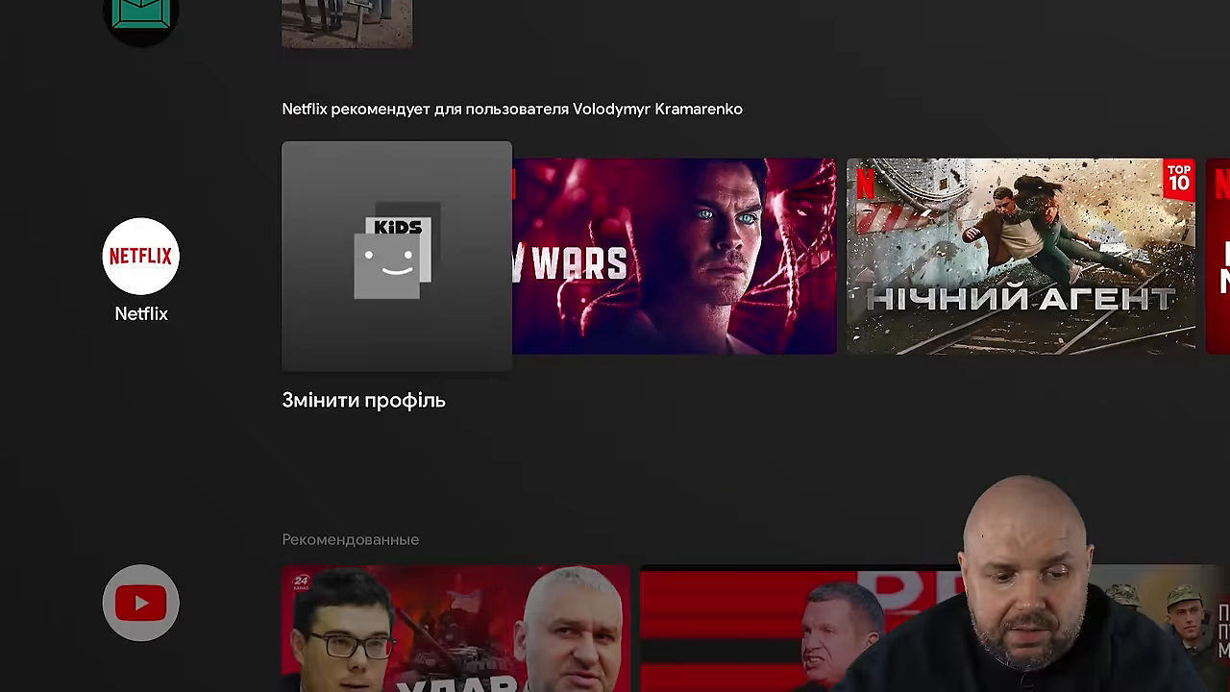
{"action": "scroll", "scroll_direction": "down", "scroll_amount": 3}
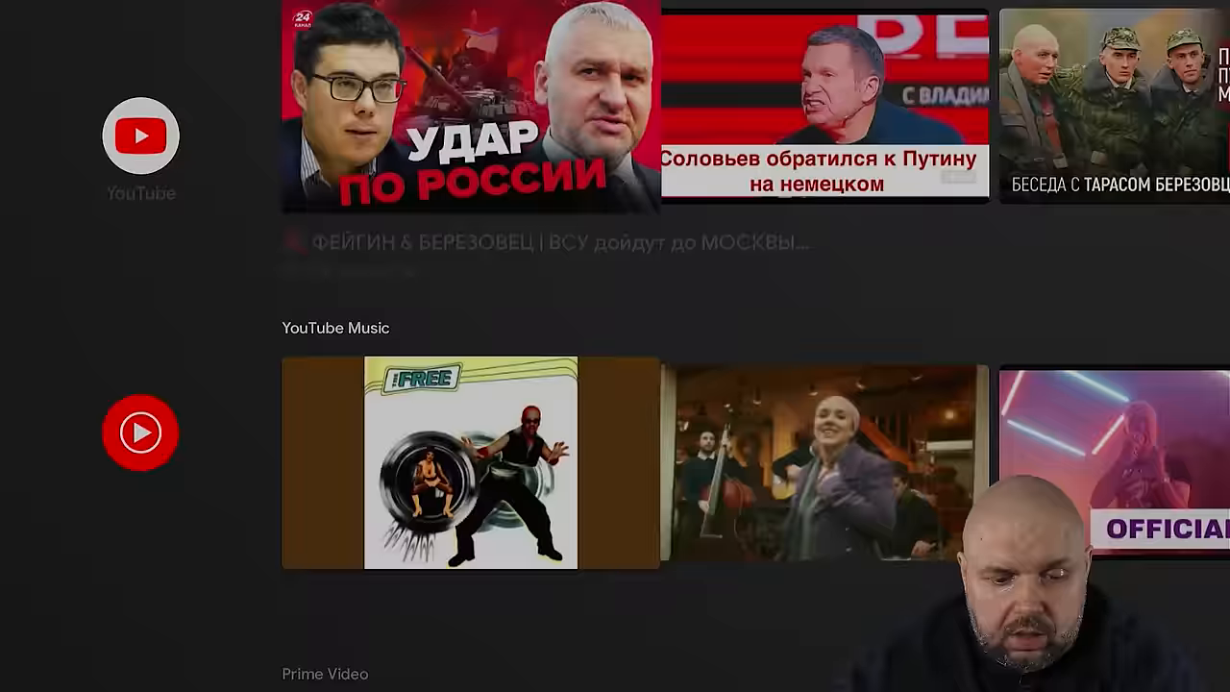
{"action": "scroll", "scroll_direction": "down", "scroll_amount": 3}
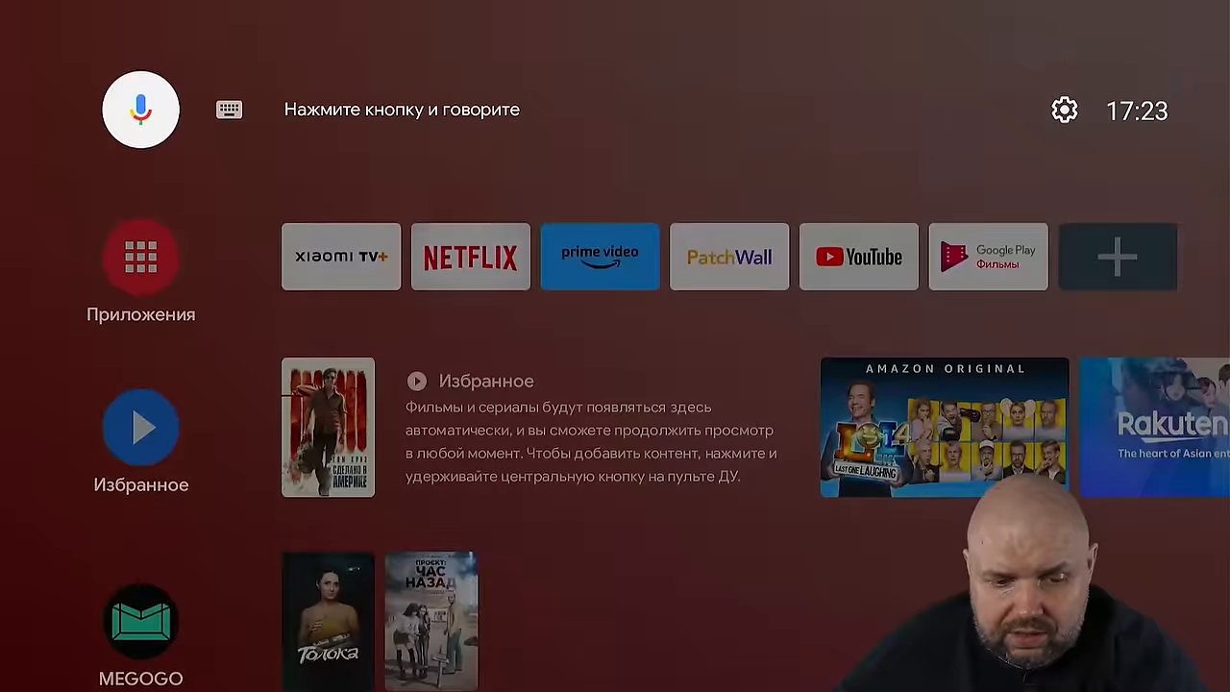
{"action": "scroll", "scroll_direction": "down", "scroll_amount": 3}
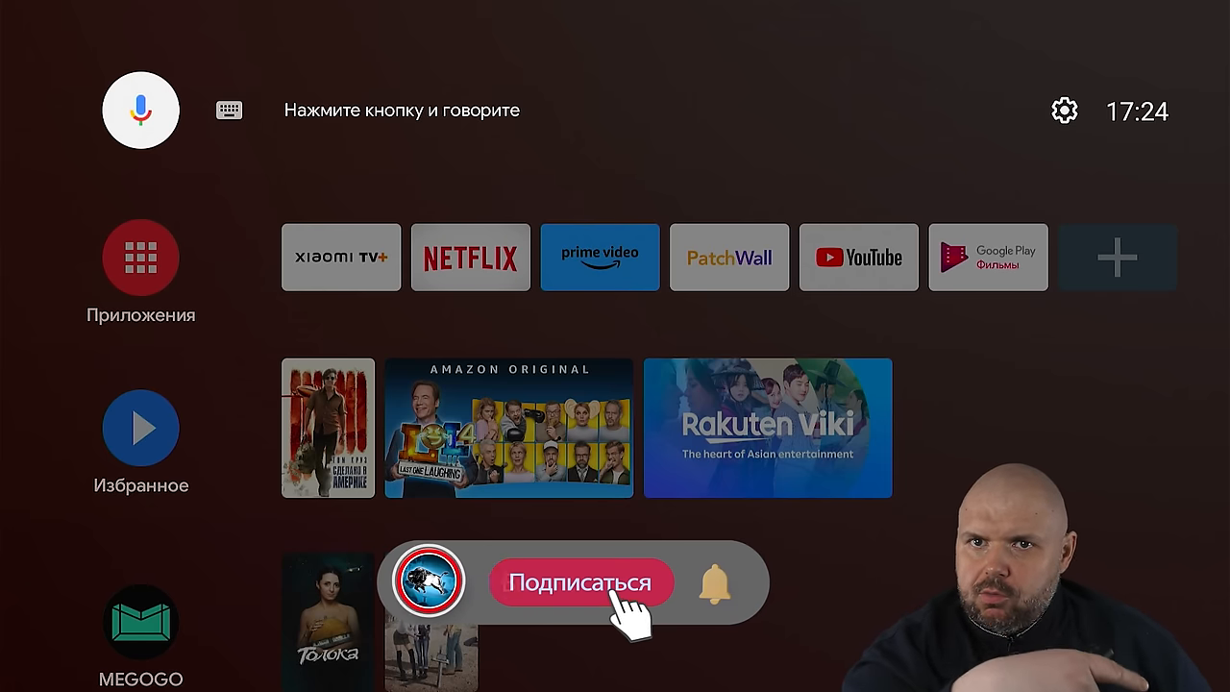
{"action": "left_click", "coordinate": [580, 583]}
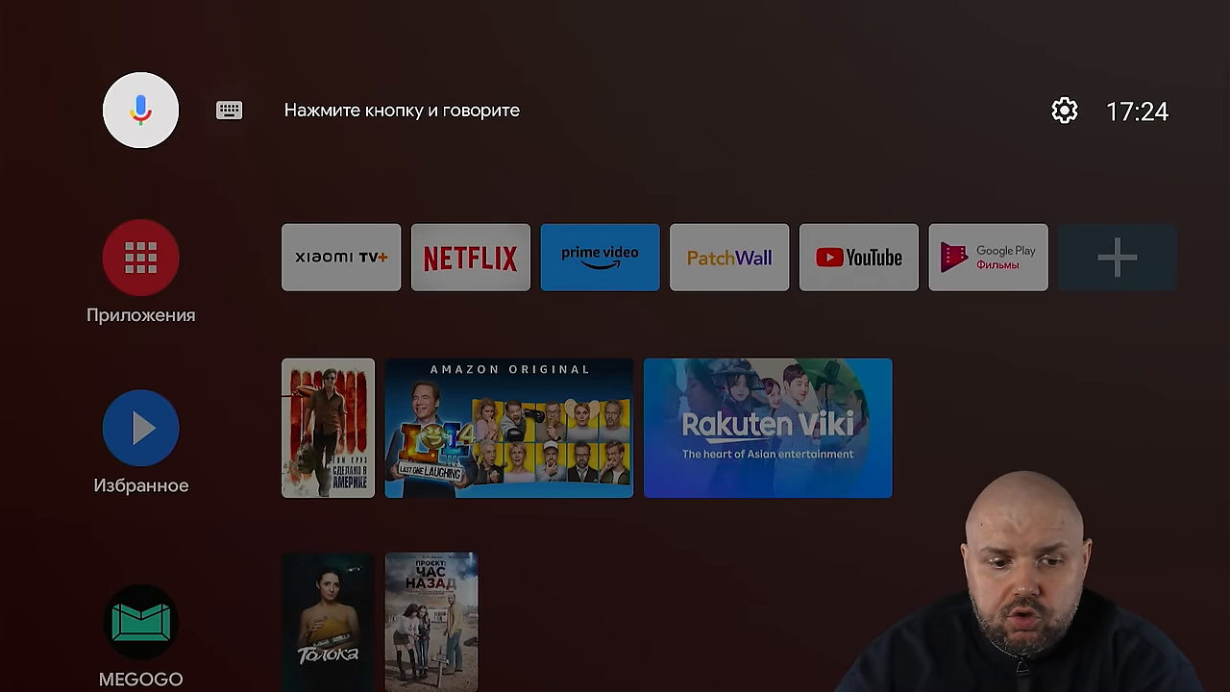
{"action": "mouse_move", "coordinate": [1065, 109]}
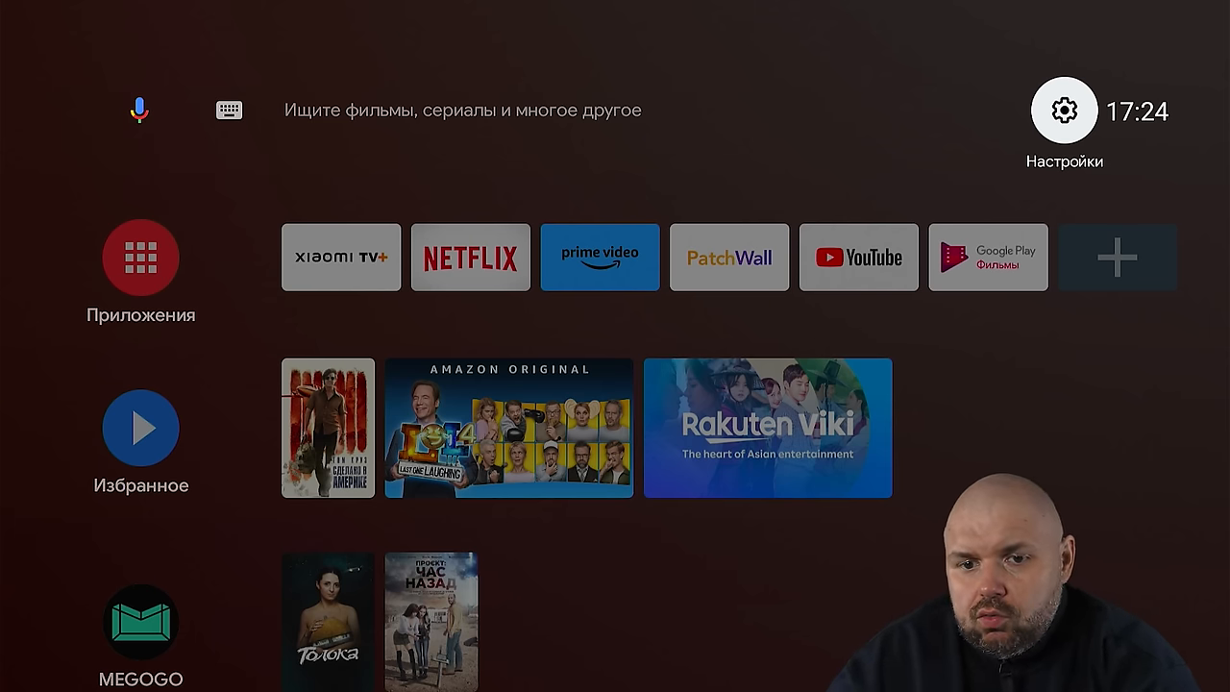
{"action": "left_click", "coordinate": [229, 109]}
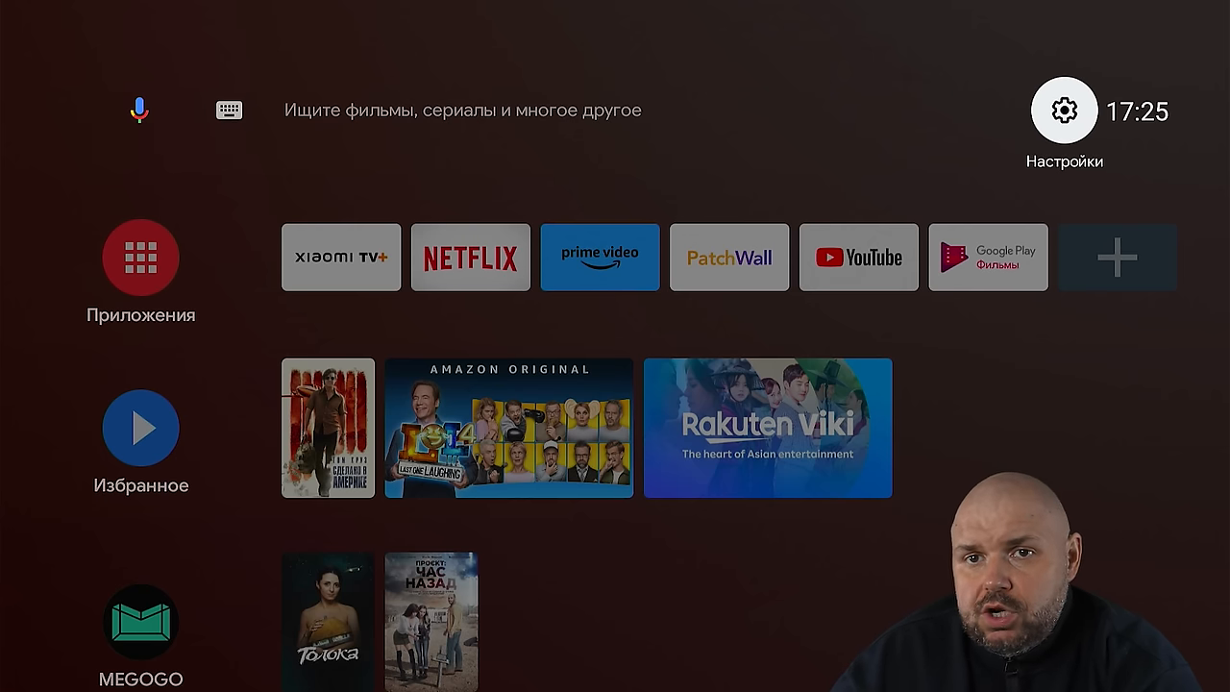
{"action": "left_click", "coordinate": [227, 109]}
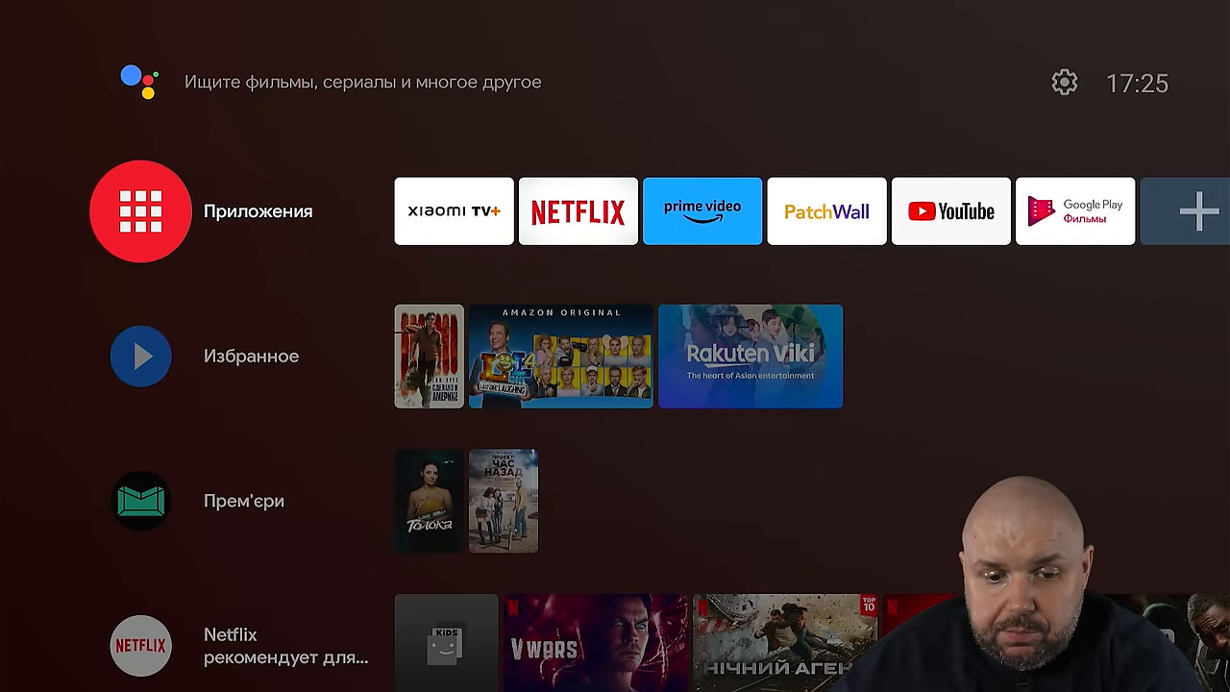
Step: In Google Play, go via the profile menu to Manage apps & games > Updates and let the updates, including Android TV Home, install
{"action": "left_click", "coordinate": [141, 210]}
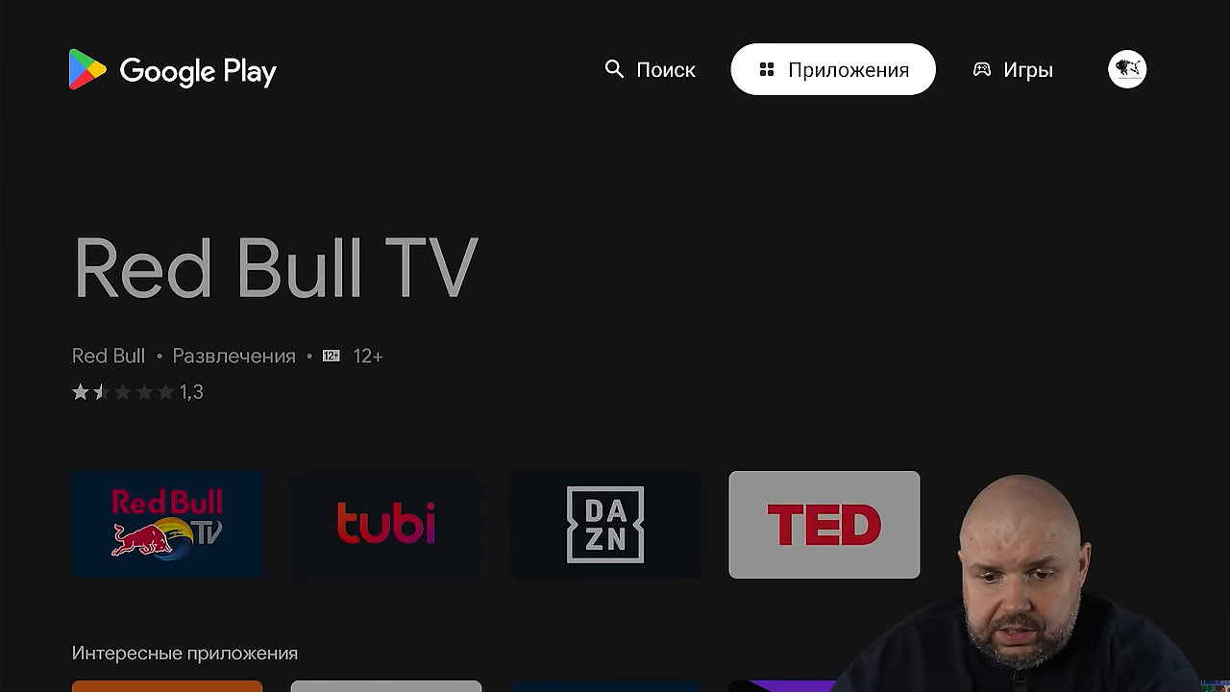
{"action": "left_click", "coordinate": [1127, 69]}
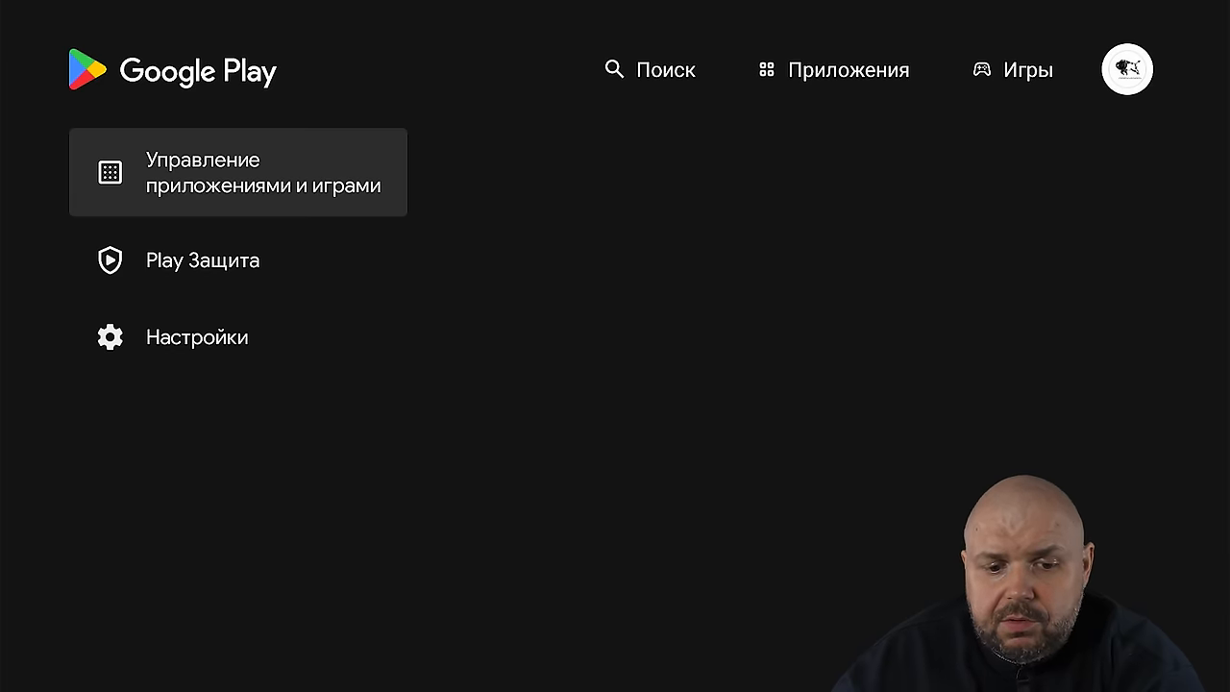
{"action": "left_click", "coordinate": [238, 173]}
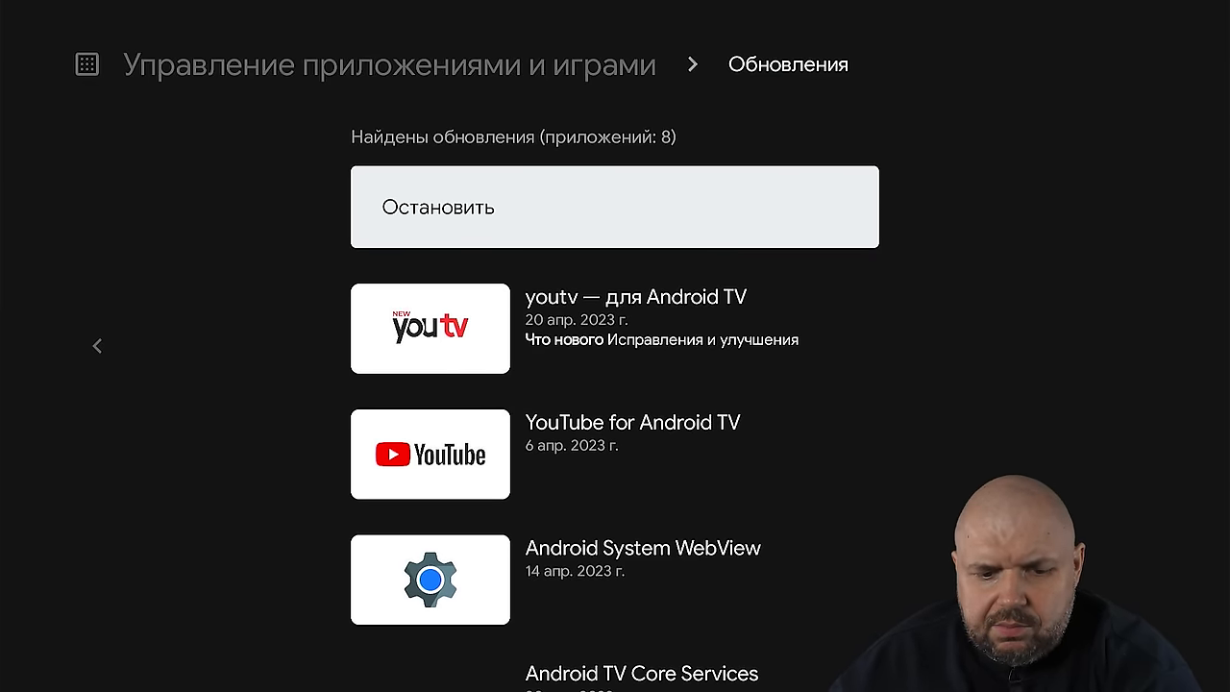
{"action": "scroll", "scroll_direction": "down", "scroll_amount": 3}
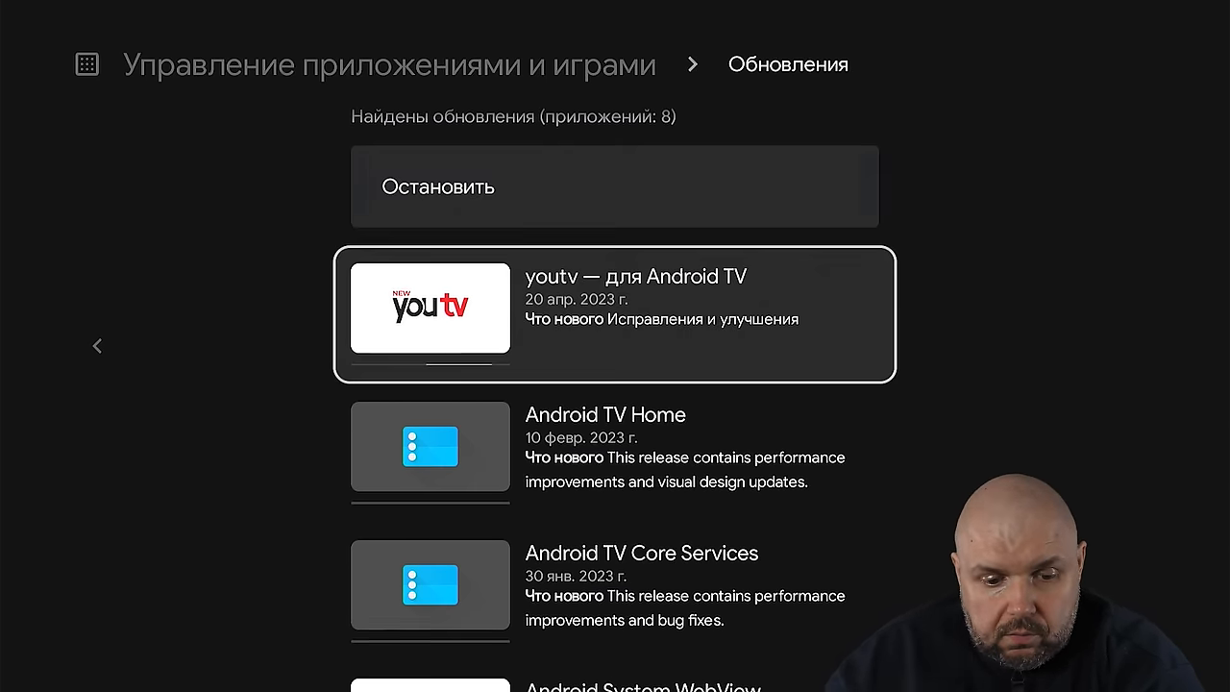
{"action": "scroll", "scroll_direction": "down", "scroll_amount": 3}
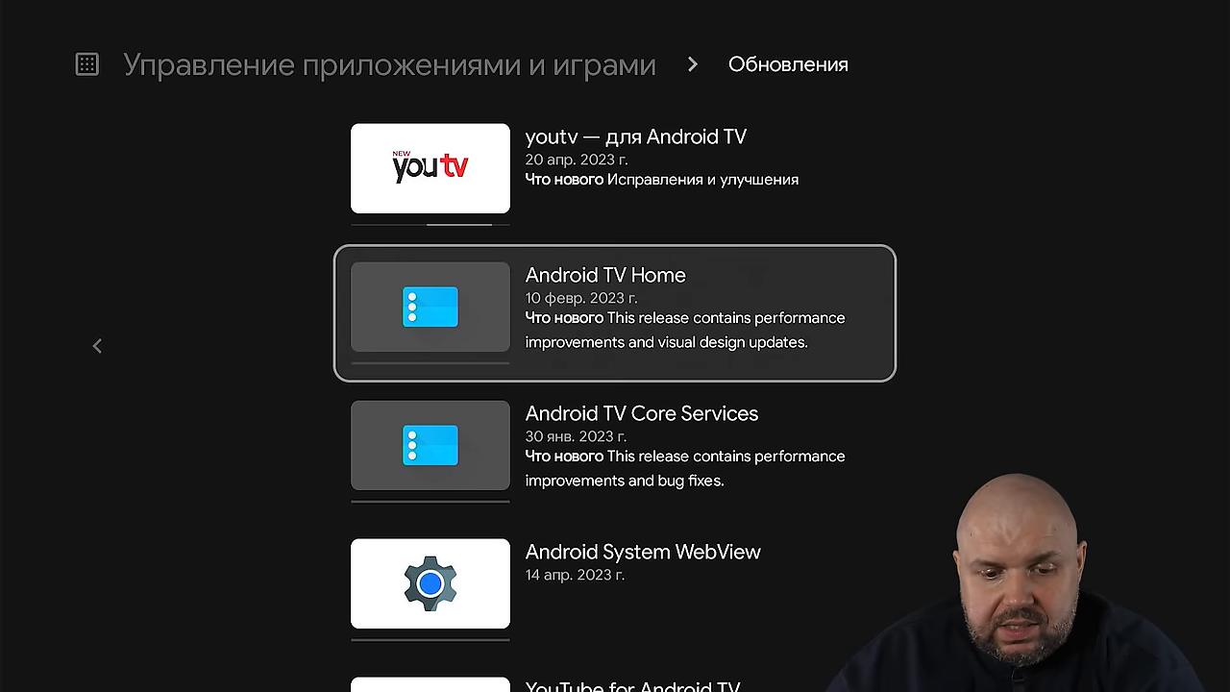
{"action": "scroll", "scroll_direction": "down", "scroll_amount": 3}
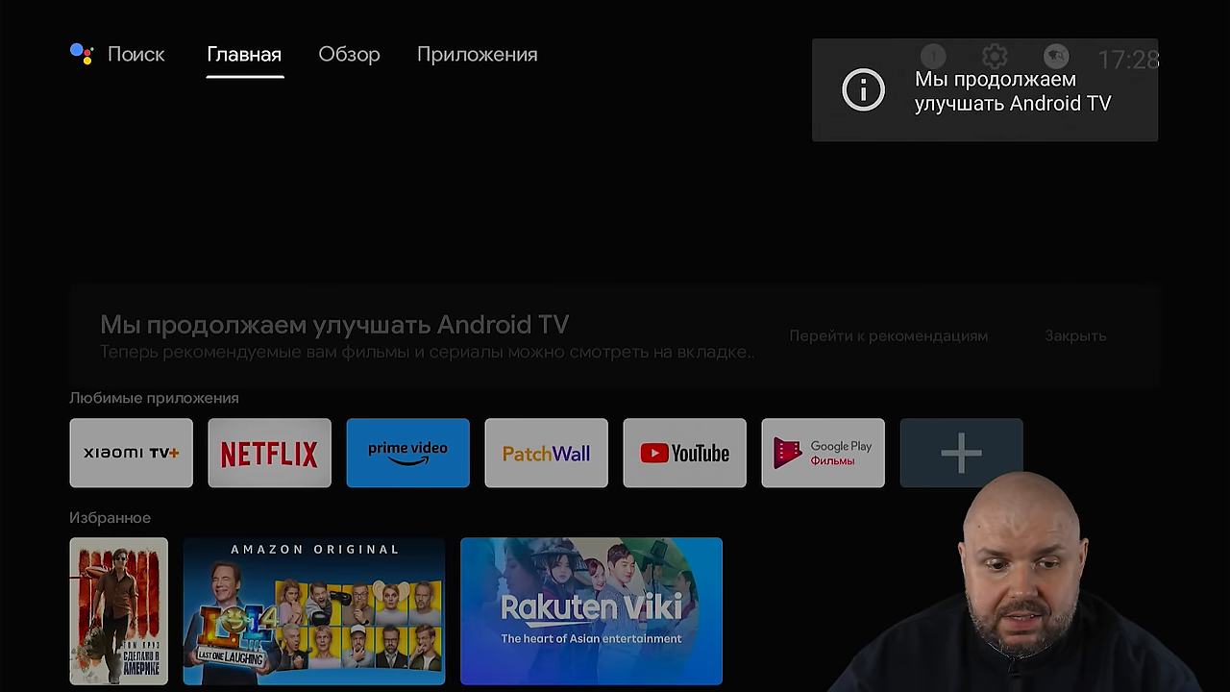
{"action": "left_click", "coordinate": [350, 54]}
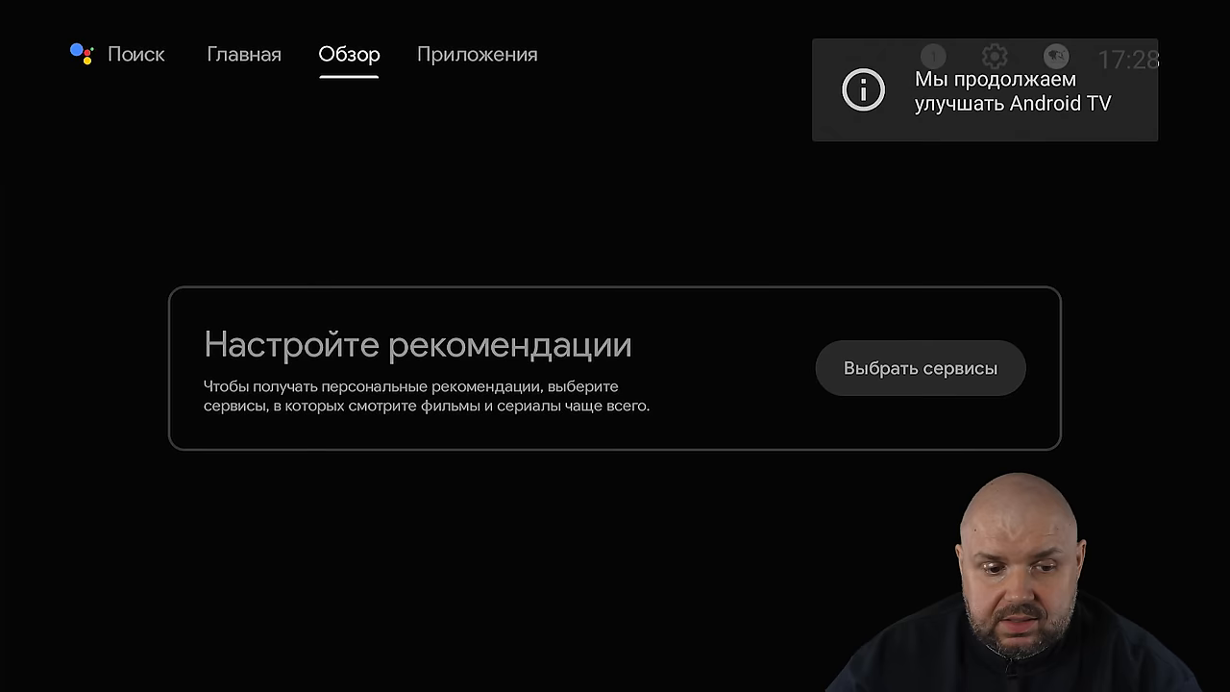
{"action": "left_click", "coordinate": [476, 54]}
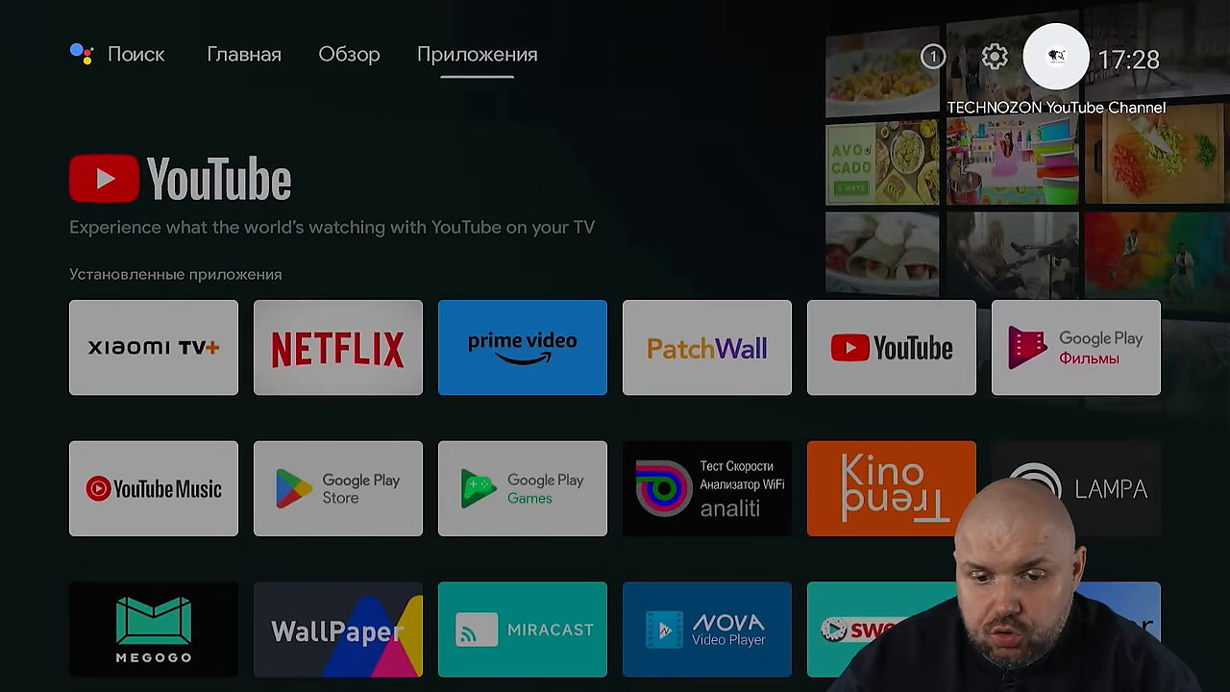
{"action": "left_click", "coordinate": [993, 56]}
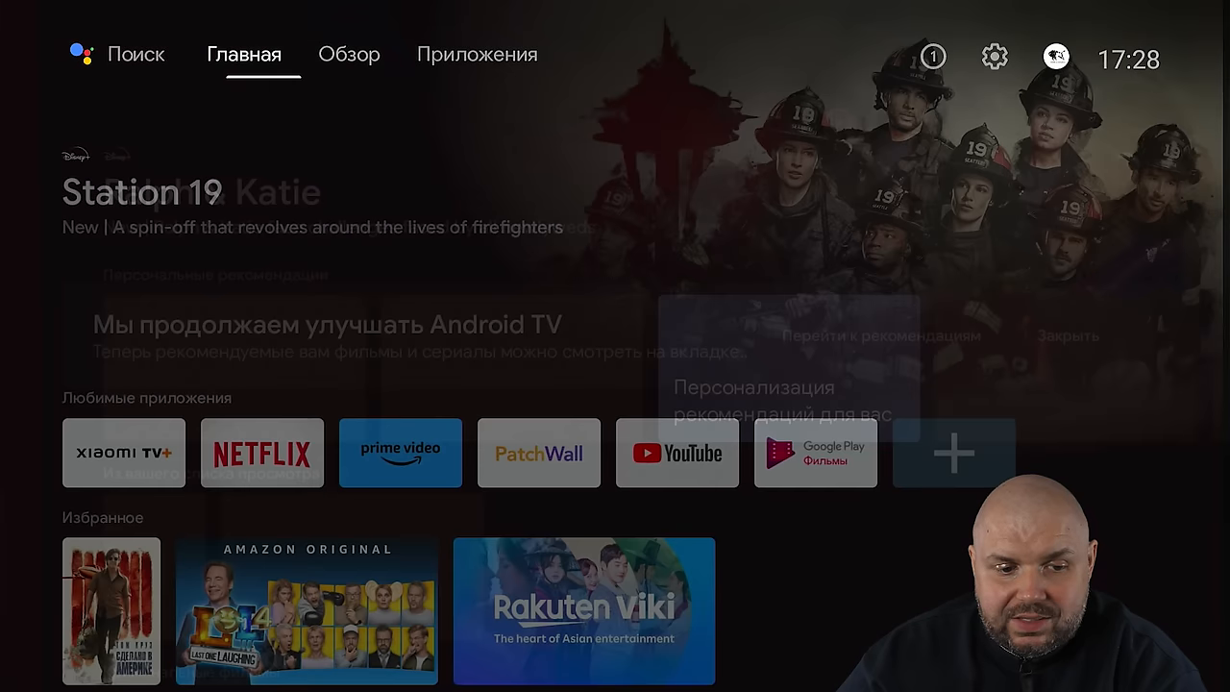
{"action": "left_click", "coordinate": [135, 54]}
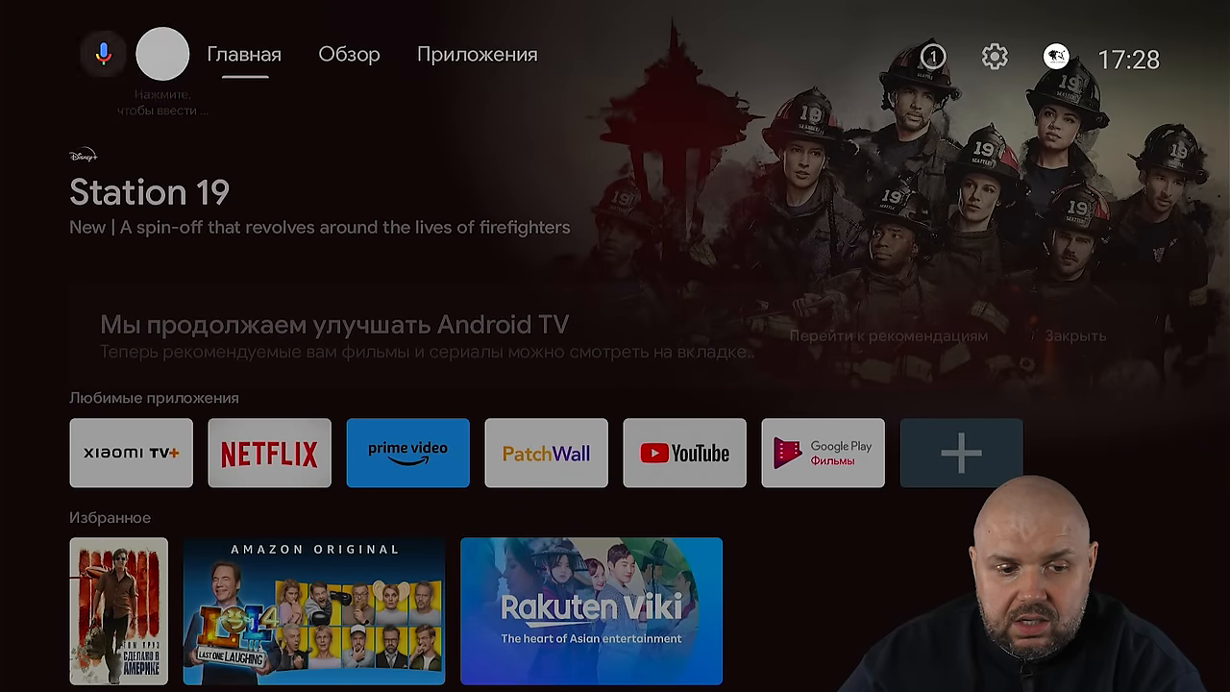
{"action": "left_click", "coordinate": [477, 53]}
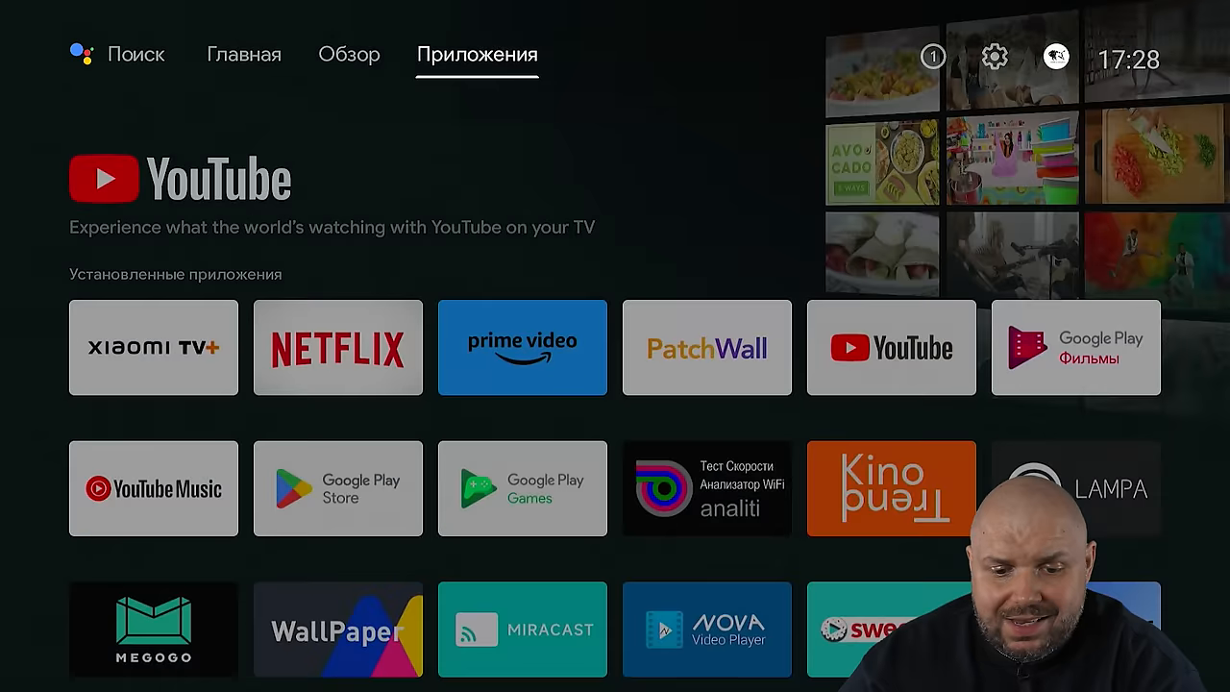
{"action": "left_click", "coordinate": [244, 54]}
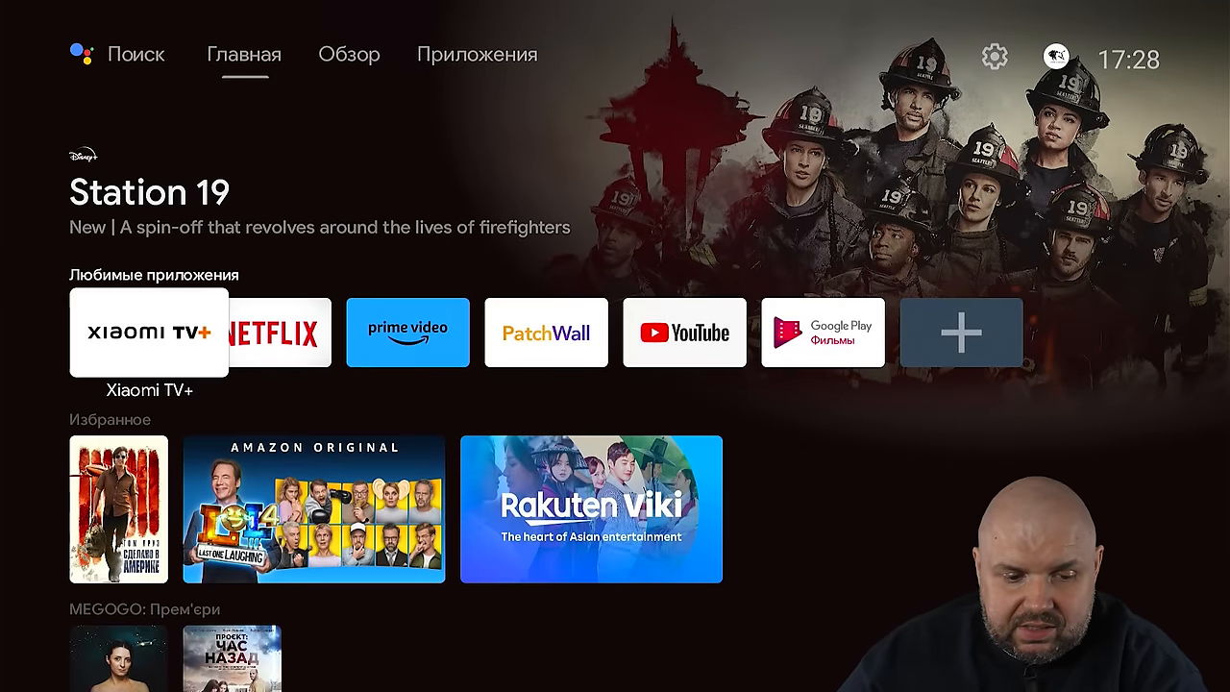
{"action": "scroll", "scroll_direction": "down", "scroll_amount": 3}
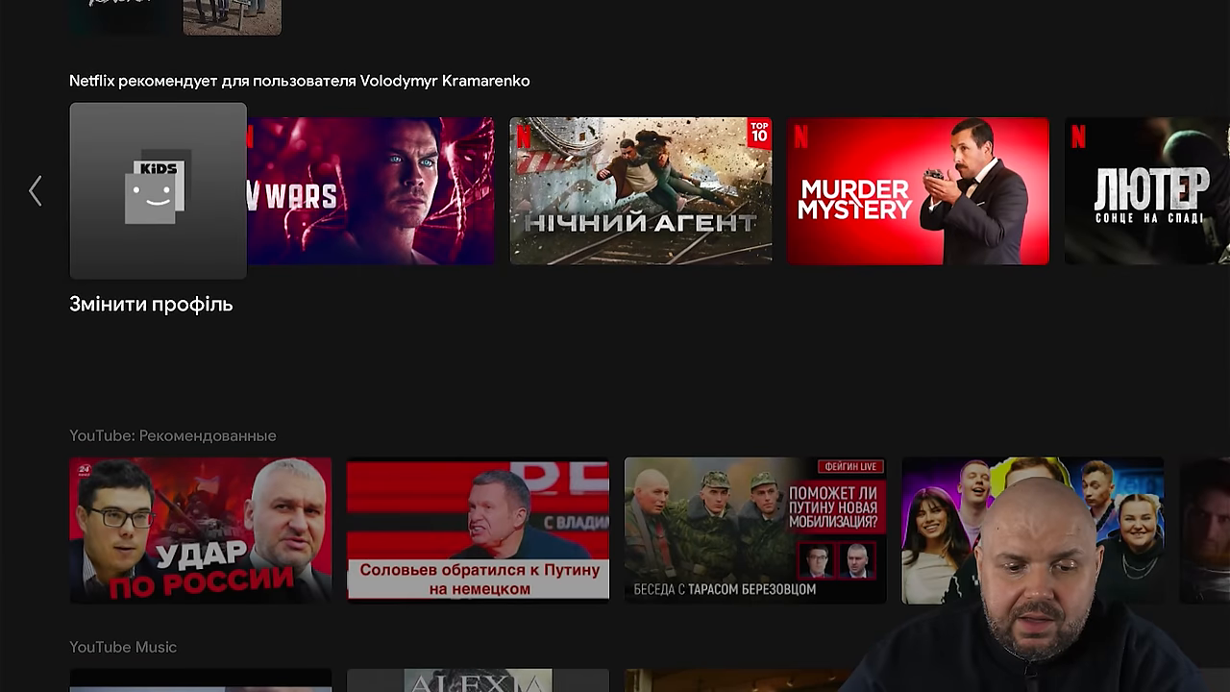
{"action": "scroll", "scroll_direction": "down", "scroll_amount": 3}
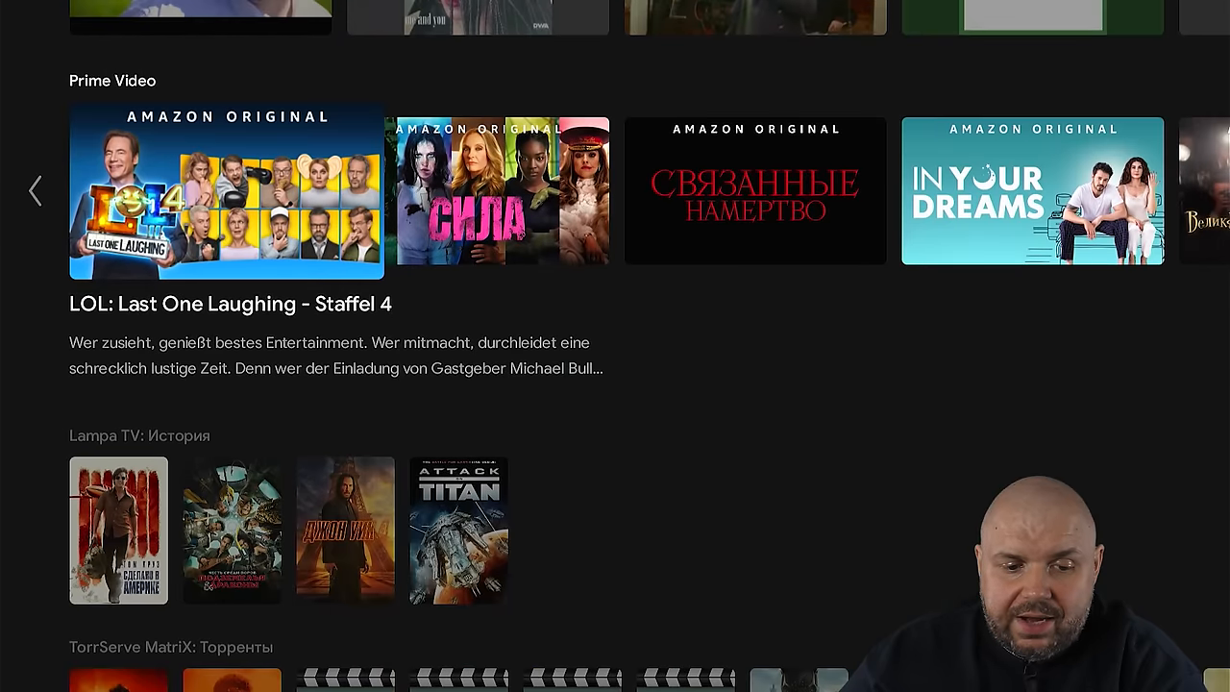
{"action": "scroll", "scroll_direction": "down", "scroll_amount": 3}
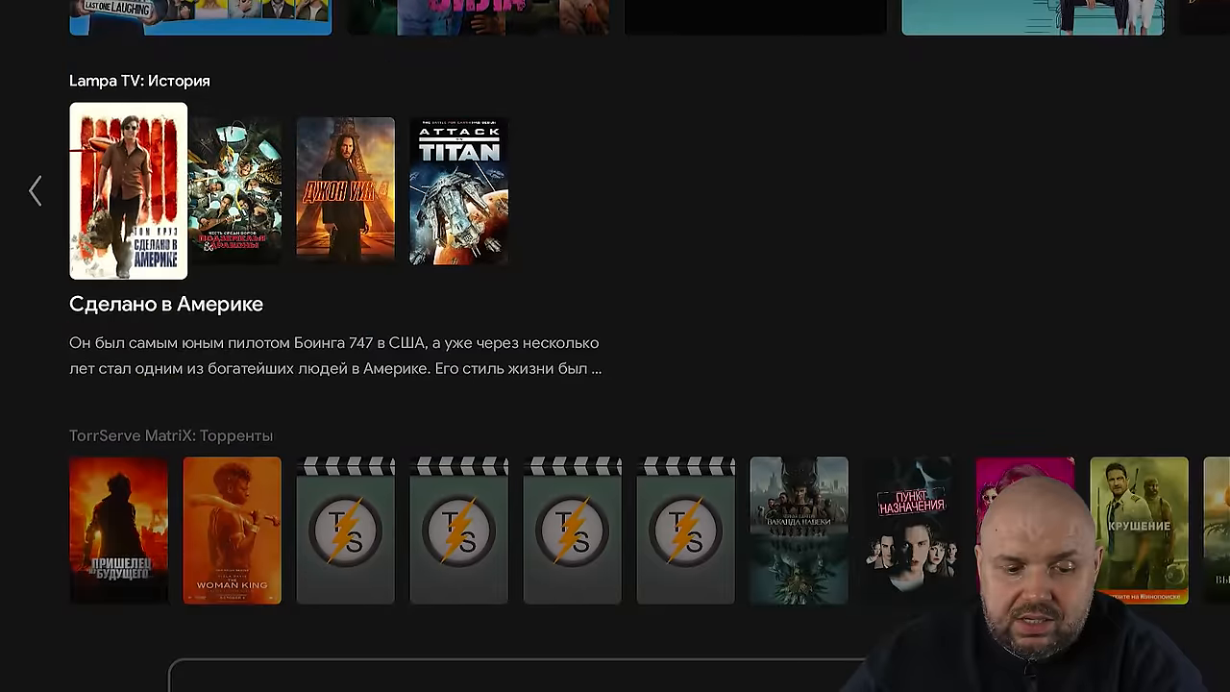
{"action": "scroll", "scroll_direction": "down", "scroll_amount": 3}
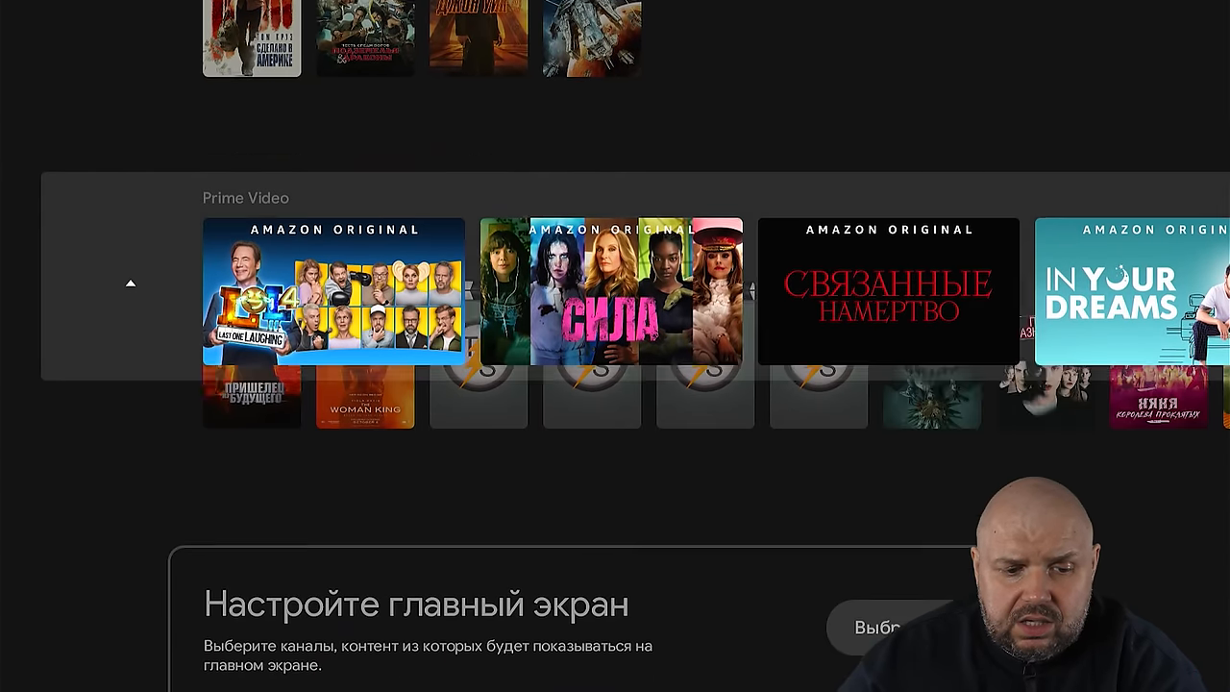
{"action": "scroll", "scroll_direction": "down", "scroll_amount": 3}
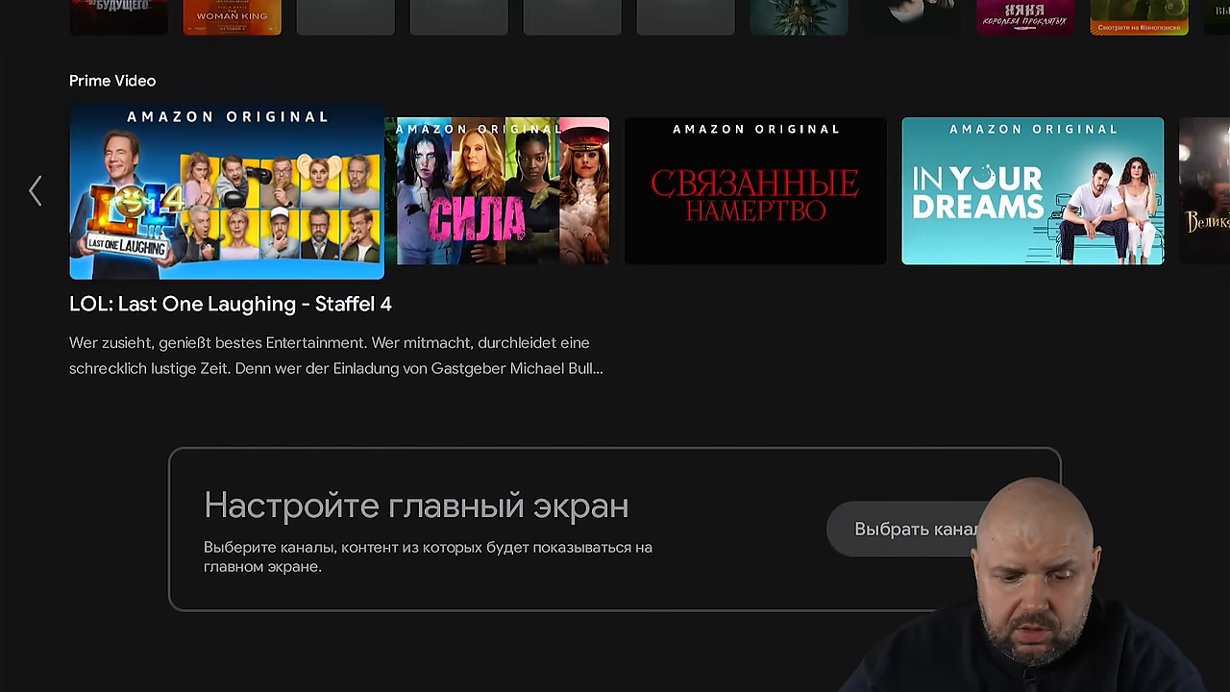
{"action": "left_click", "coordinate": [911, 528]}
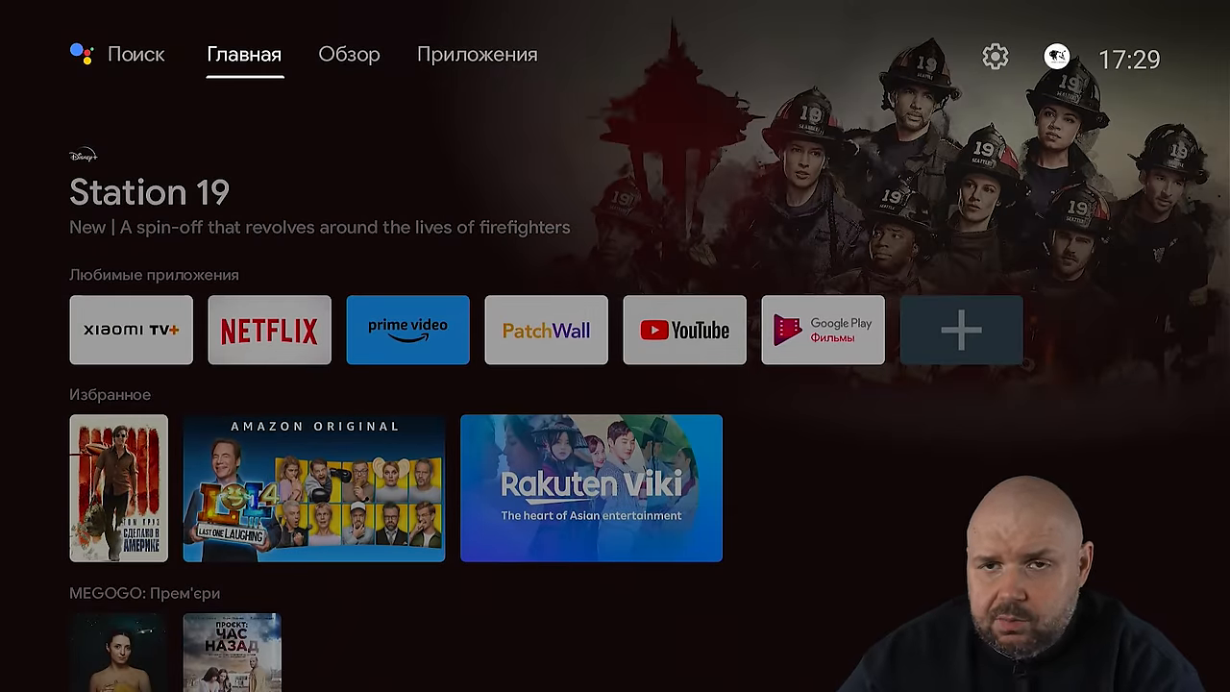
Step: Visit the Обзор tab, return to Главная, then browse down the Приложения grid of installed apps
{"action": "left_click", "coordinate": [348, 54]}
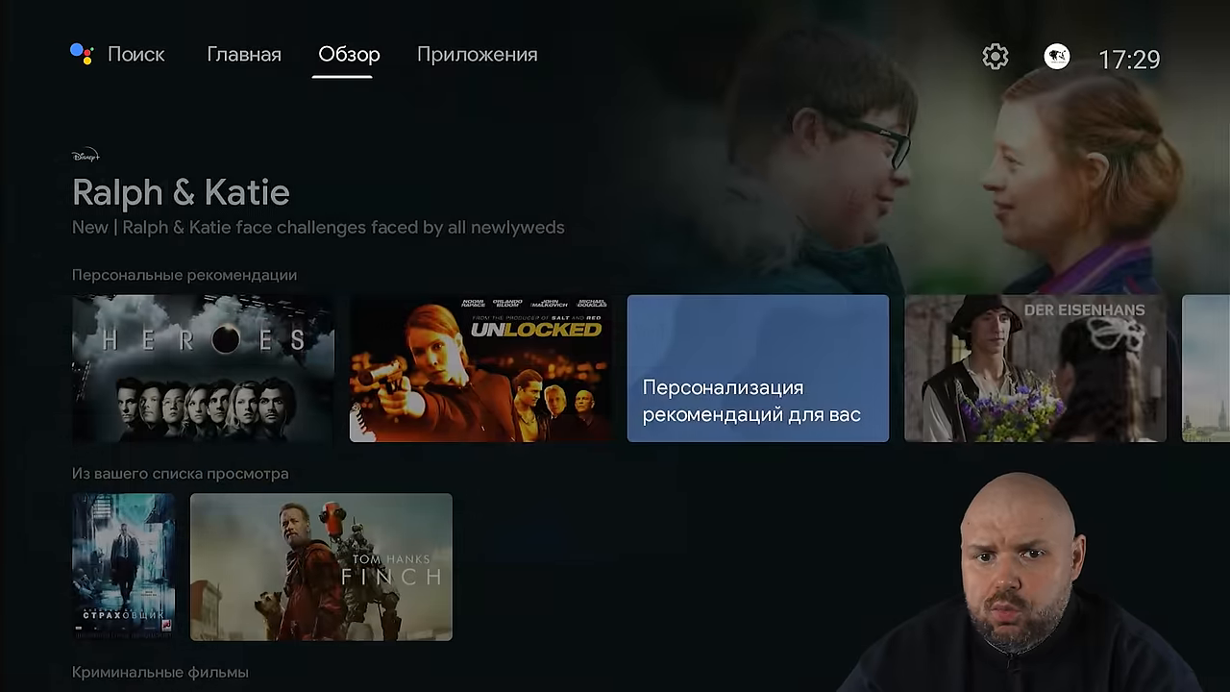
{"action": "left_click", "coordinate": [244, 54]}
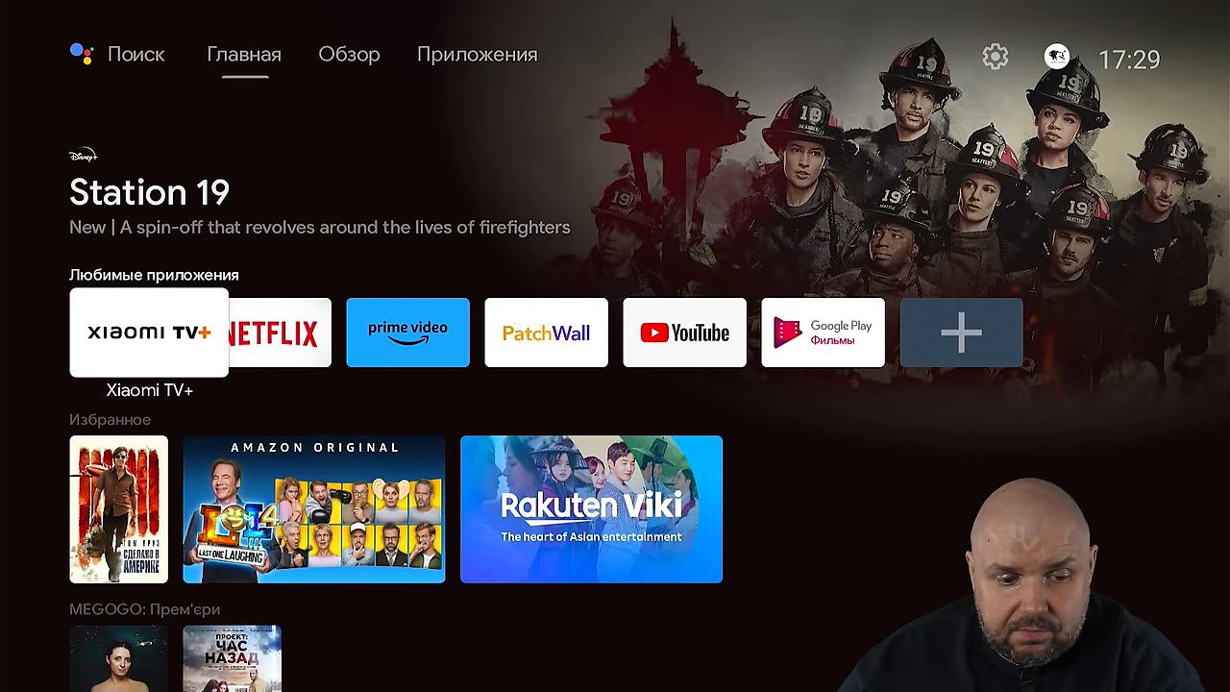
{"action": "left_click", "coordinate": [477, 54]}
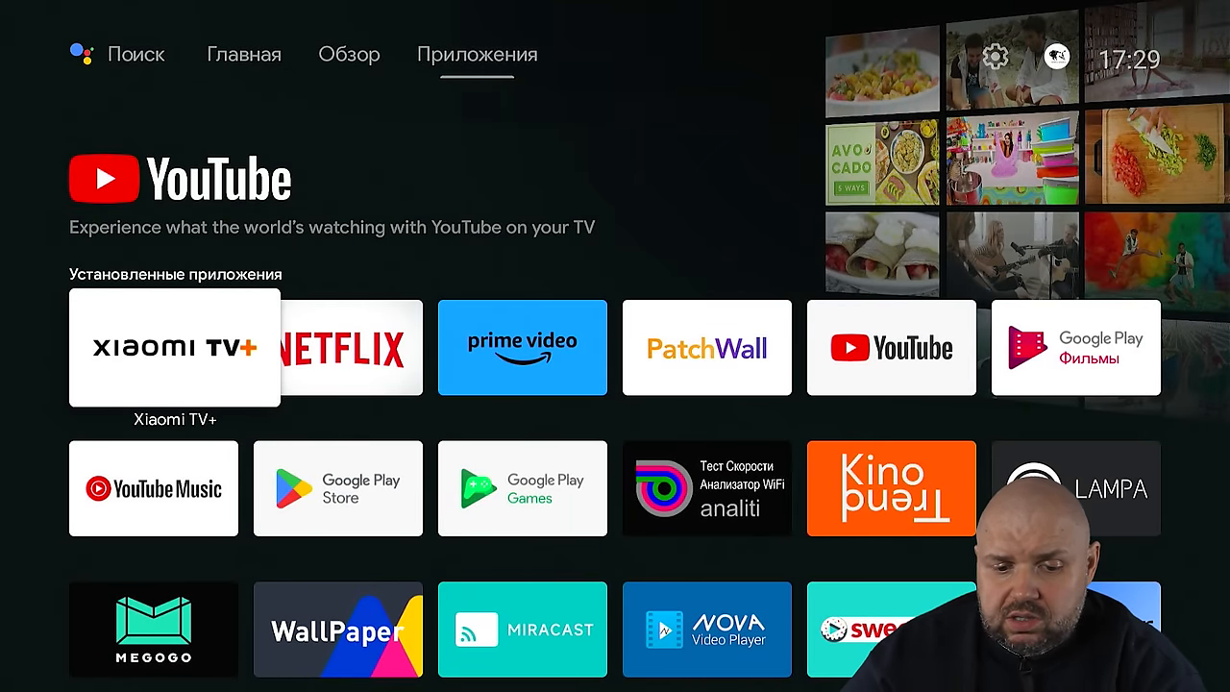
{"action": "scroll", "scroll_direction": "down", "scroll_amount": 3}
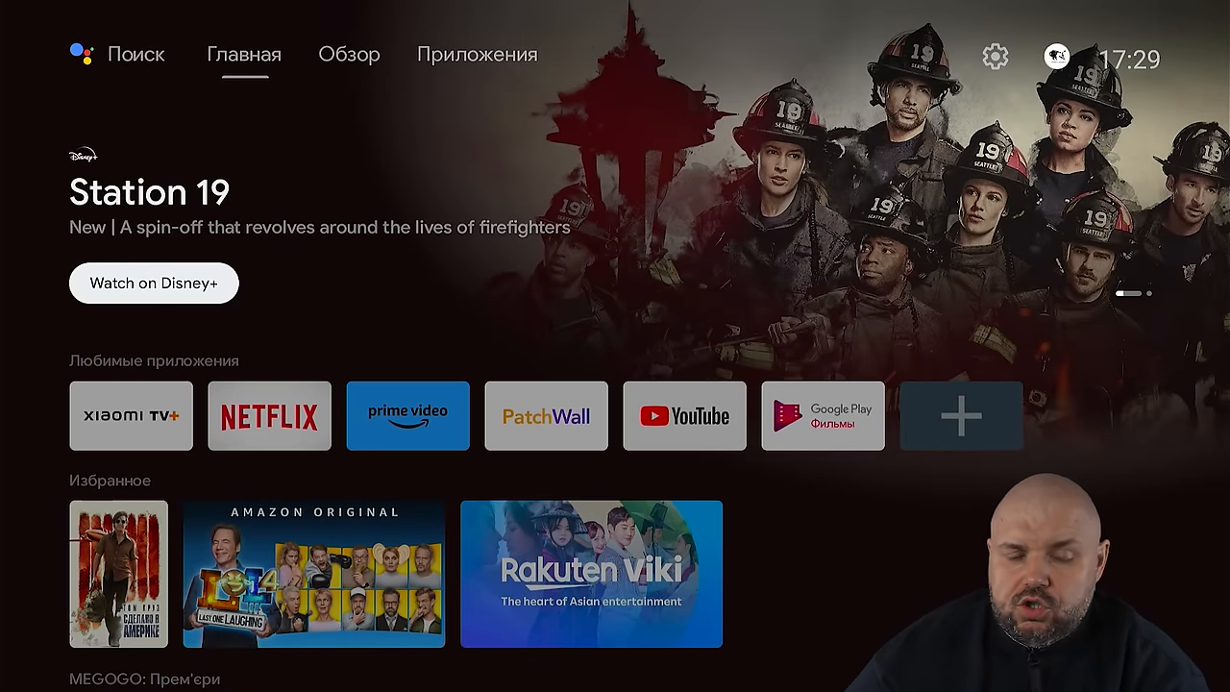
{"action": "scroll", "scroll_direction": "down", "scroll_amount": 3}
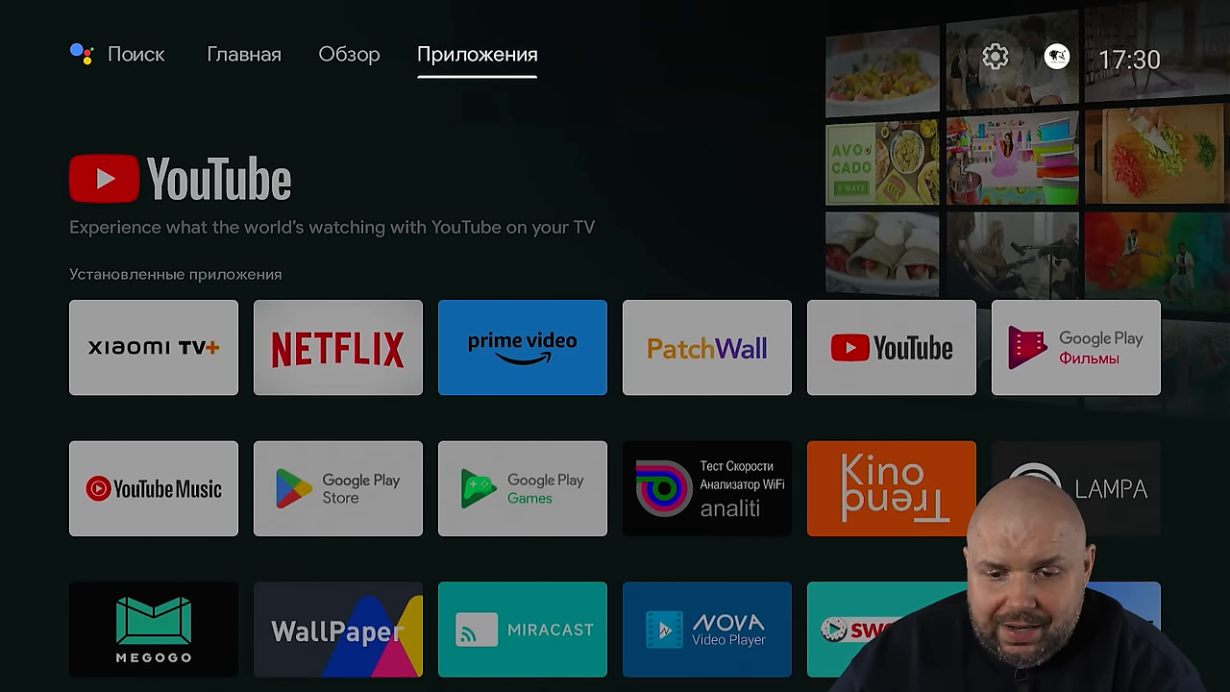
Step: Return to the Главная tab with the favourite apps and recommendation rows
{"action": "left_click", "coordinate": [995, 57]}
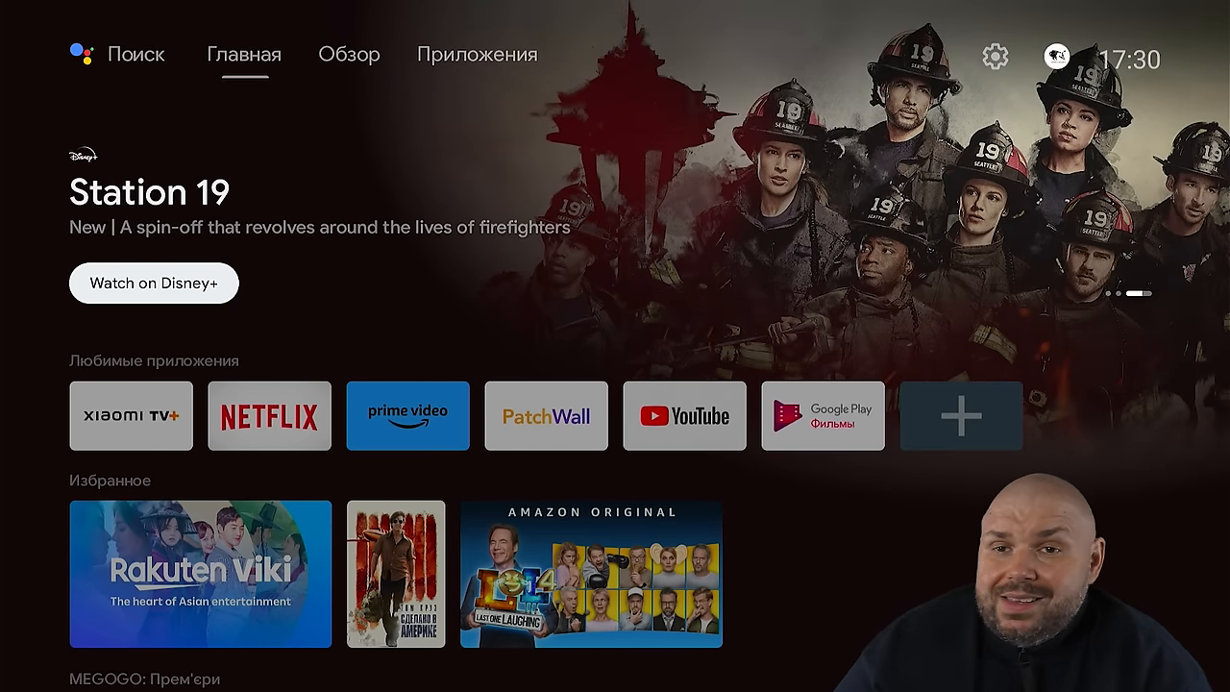
{"action": "scroll", "scroll_direction": "down", "scroll_amount": 3}
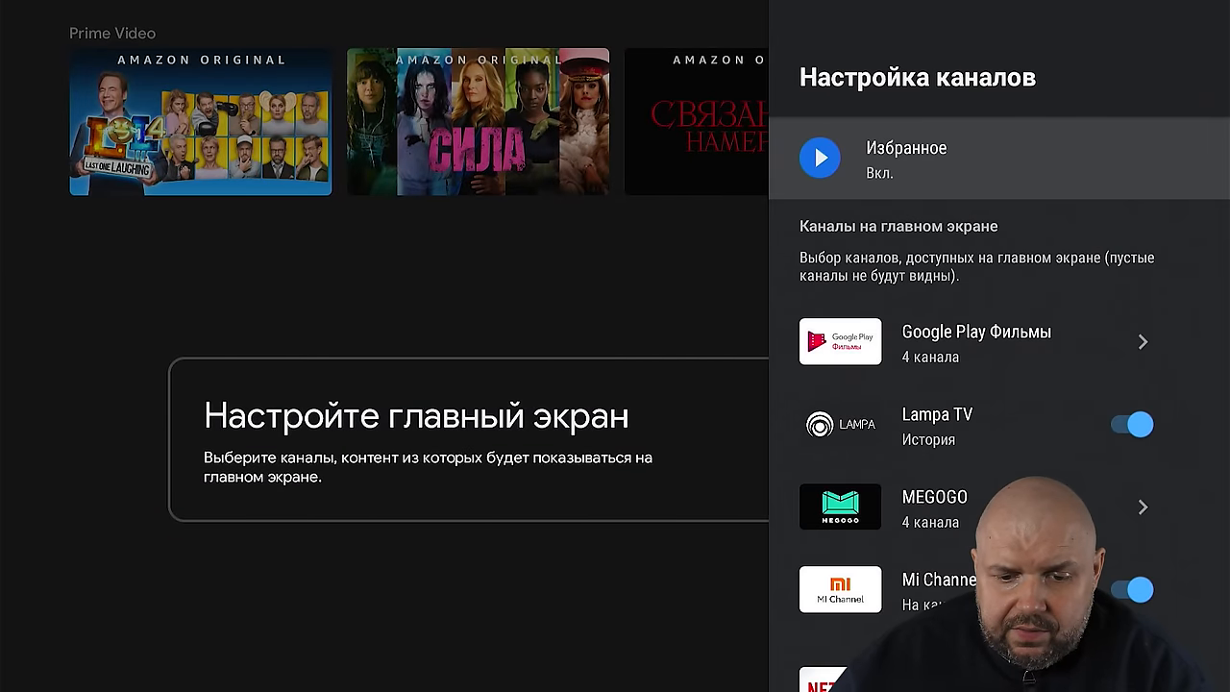
{"action": "scroll", "scroll_direction": "down", "scroll_amount": 3}
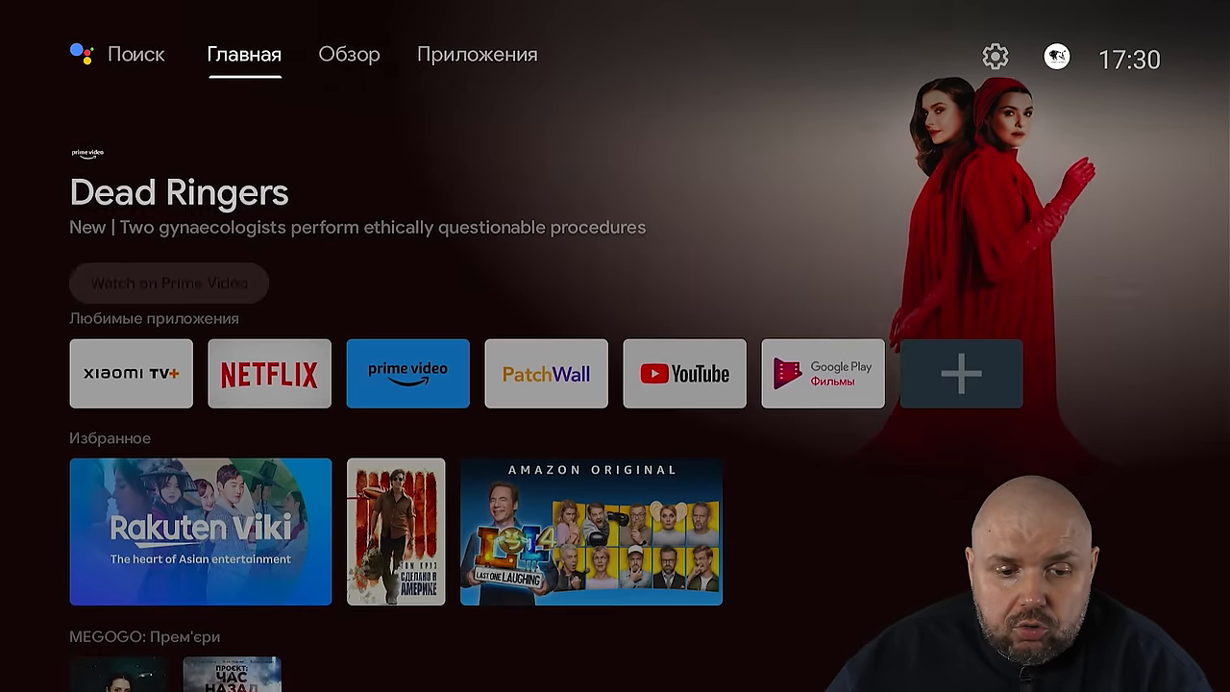
Step: Switch to the Приложения tab and scroll the installed-apps grid
{"action": "left_click", "coordinate": [475, 54]}
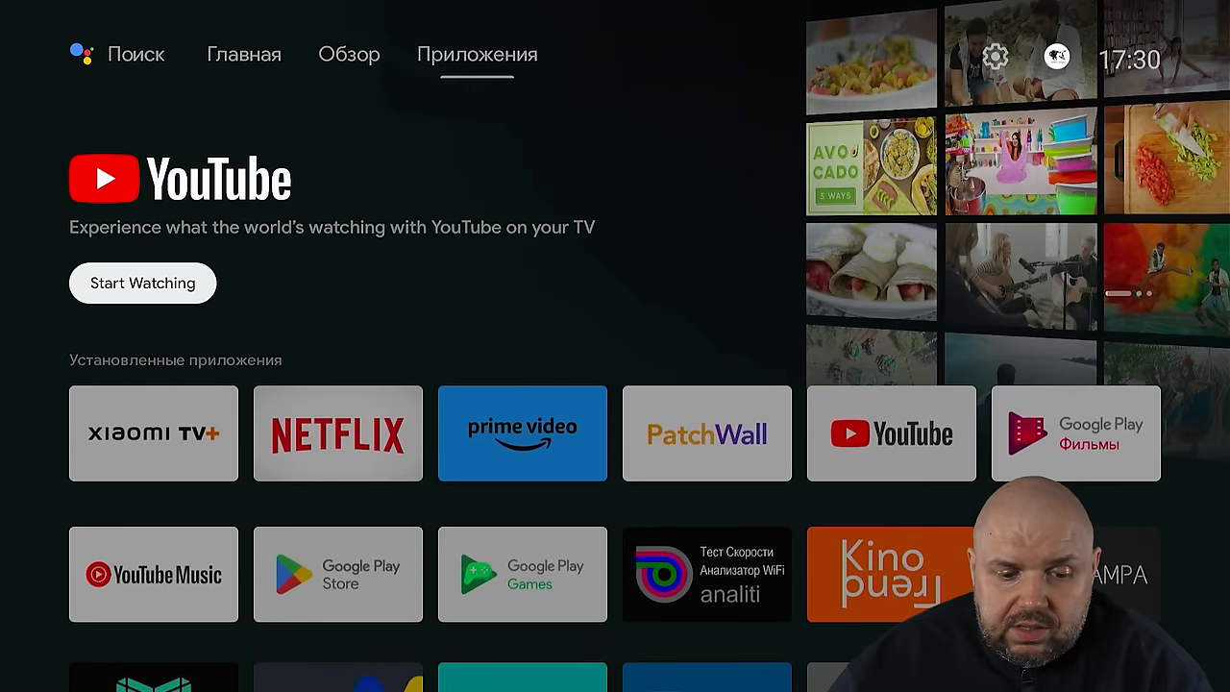
{"action": "scroll", "scroll_direction": "down", "scroll_amount": 3}
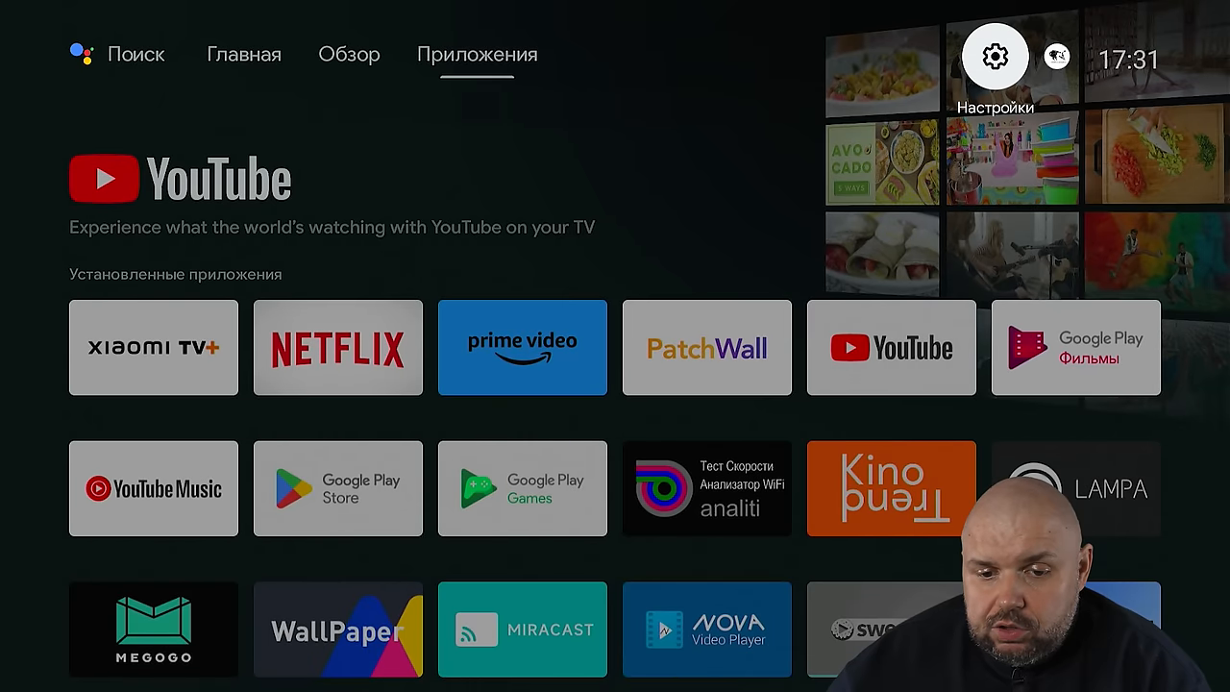
Step: From the gear Настройки, go to Приложения > Все приложения to list every installed app
{"action": "left_click", "coordinate": [995, 55]}
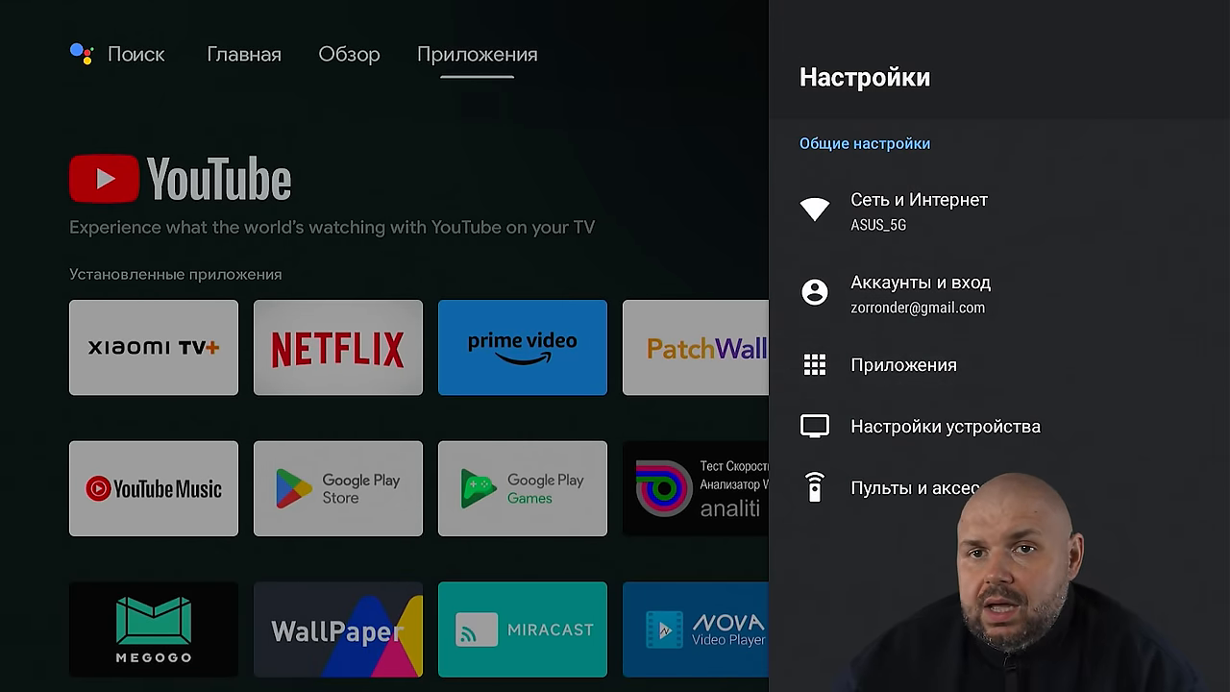
{"action": "left_click", "coordinate": [902, 365]}
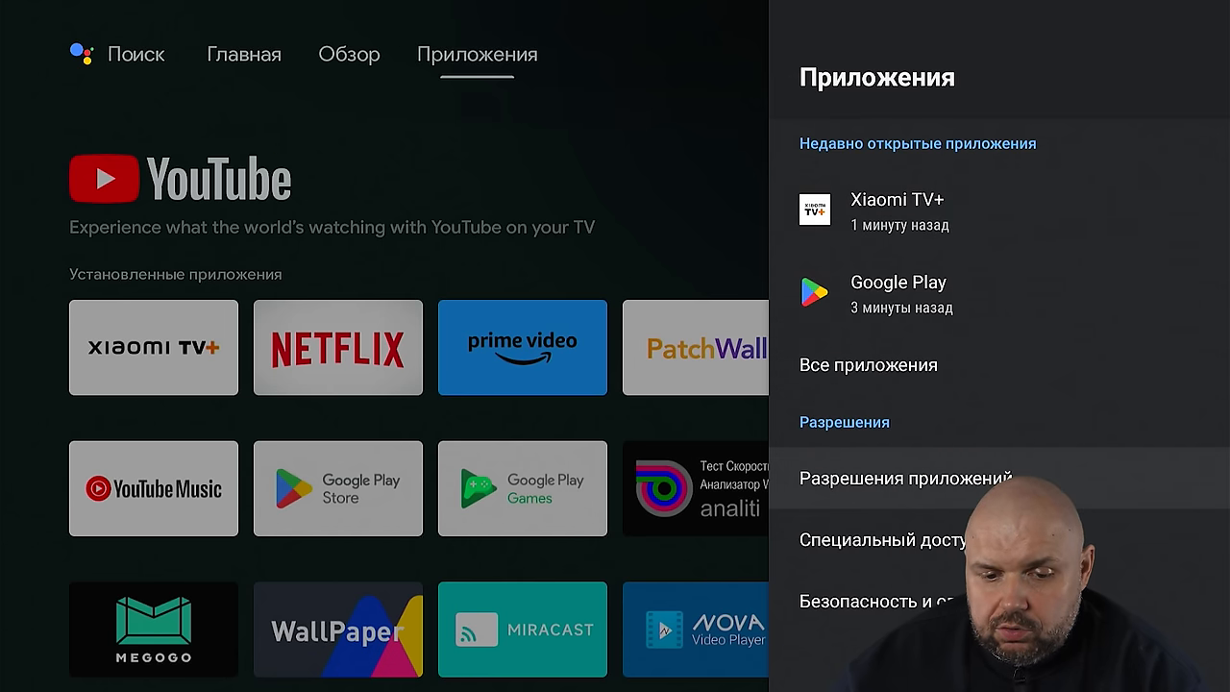
{"action": "left_click", "coordinate": [868, 365]}
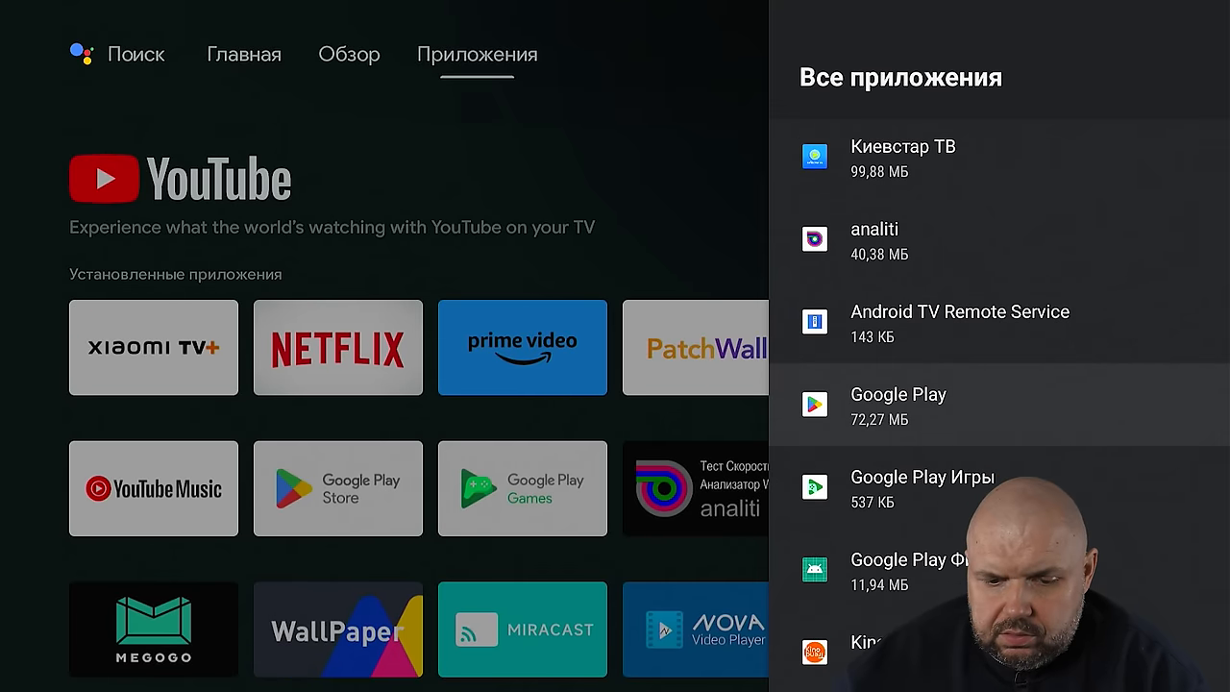
Step: Scroll the app list past user apps into system apps like Android TV Core Services
{"action": "scroll", "scroll_direction": "down", "scroll_amount": 3}
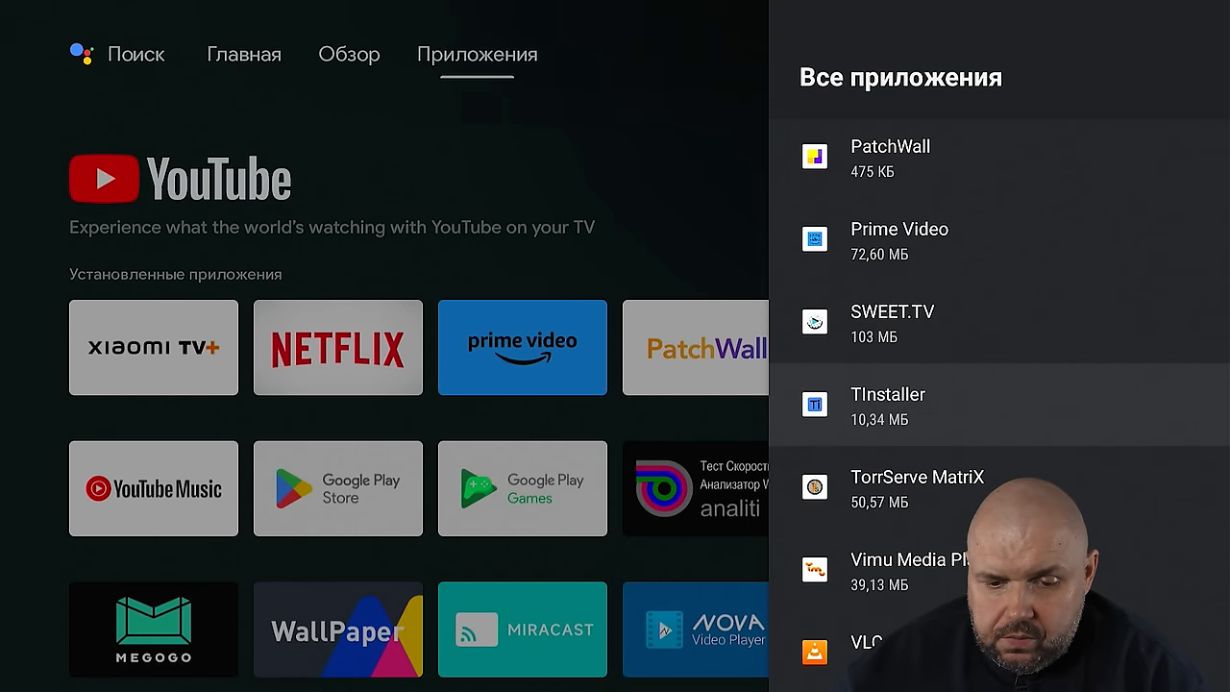
{"action": "scroll", "scroll_direction": "down", "scroll_amount": 3}
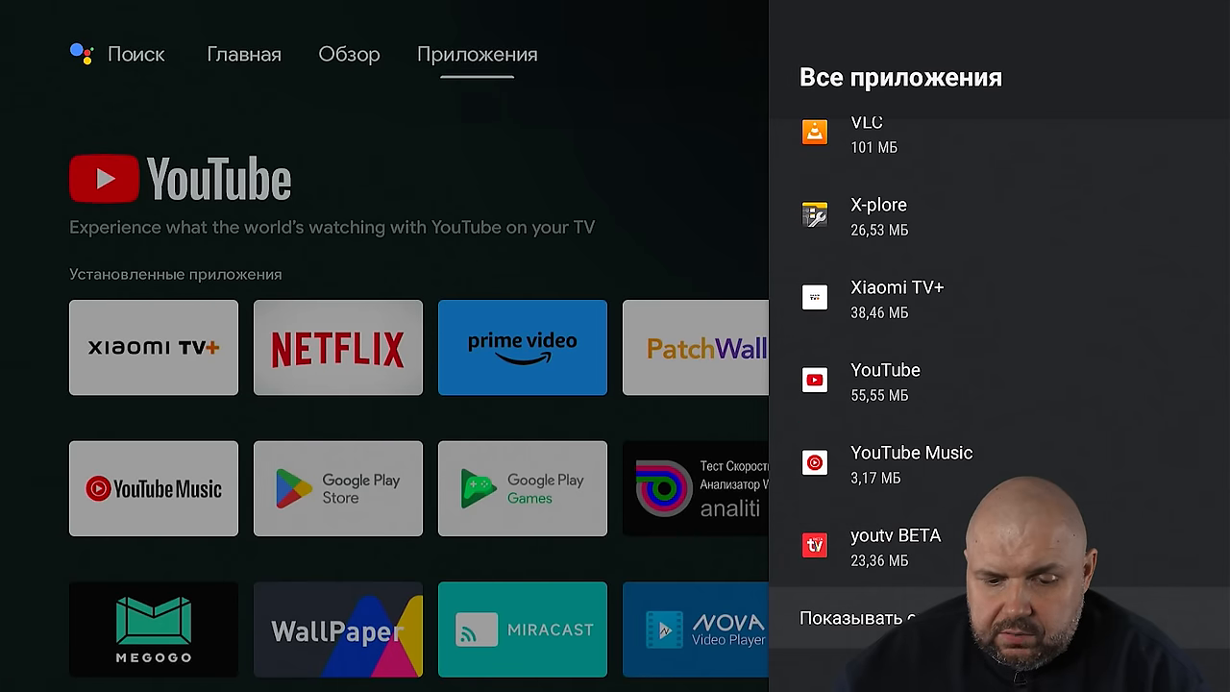
{"action": "scroll", "scroll_direction": "down", "scroll_amount": 3}
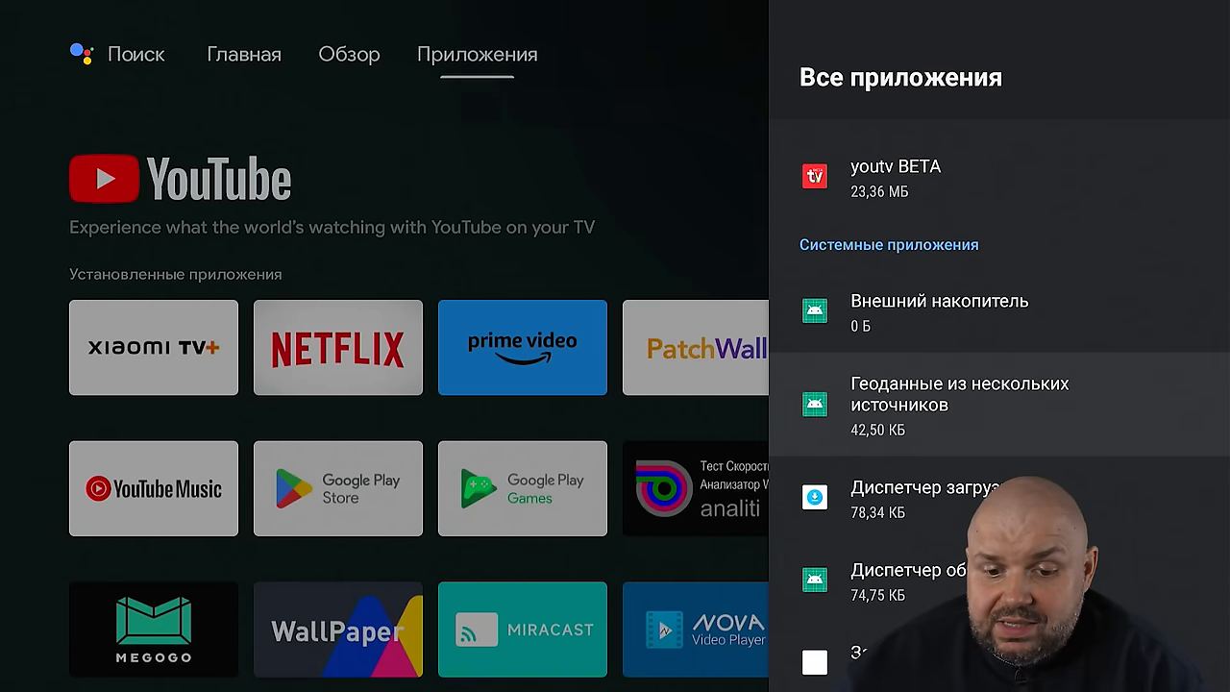
{"action": "scroll", "scroll_direction": "down", "scroll_amount": 3}
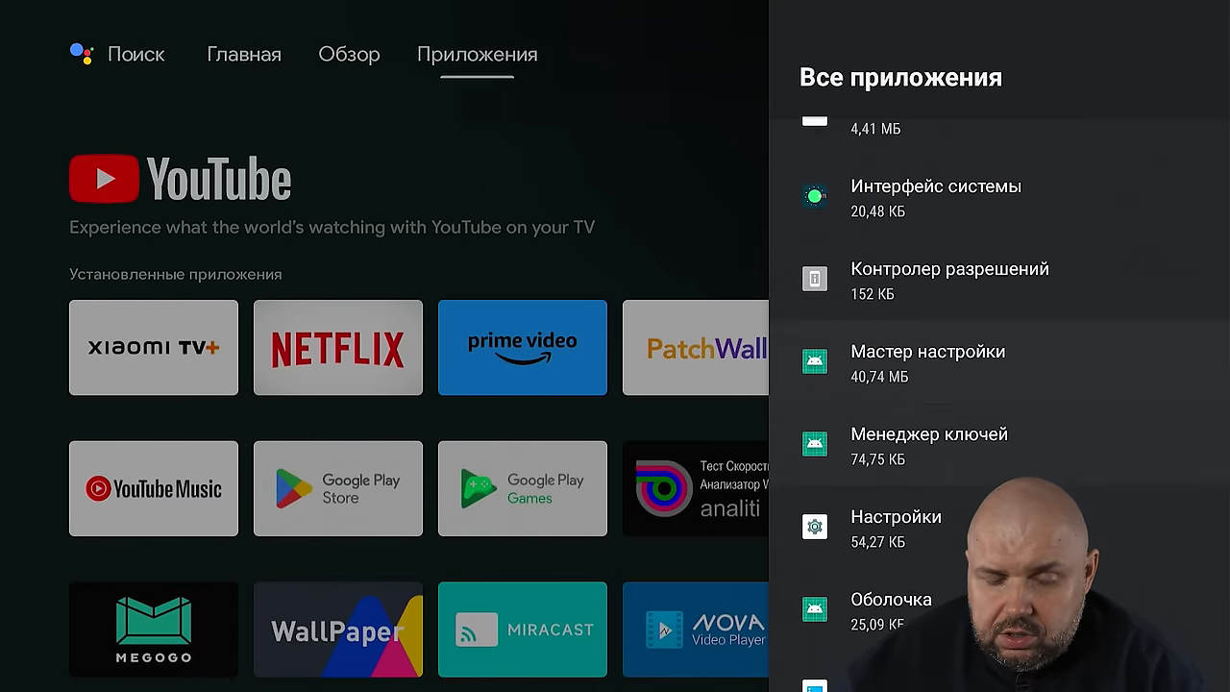
{"action": "scroll", "scroll_direction": "down", "scroll_amount": 3}
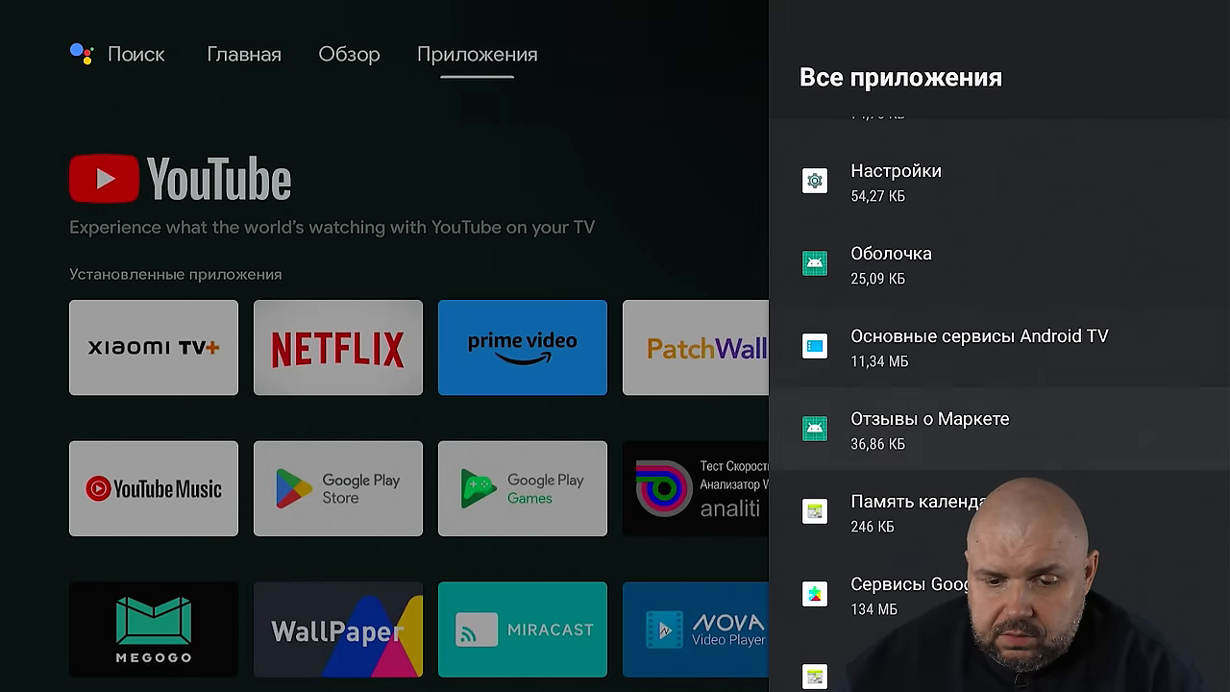
Step: Remove updates for Основные сервисы Android TV so the classic home screen returns
{"action": "left_click", "coordinate": [980, 348]}
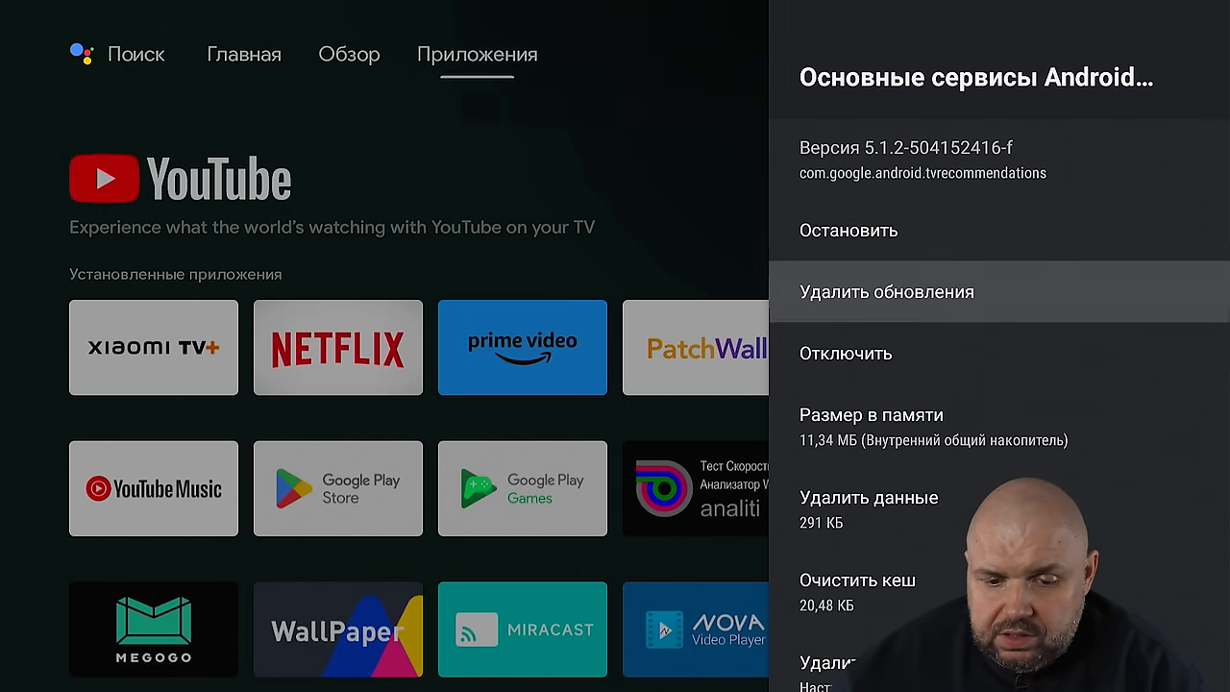
{"action": "left_click", "coordinate": [884, 293]}
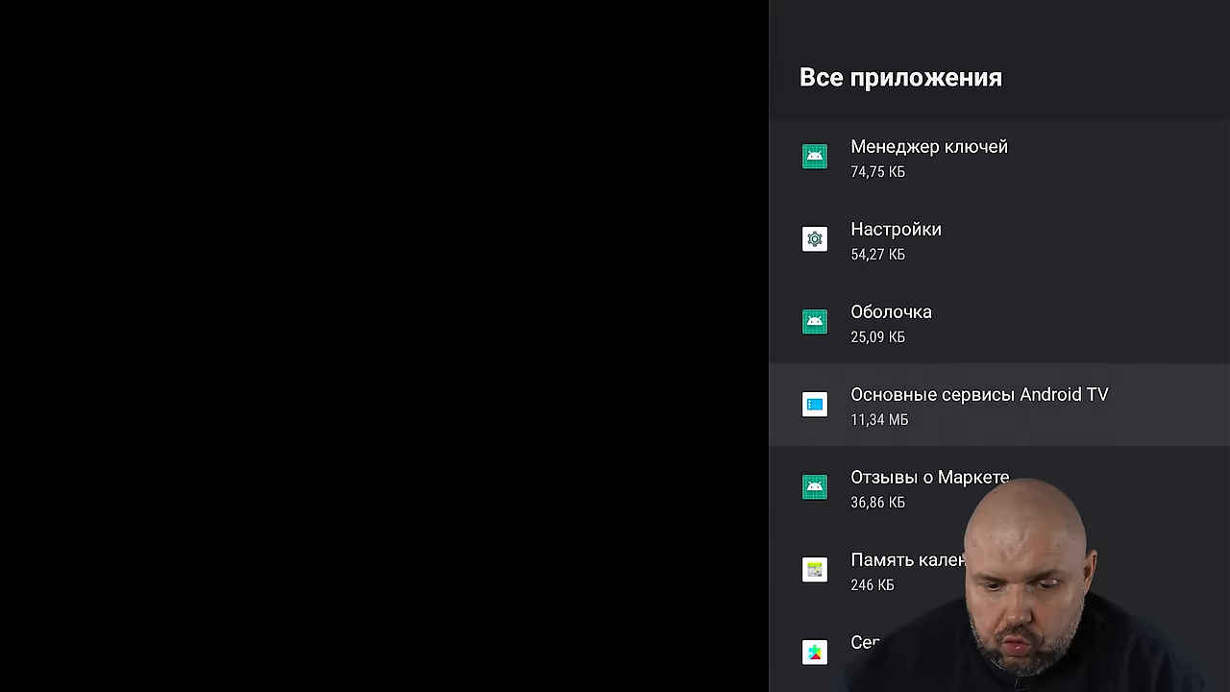
{"action": "scroll", "scroll_direction": "down", "scroll_amount": 3}
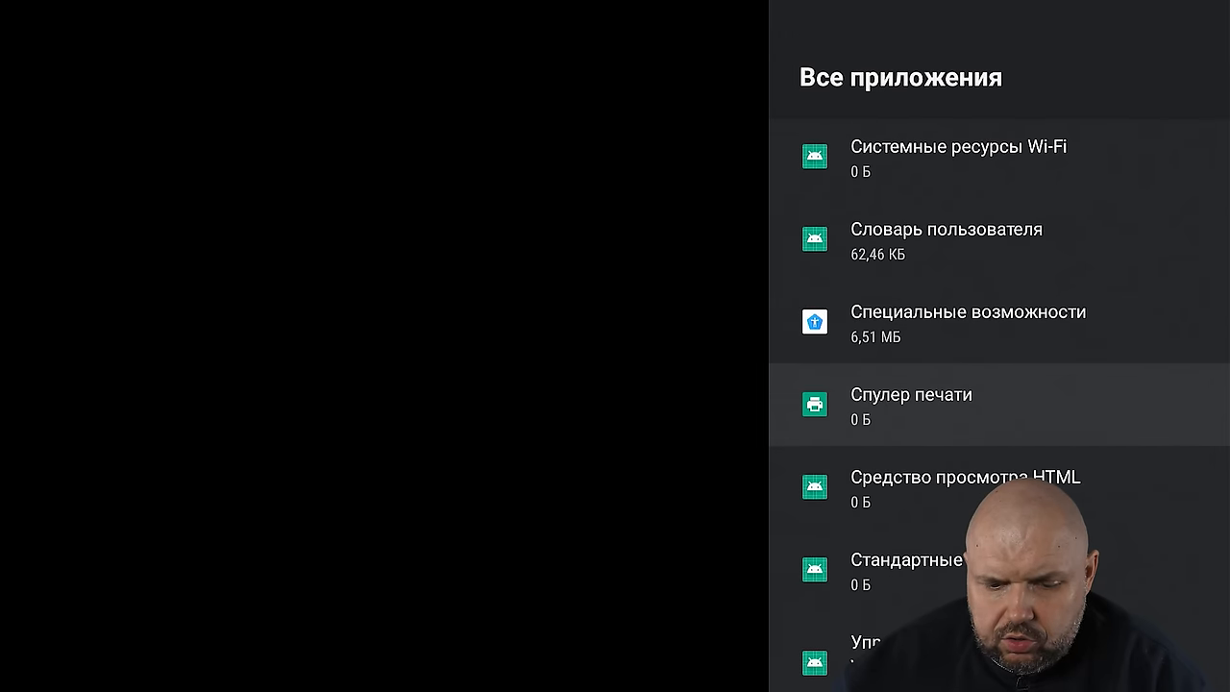
{"action": "scroll", "scroll_direction": "down", "scroll_amount": 3}
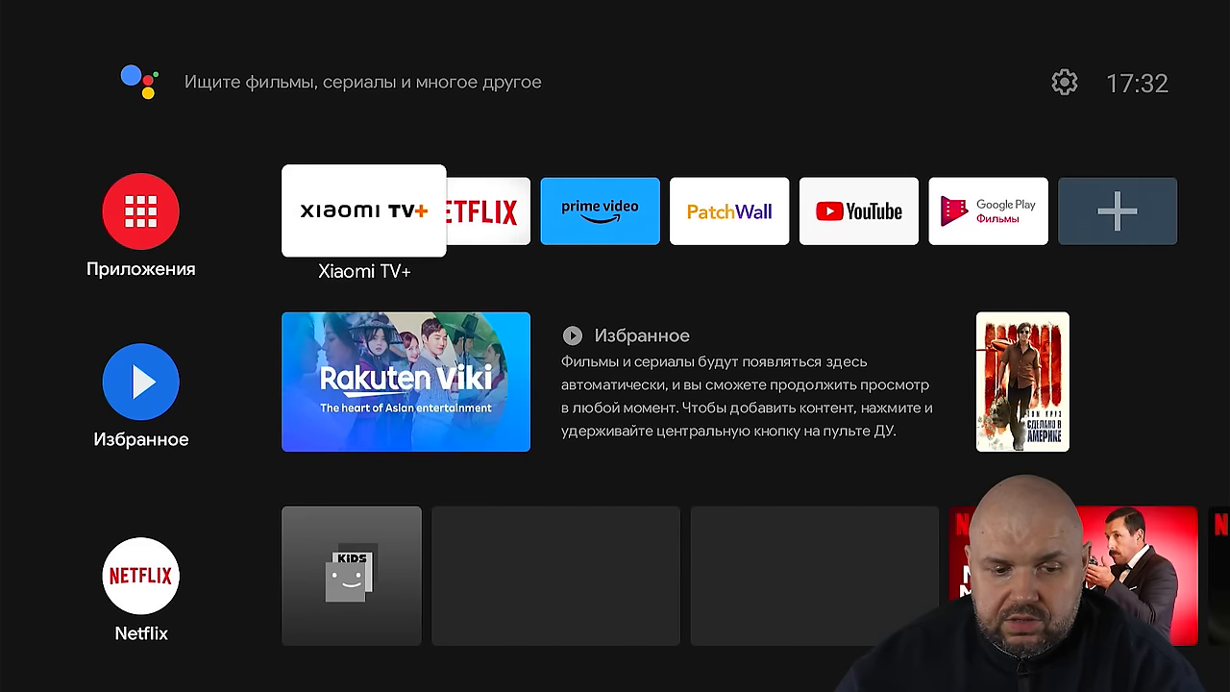
Step: In Play Store settings confirm auto-update is off and Manage apps & games shows 2 updates, then return home
{"action": "left_click", "coordinate": [140, 210]}
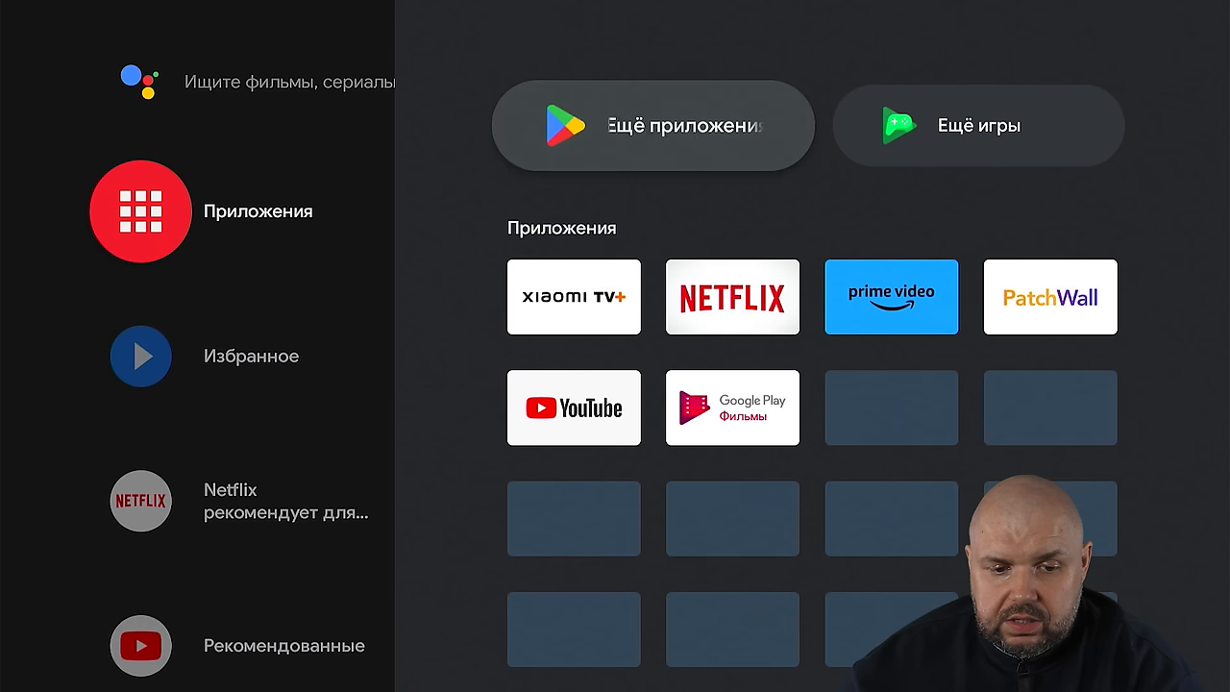
{"action": "left_click", "coordinate": [654, 125]}
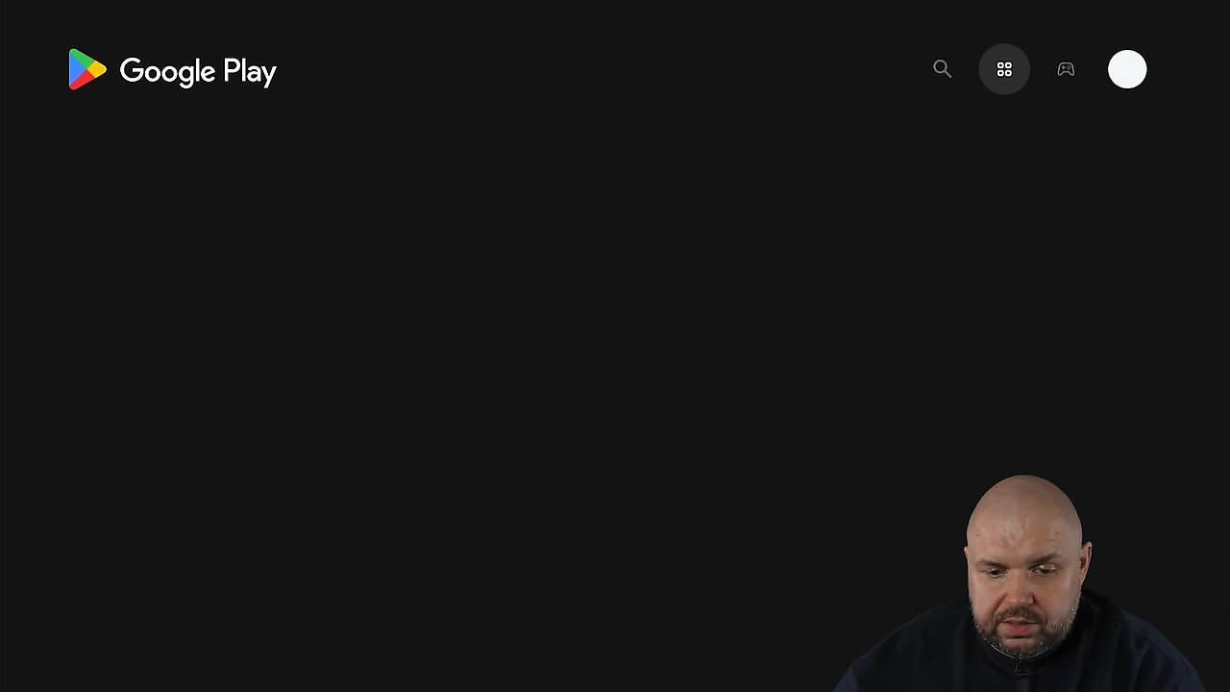
{"action": "left_click", "coordinate": [1003, 69]}
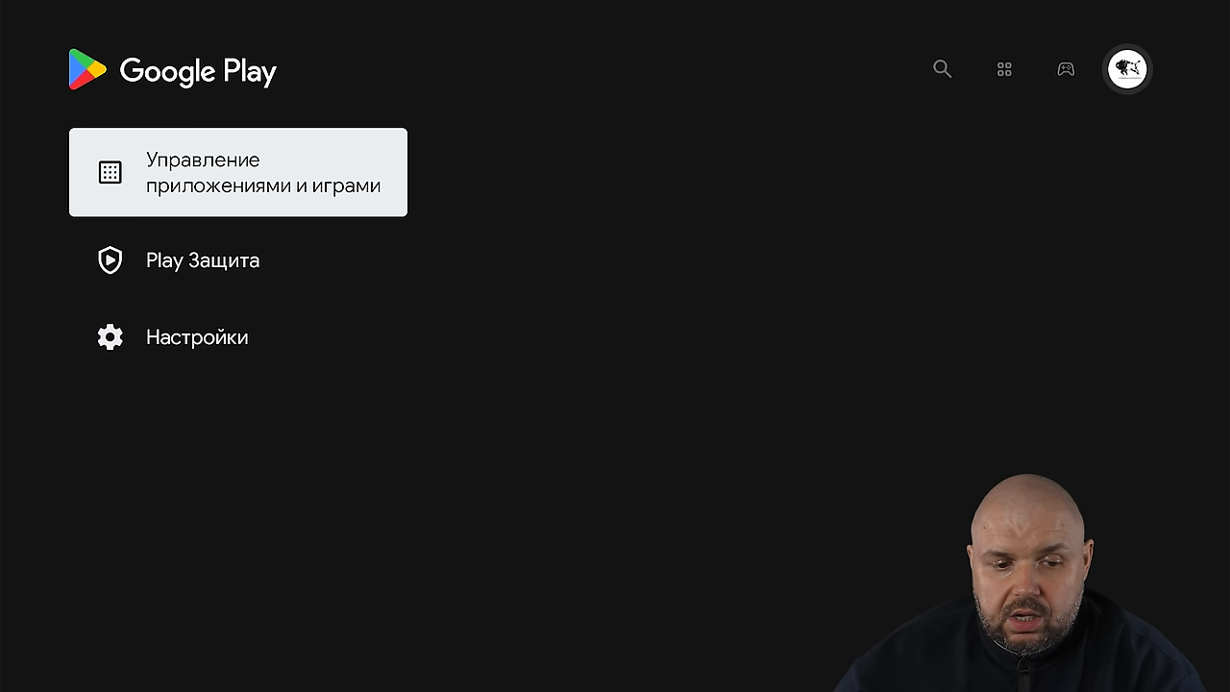
{"action": "left_click", "coordinate": [196, 336]}
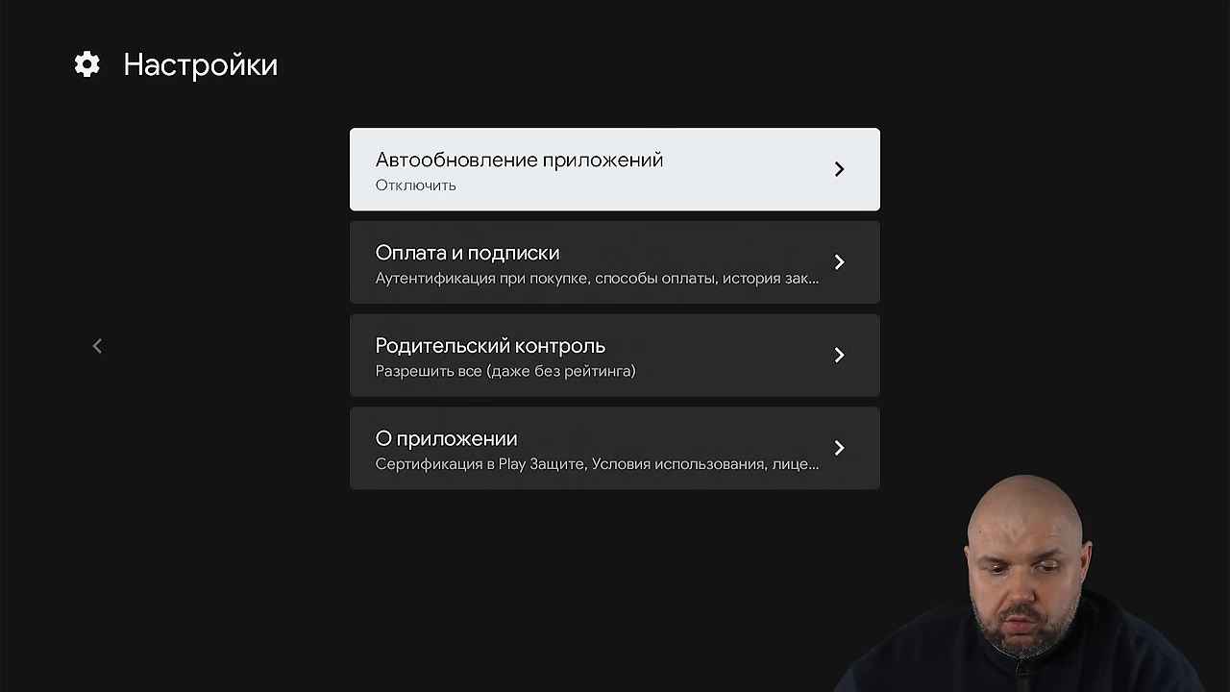
{"action": "left_click", "coordinate": [615, 169]}
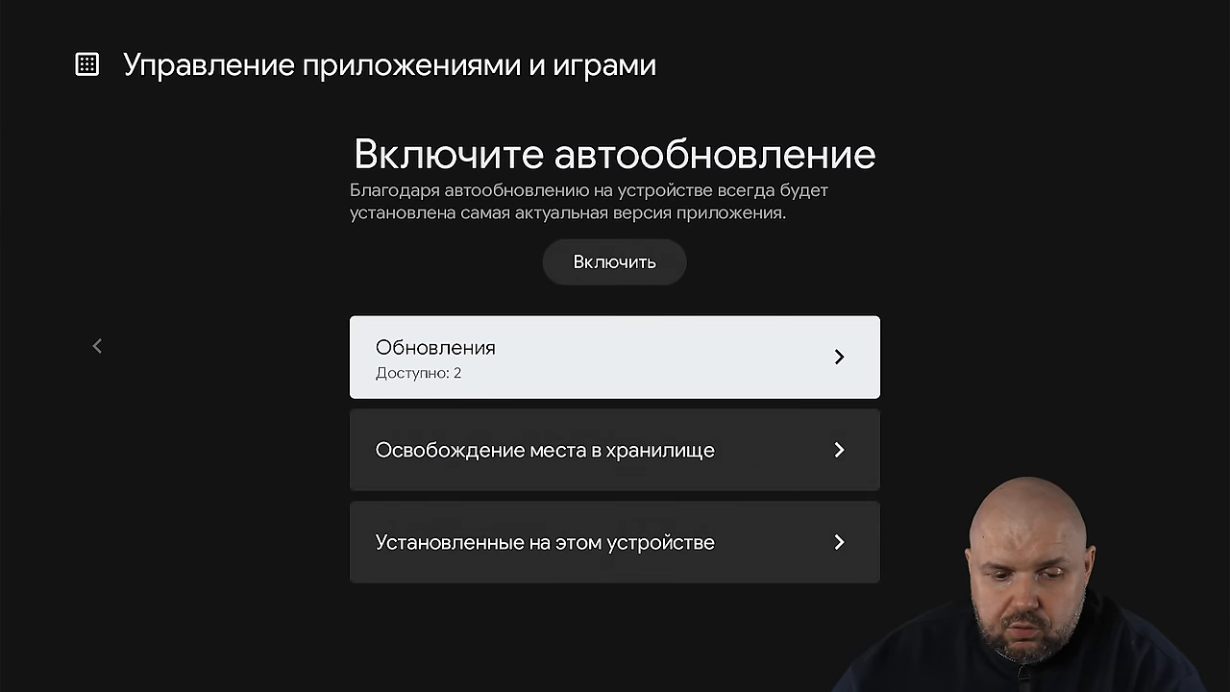
{"action": "left_click", "coordinate": [615, 355]}
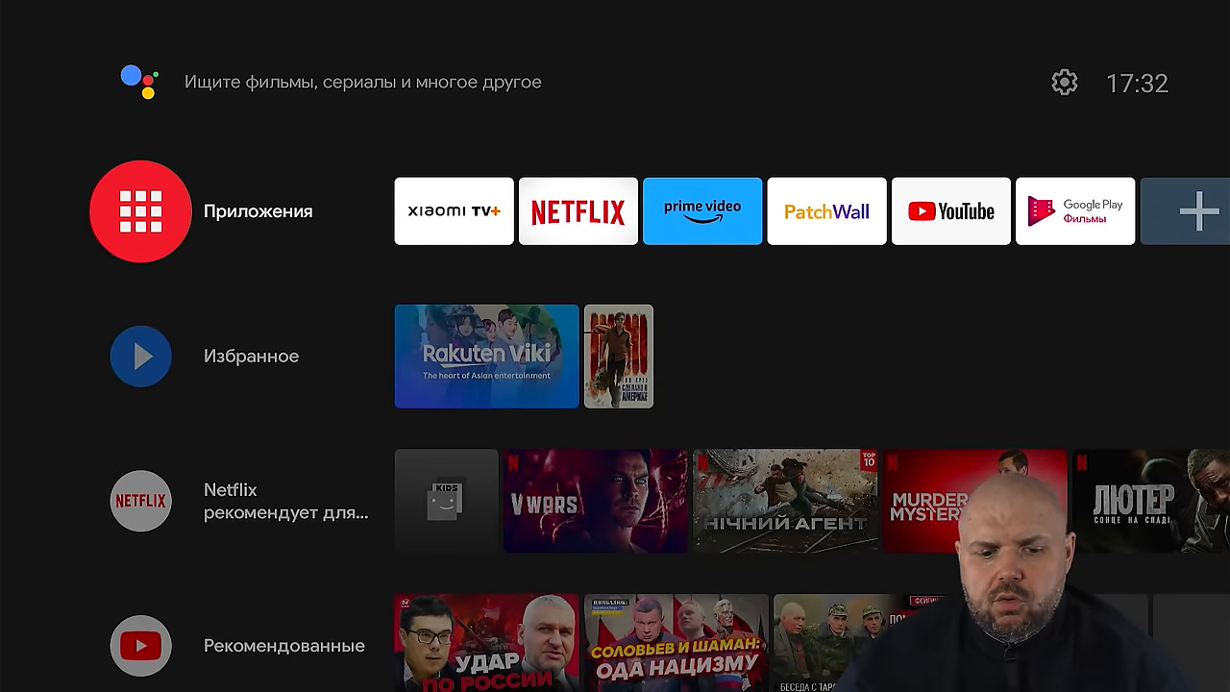
Step: From the gear icon, review Display & Sound, go back, and open the Home screen settings
{"action": "scroll", "scroll_direction": "down", "scroll_amount": 3}
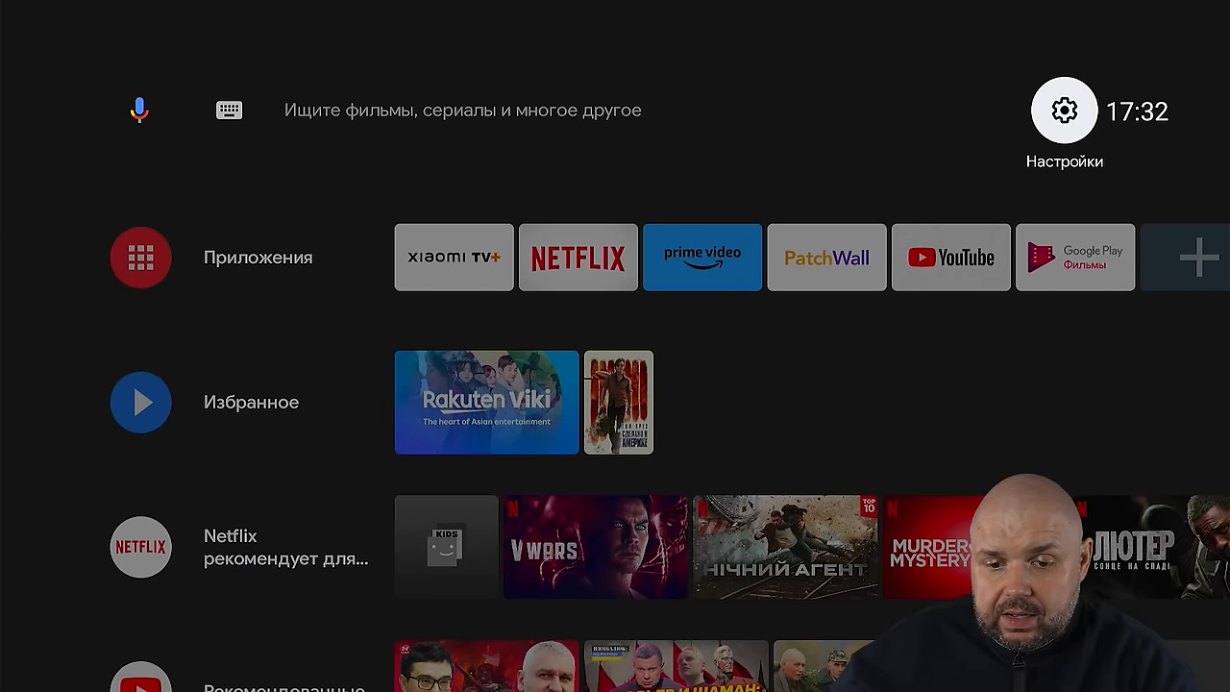
{"action": "left_click", "coordinate": [1064, 110]}
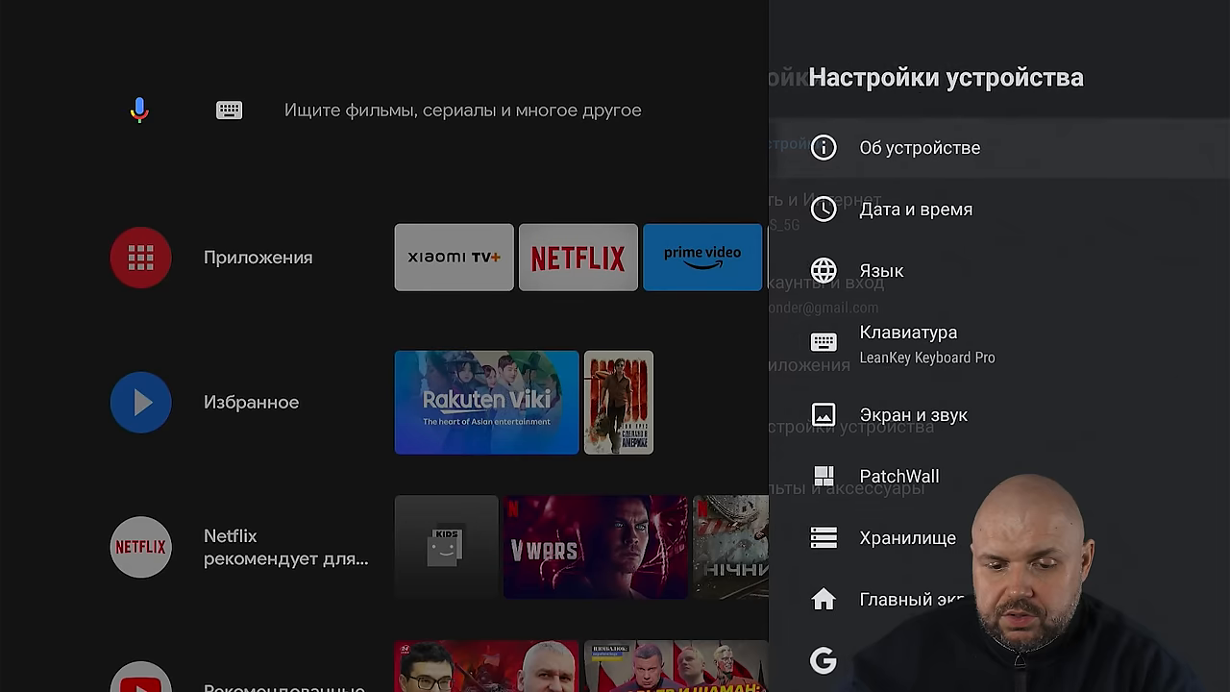
{"action": "left_click", "coordinate": [911, 415]}
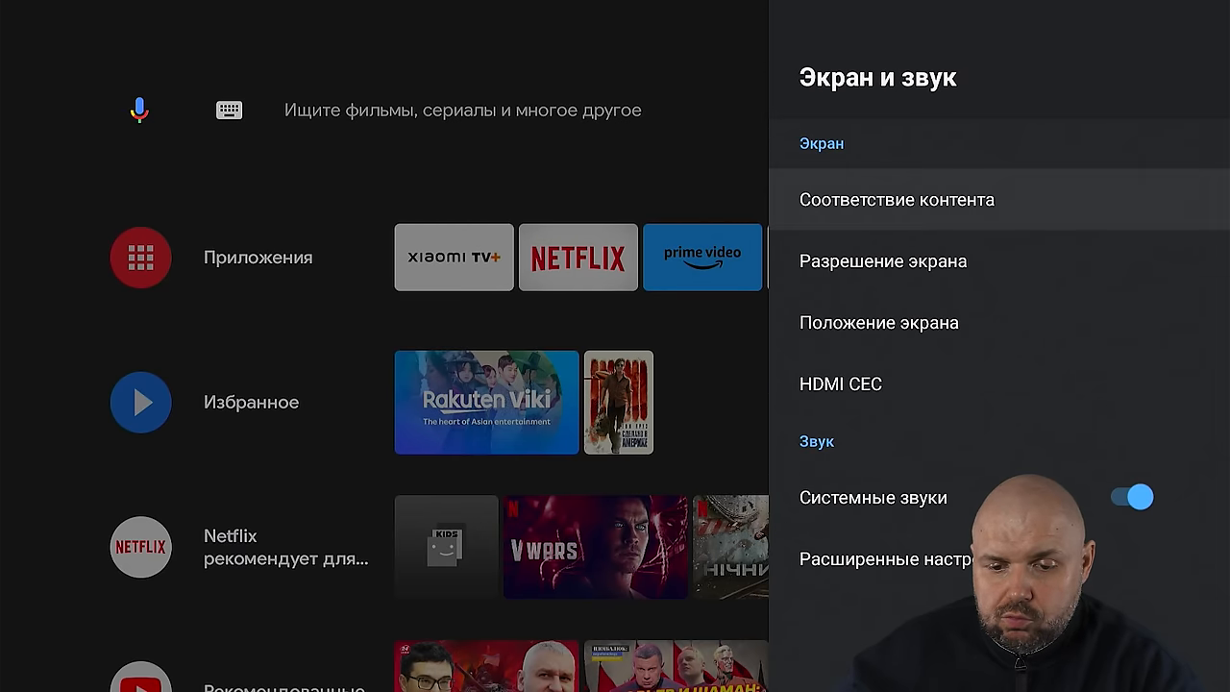
{"action": "key", "text": "Back"}
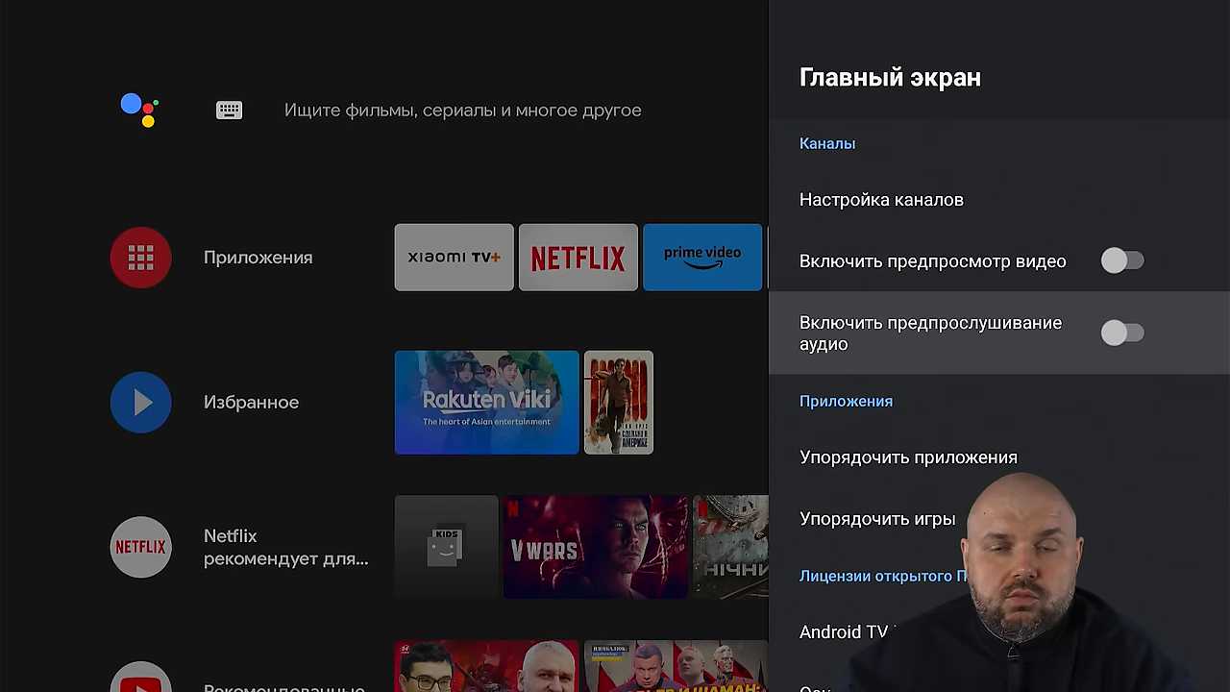
{"action": "scroll", "scroll_direction": "down", "scroll_amount": 3}
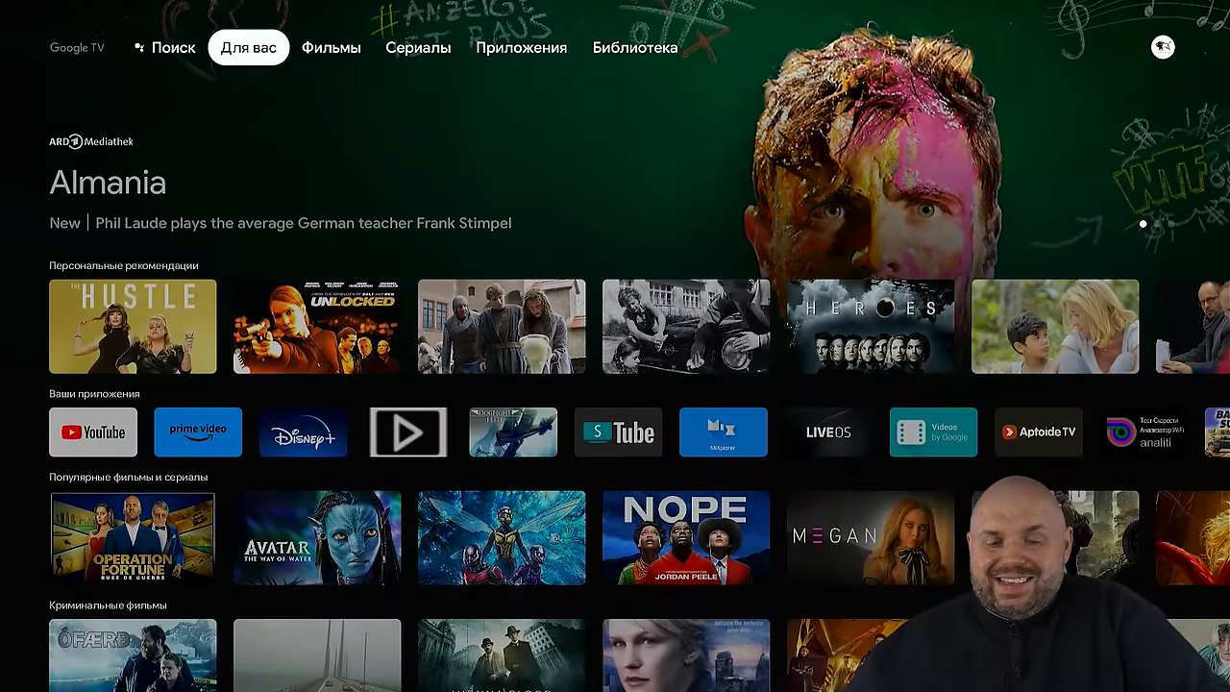
Step: On Google TV, settle on the For You tab and scroll through its recommendation rows
{"action": "left_click", "coordinate": [166, 46]}
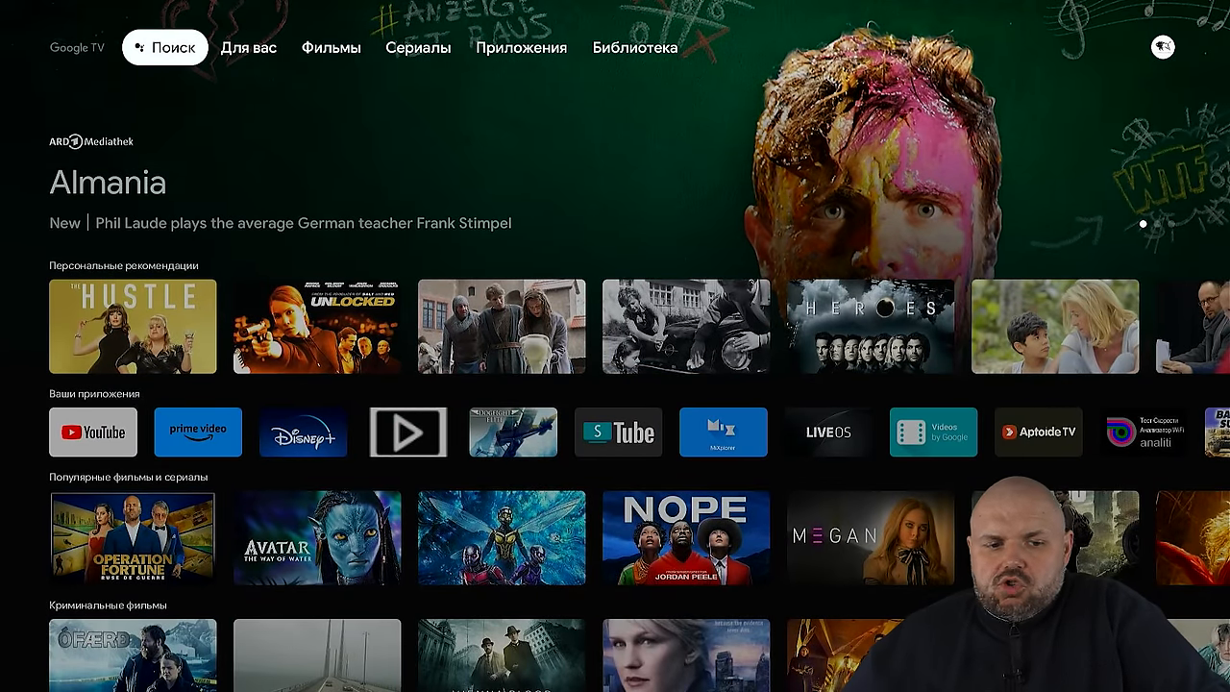
{"action": "left_click", "coordinate": [248, 46]}
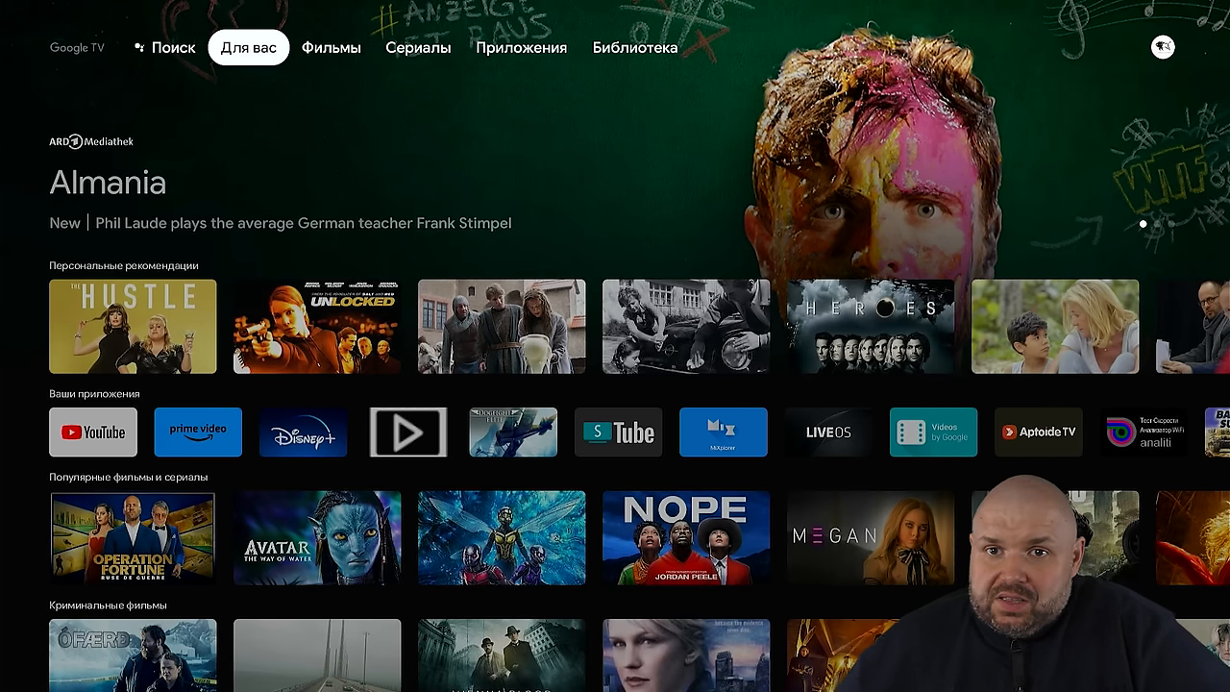
{"action": "scroll", "scroll_direction": "down", "scroll_amount": 3}
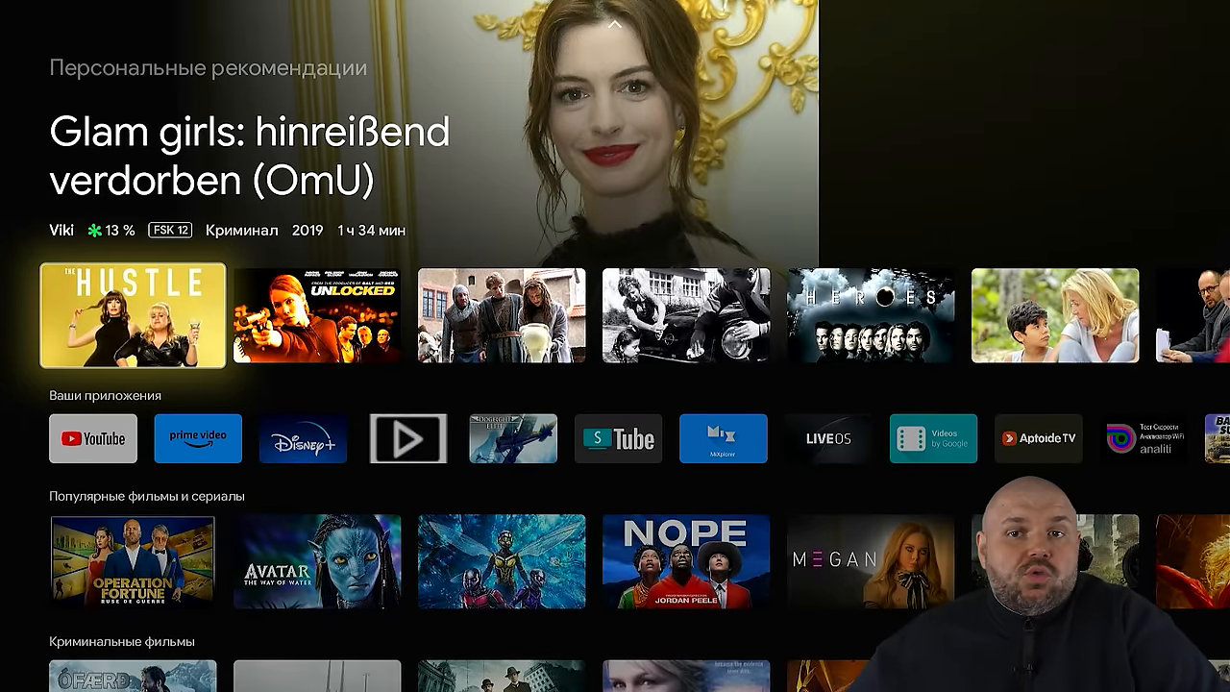
{"action": "scroll", "scroll_direction": "down", "scroll_amount": 3}
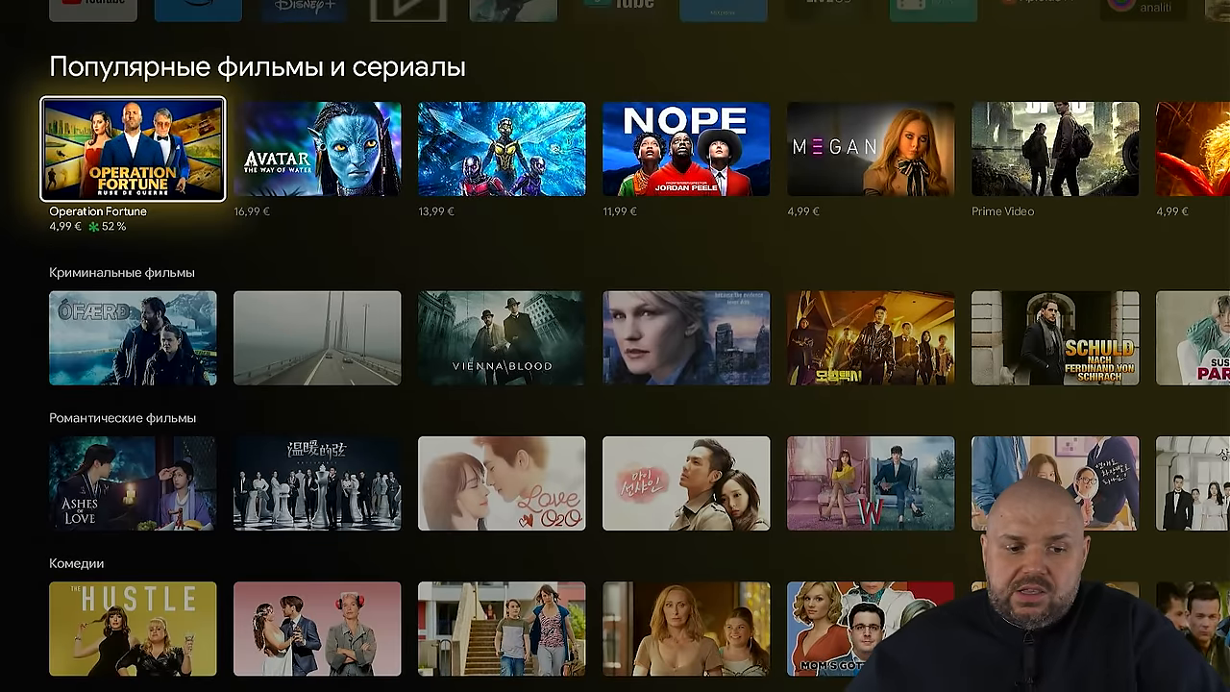
{"action": "scroll", "scroll_direction": "down", "scroll_amount": 3}
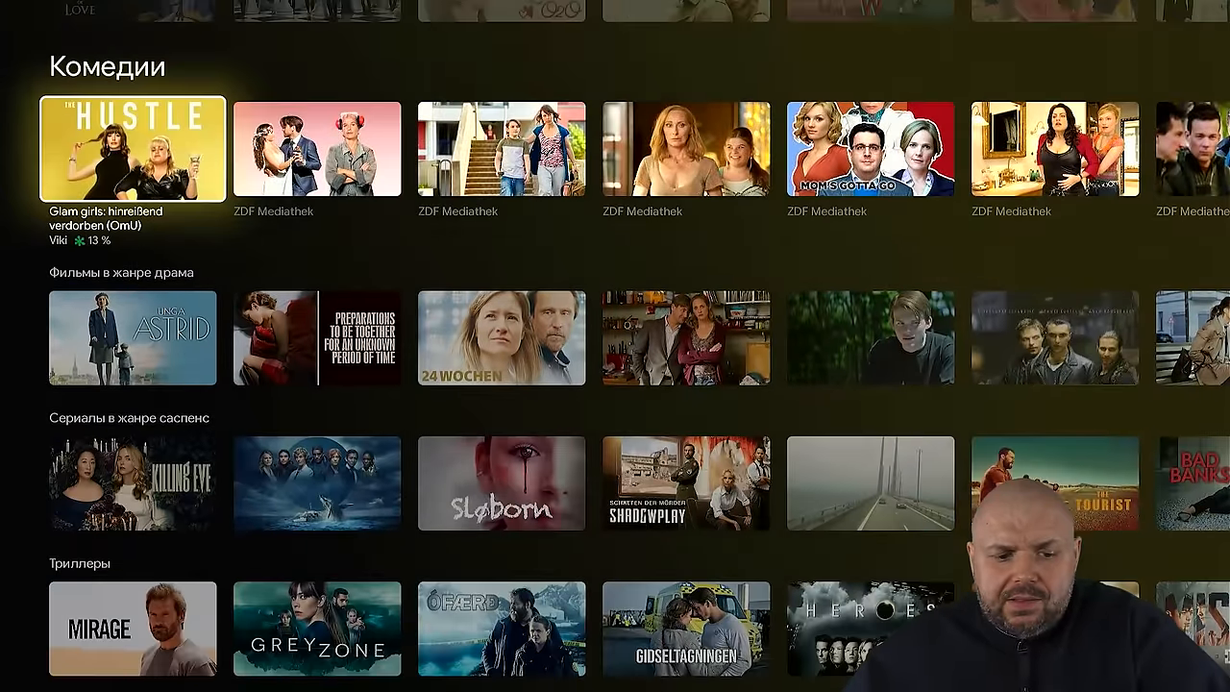
{"action": "scroll", "scroll_direction": "down", "scroll_amount": 3}
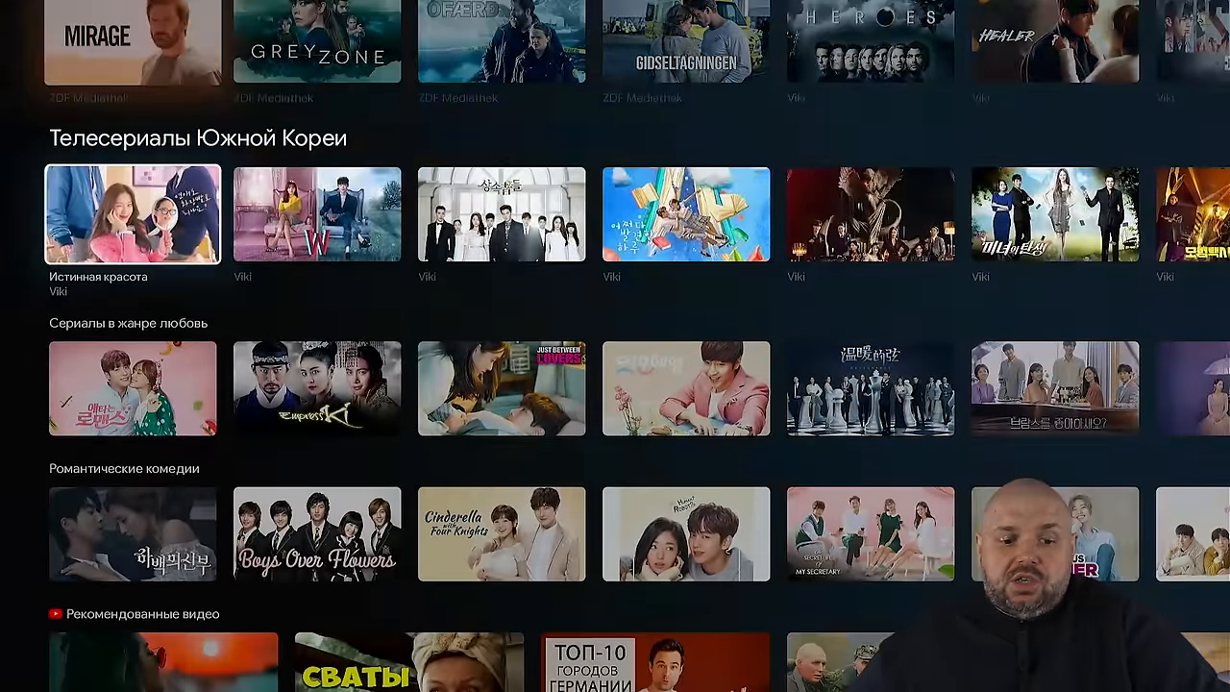
{"action": "scroll", "scroll_direction": "down", "scroll_amount": 3}
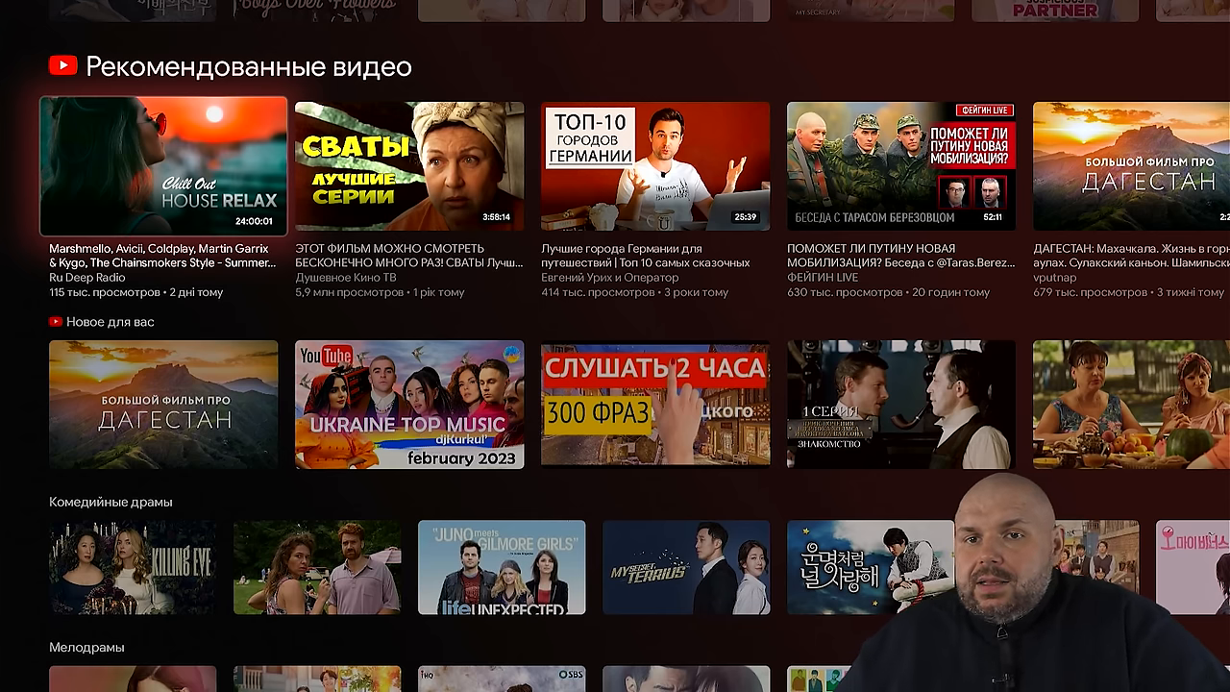
{"action": "scroll", "scroll_direction": "down", "scroll_amount": 3}
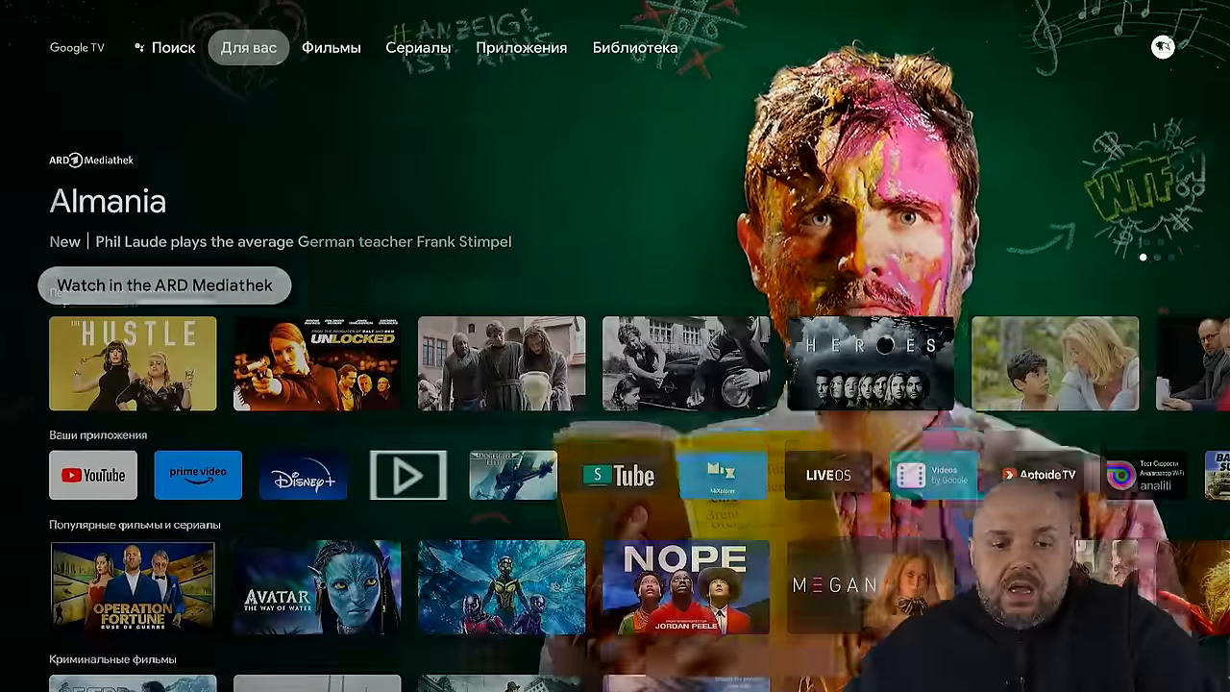
Step: Tour the Movies, Shows and Library tabs and back, returning to For You and scrolling its rows
{"action": "left_click", "coordinate": [331, 46]}
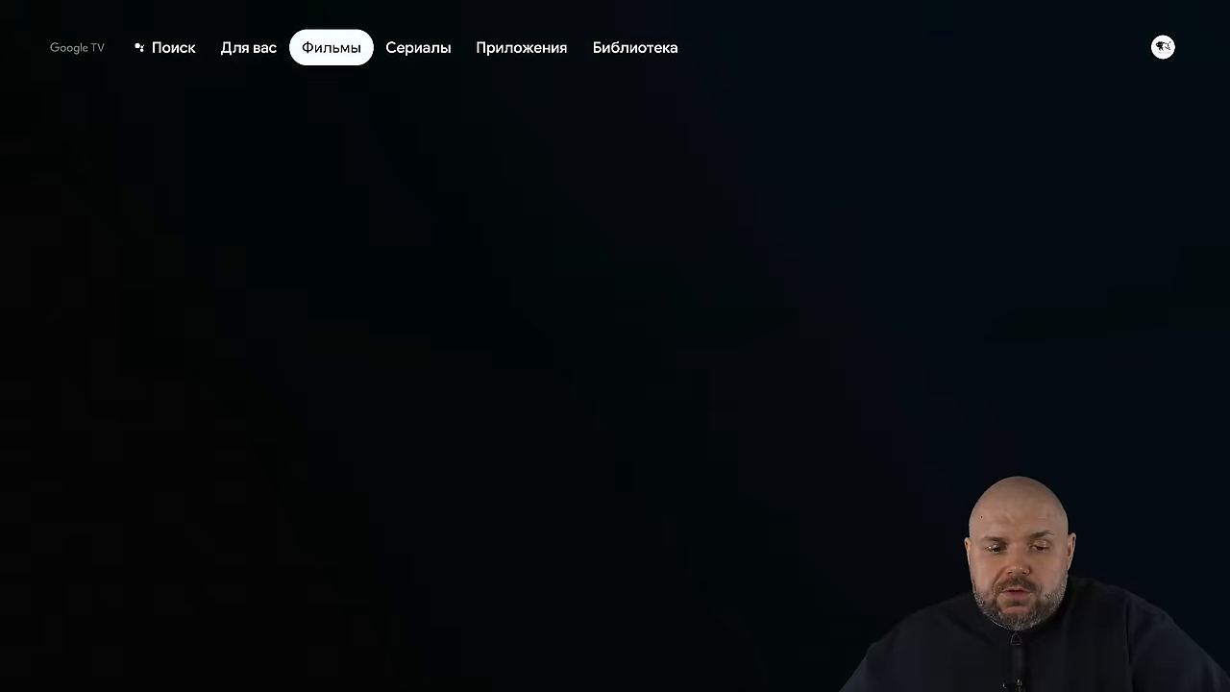
{"action": "left_click", "coordinate": [417, 46]}
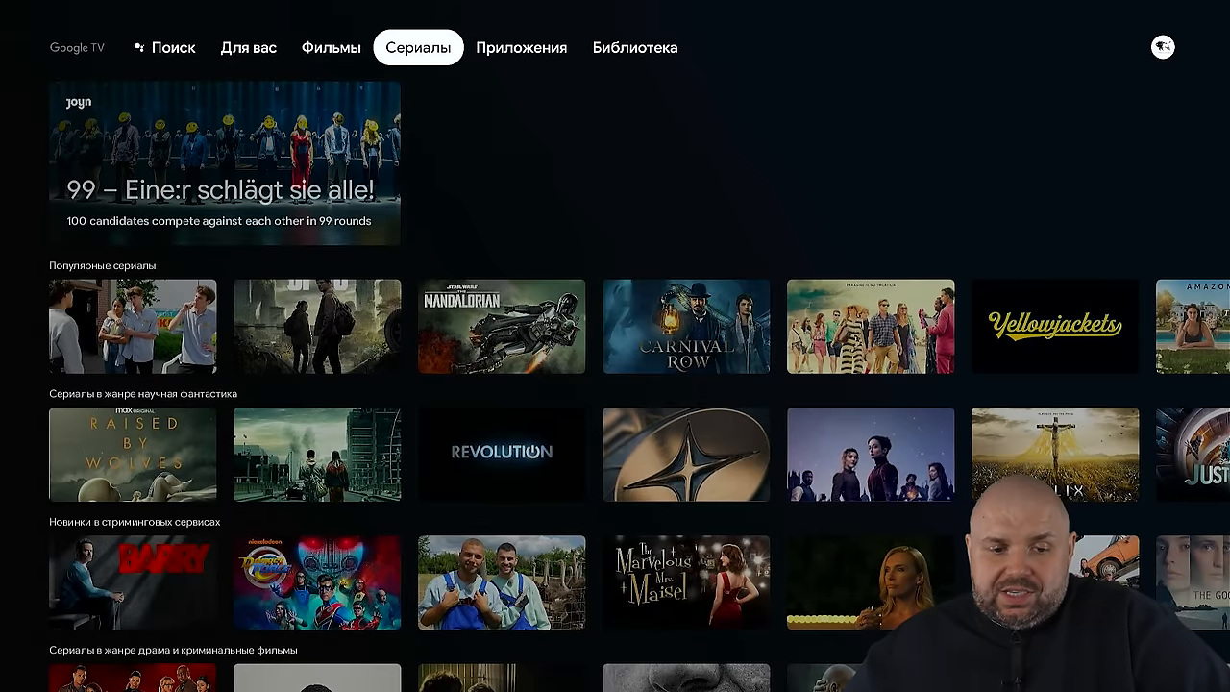
{"action": "left_click", "coordinate": [634, 46]}
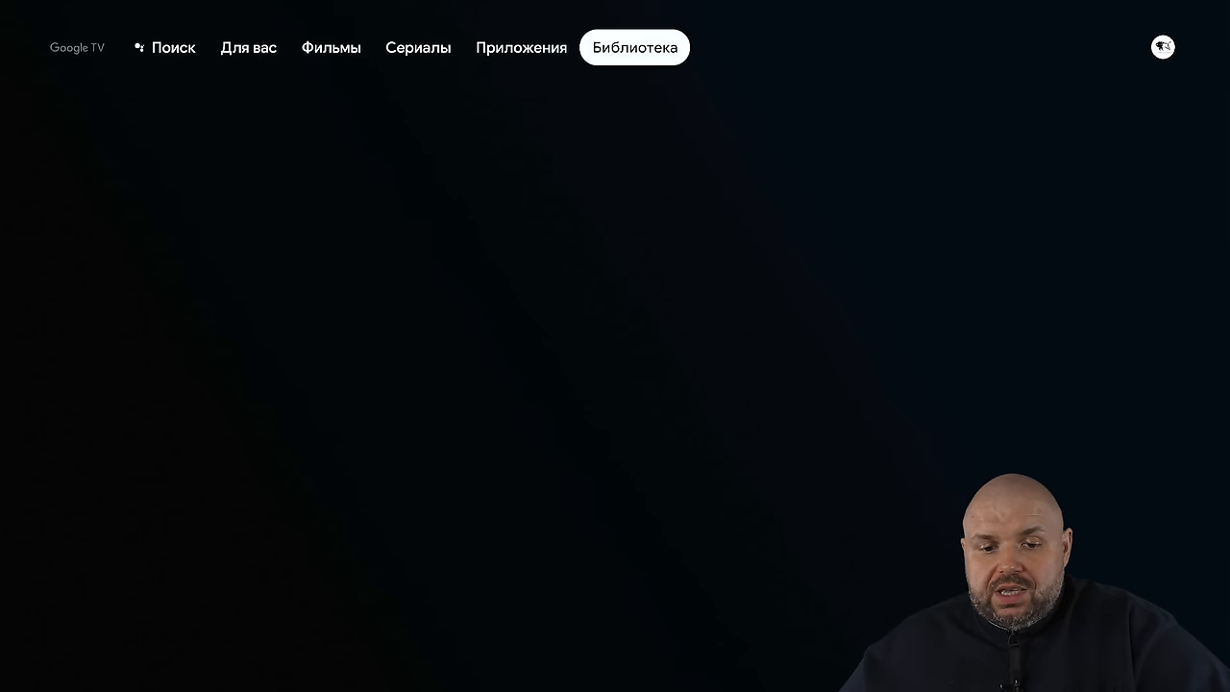
{"action": "left_click", "coordinate": [634, 47]}
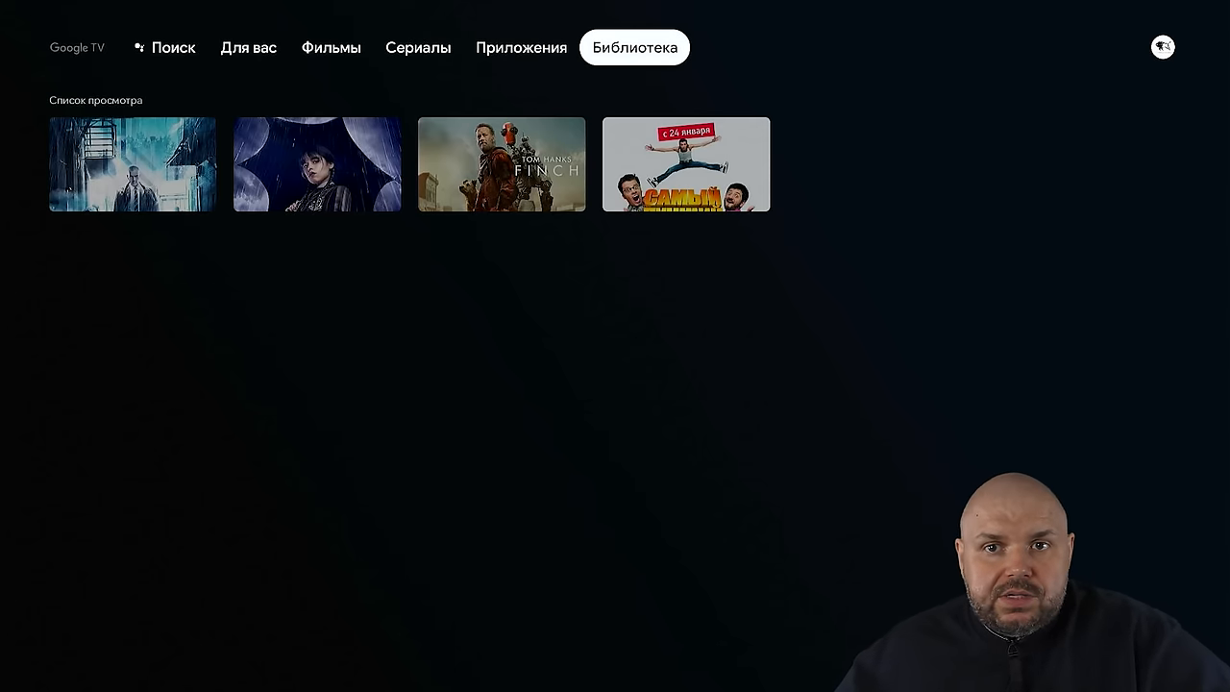
{"action": "left_click", "coordinate": [419, 47]}
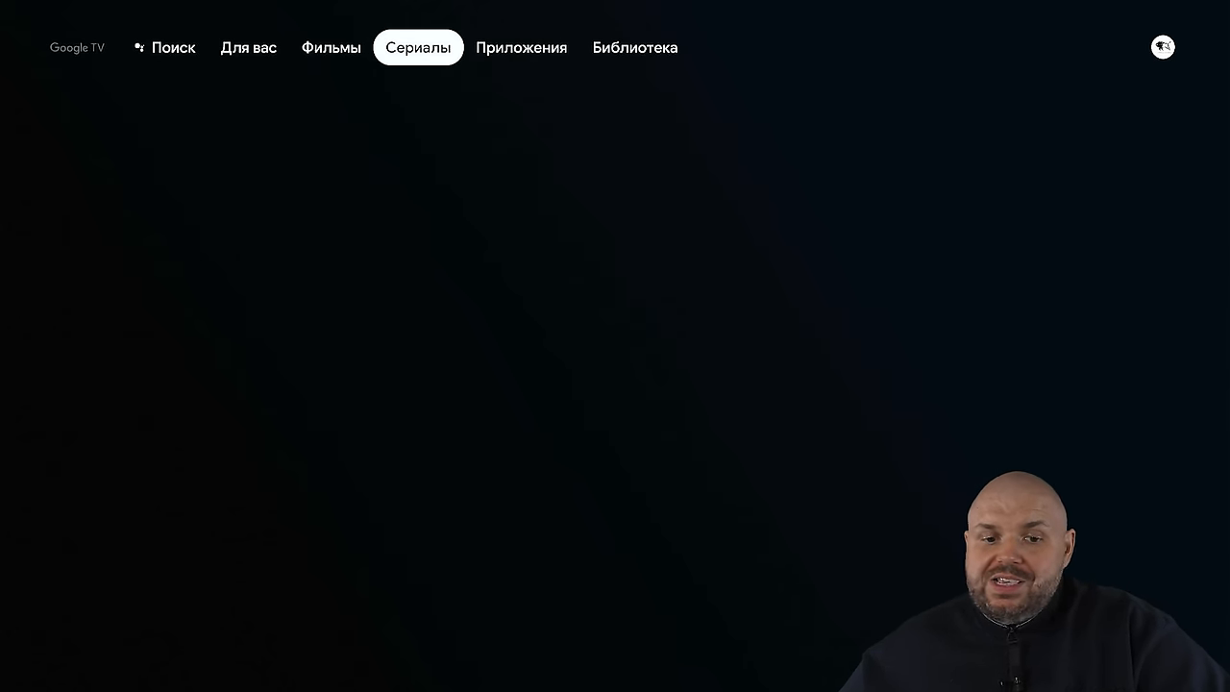
{"action": "left_click", "coordinate": [331, 46]}
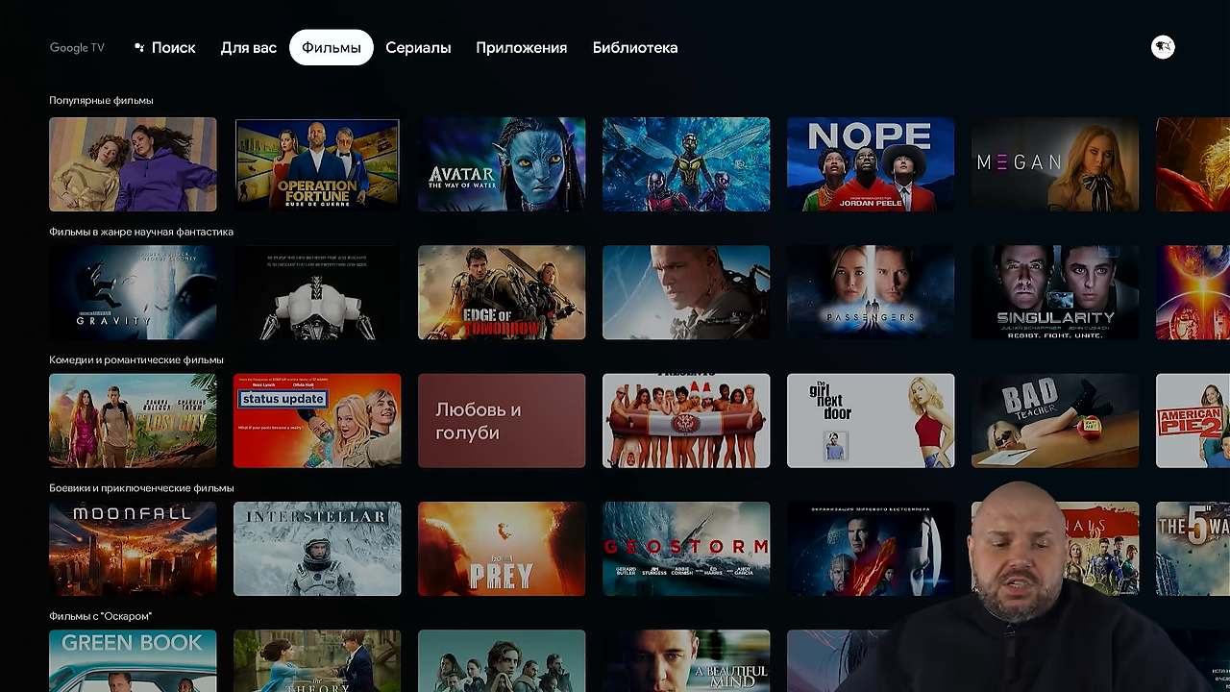
{"action": "left_click", "coordinate": [248, 46]}
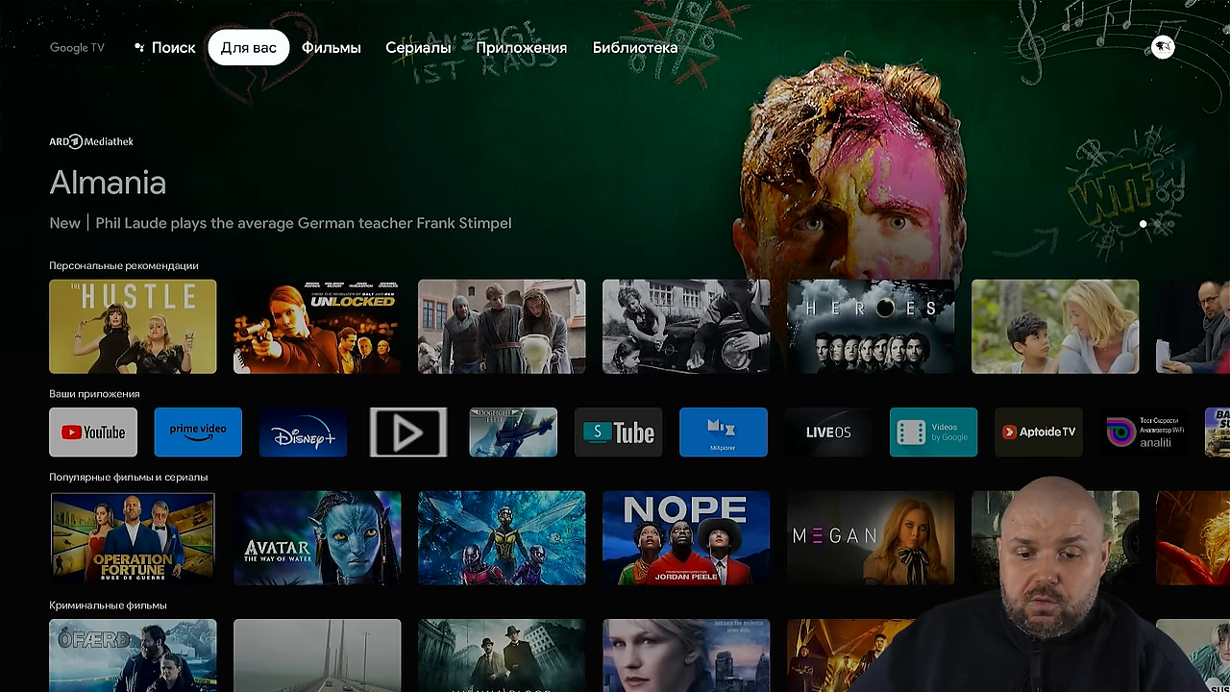
{"action": "scroll", "scroll_direction": "down", "scroll_amount": 3}
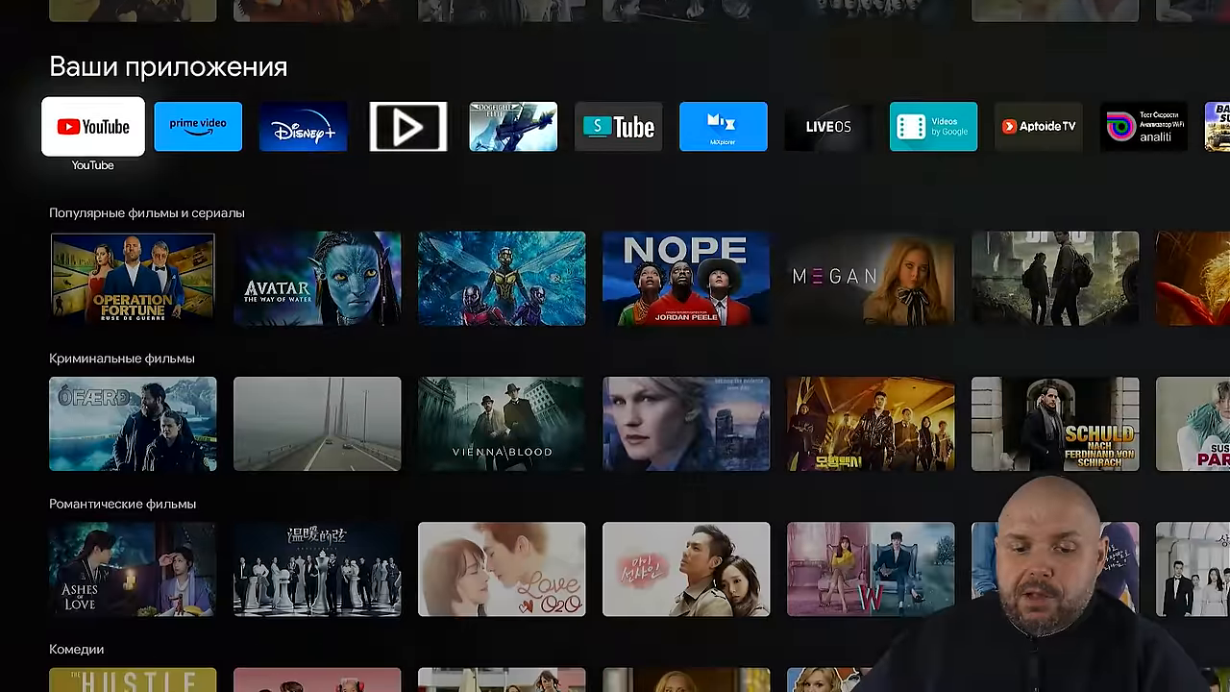
{"action": "scroll", "scroll_direction": "down", "scroll_amount": 3}
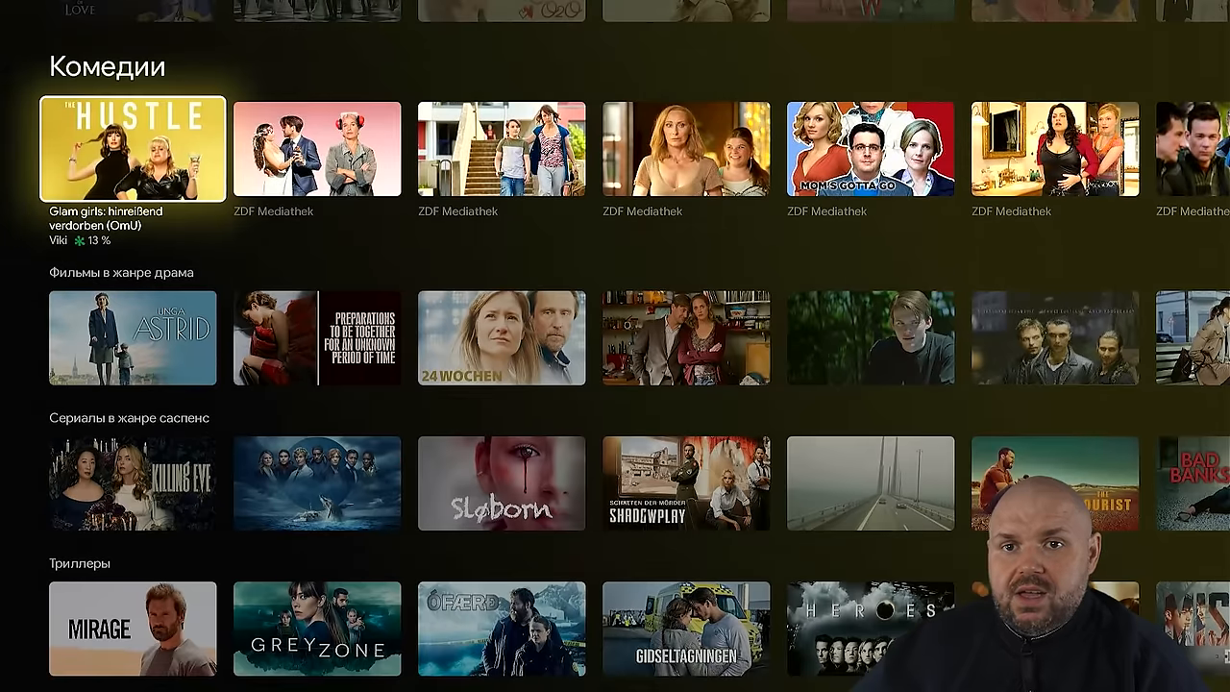
{"action": "scroll", "scroll_direction": "down", "scroll_amount": 3}
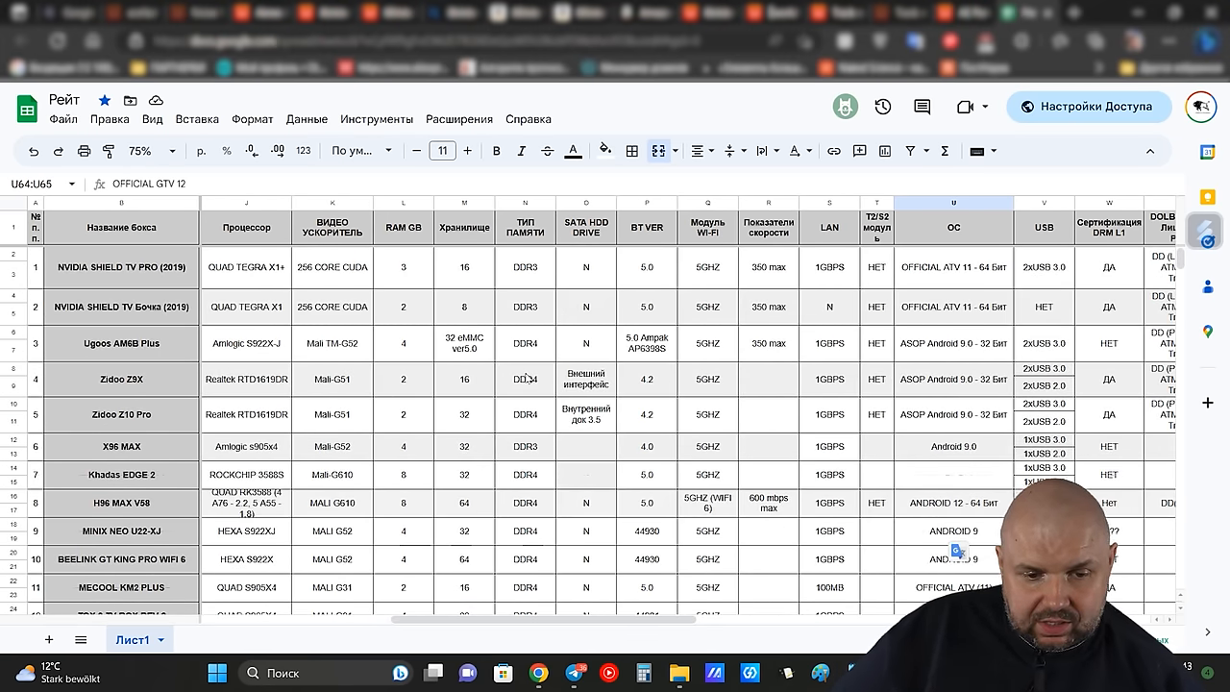
{"action": "left_click", "coordinate": [146, 150]}
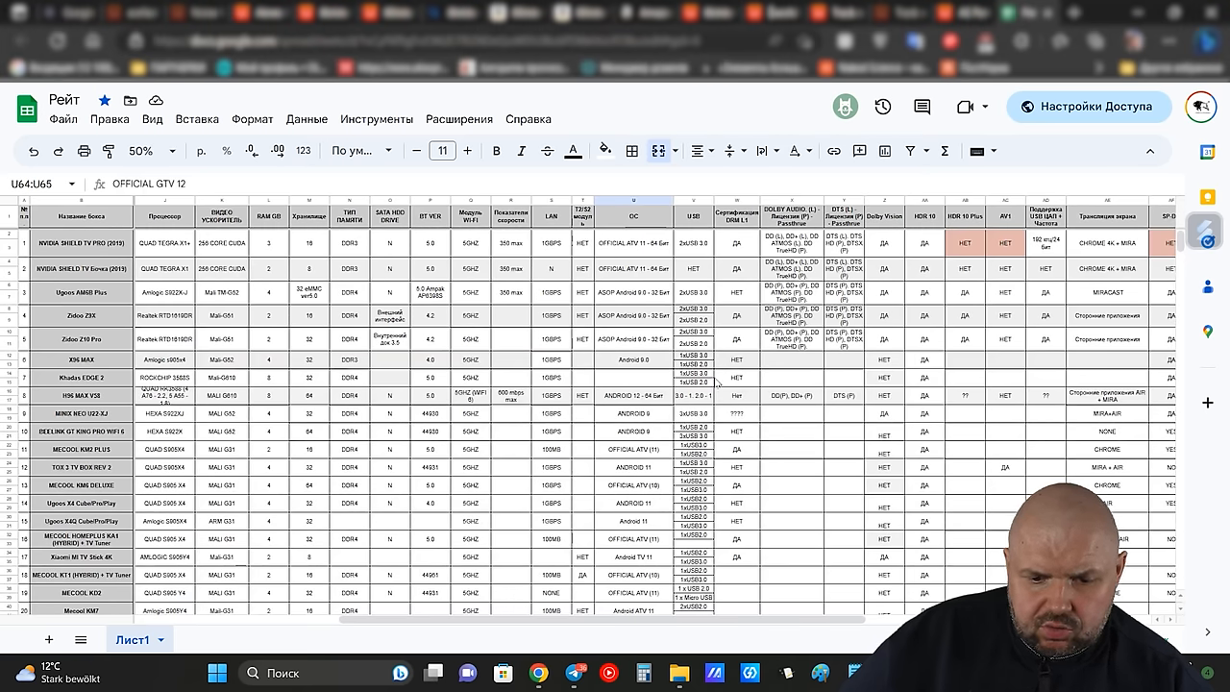
{"action": "mouse_move", "coordinate": [644, 325]}
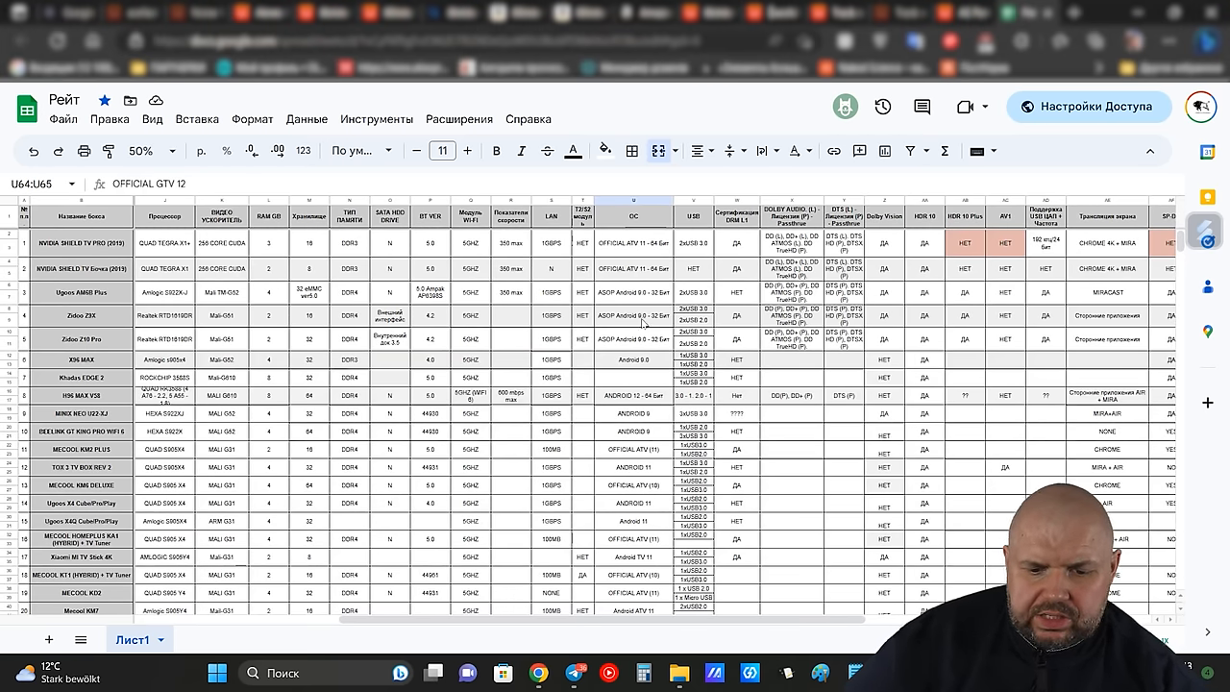
{"action": "scroll", "scroll_direction": "down", "scroll_amount": 3}
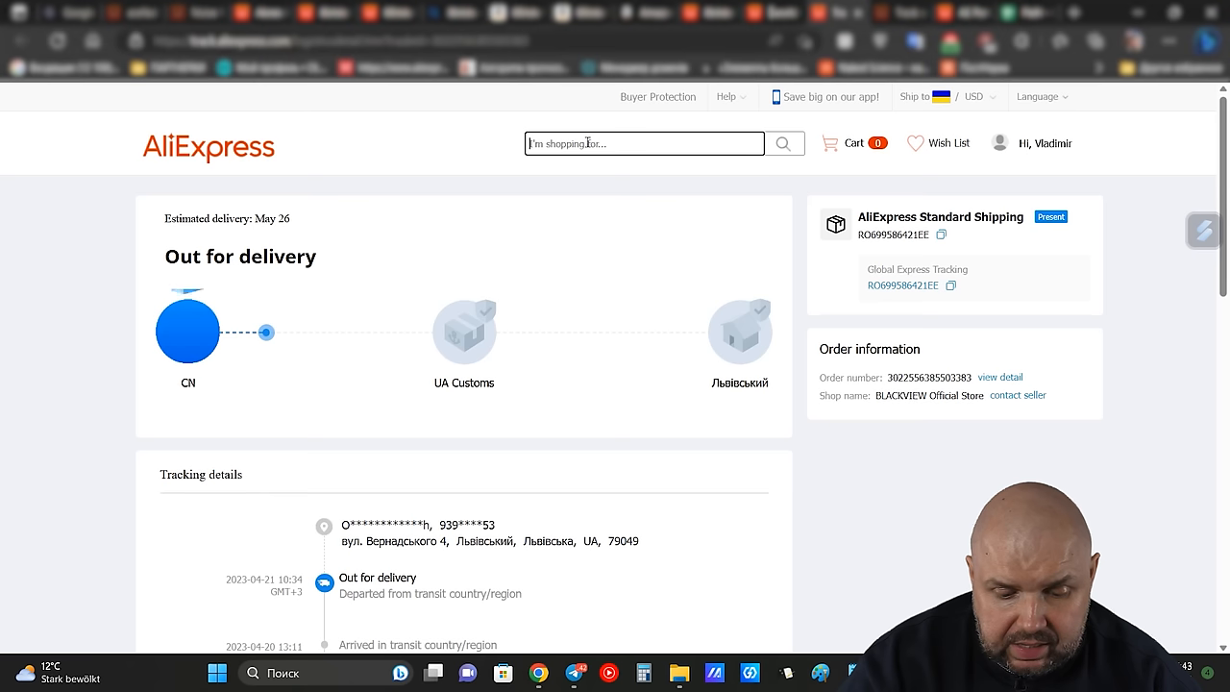
Step: Search AliExpress for 'xiaomi mi tv stick 4k', look over the listings, then select the search words to replace them
{"action": "type", "text": "xiaomi mi tv"}
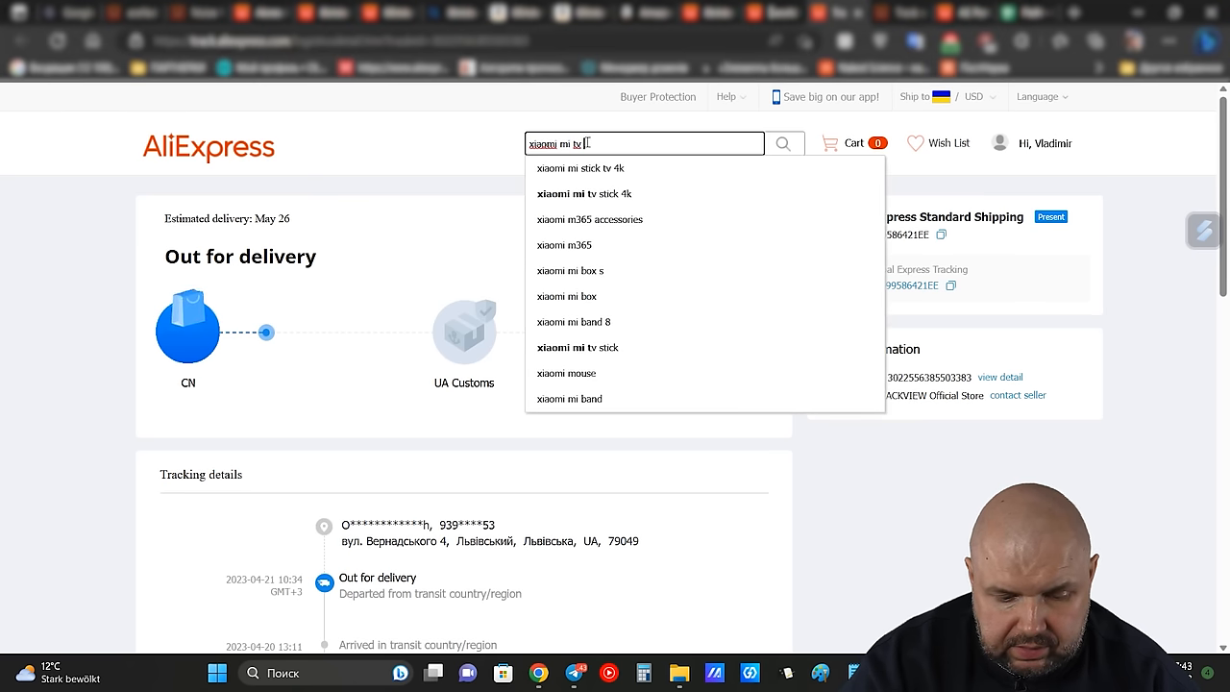
{"action": "left_click", "coordinate": [584, 192]}
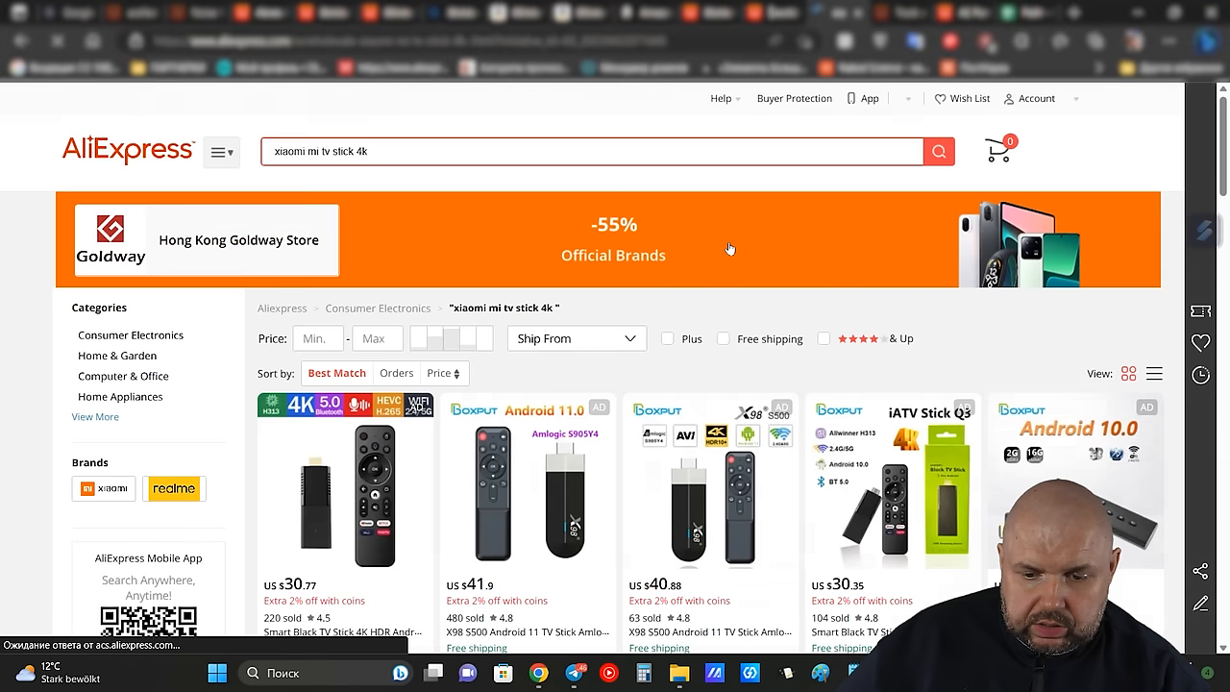
{"action": "scroll", "scroll_direction": "down", "scroll_amount": 3}
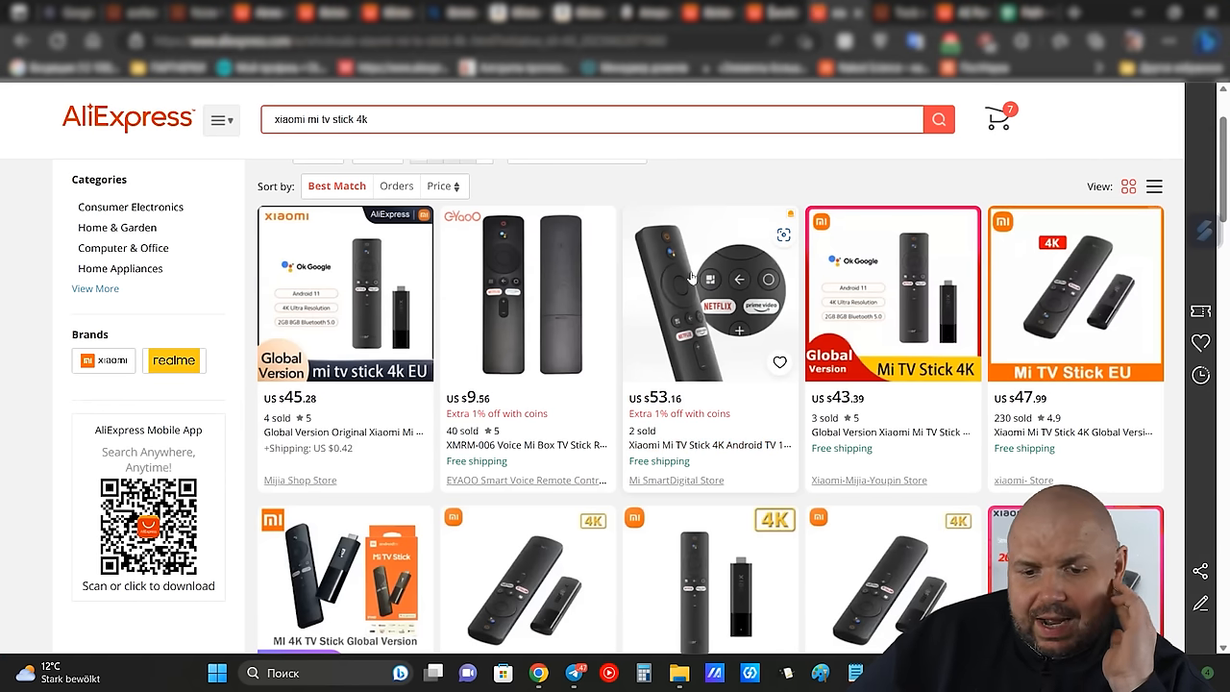
{"action": "mouse_move", "coordinate": [828, 289]}
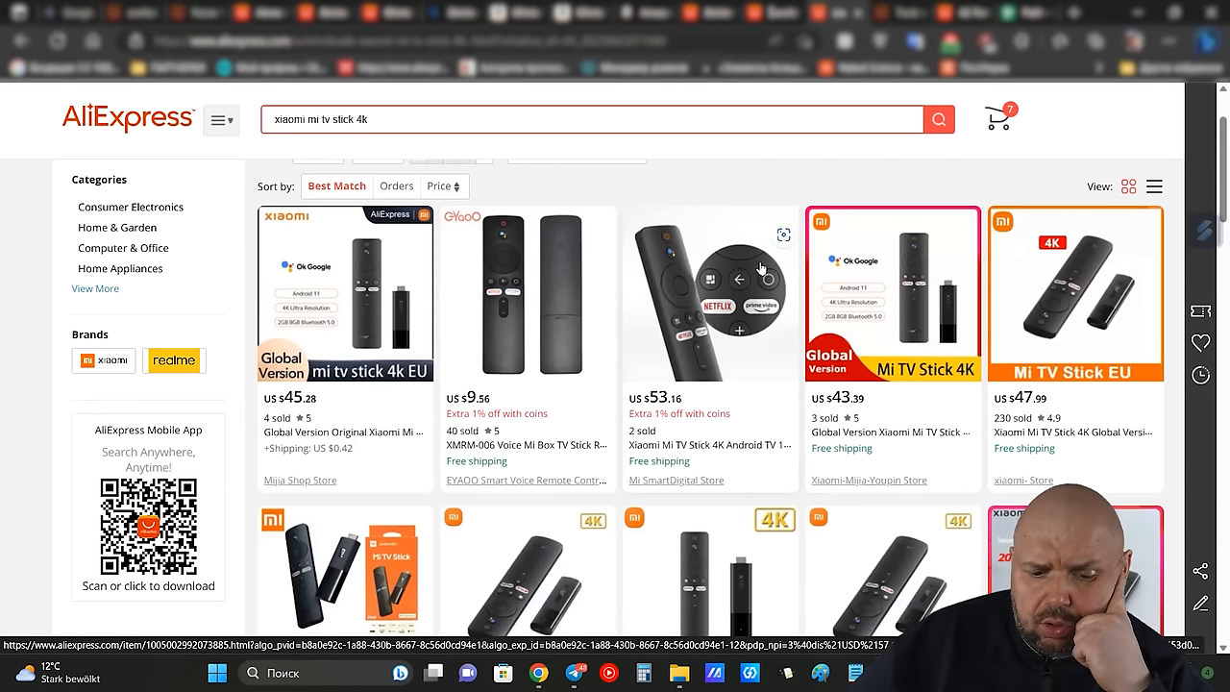
{"action": "scroll", "scroll_direction": "down", "scroll_amount": 3}
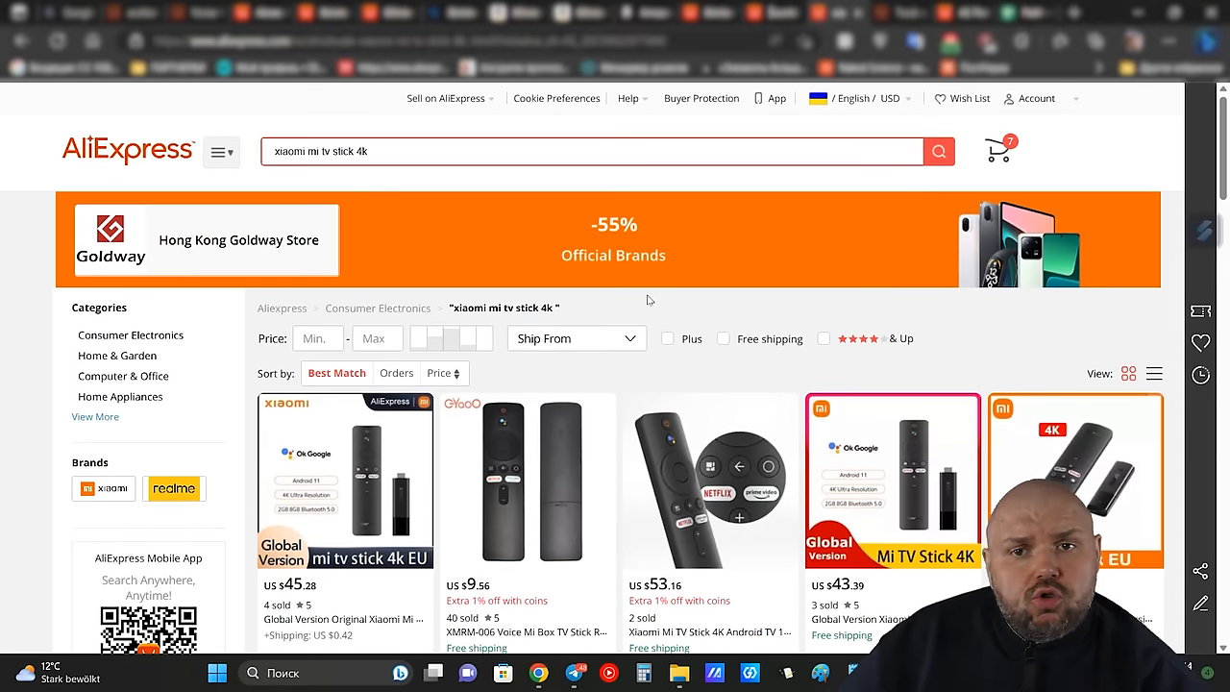
{"action": "mouse_move", "coordinate": [613, 285]}
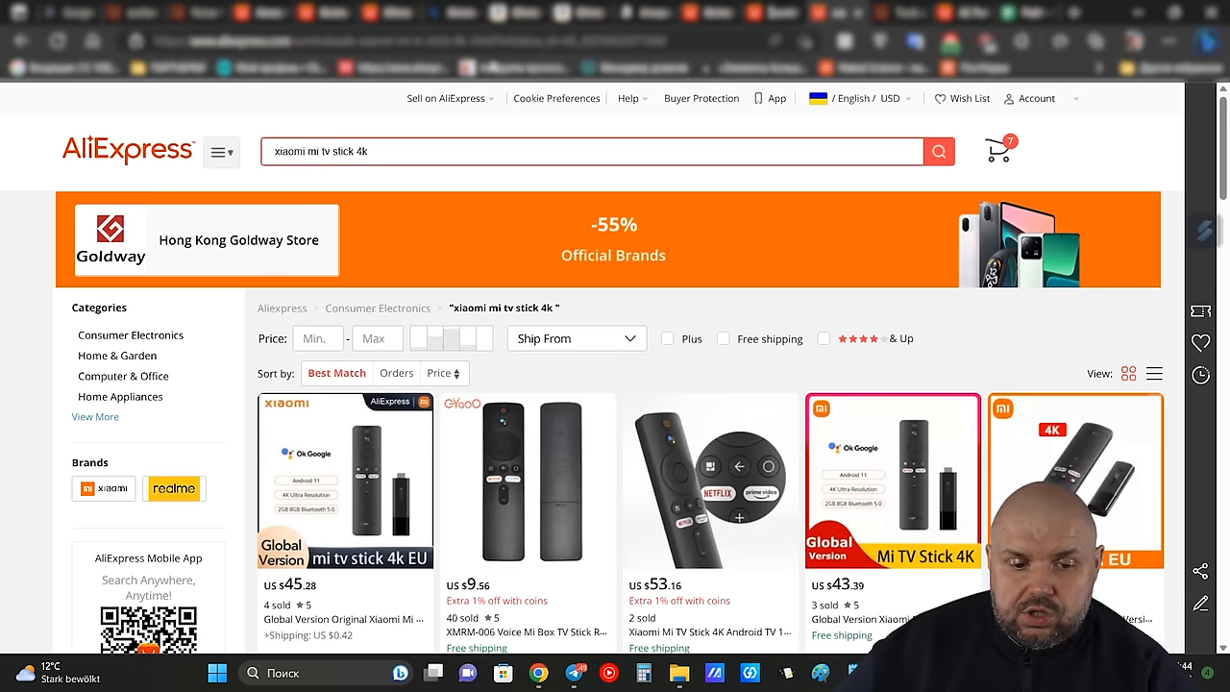
{"action": "triple_click", "coordinate": [577, 152]}
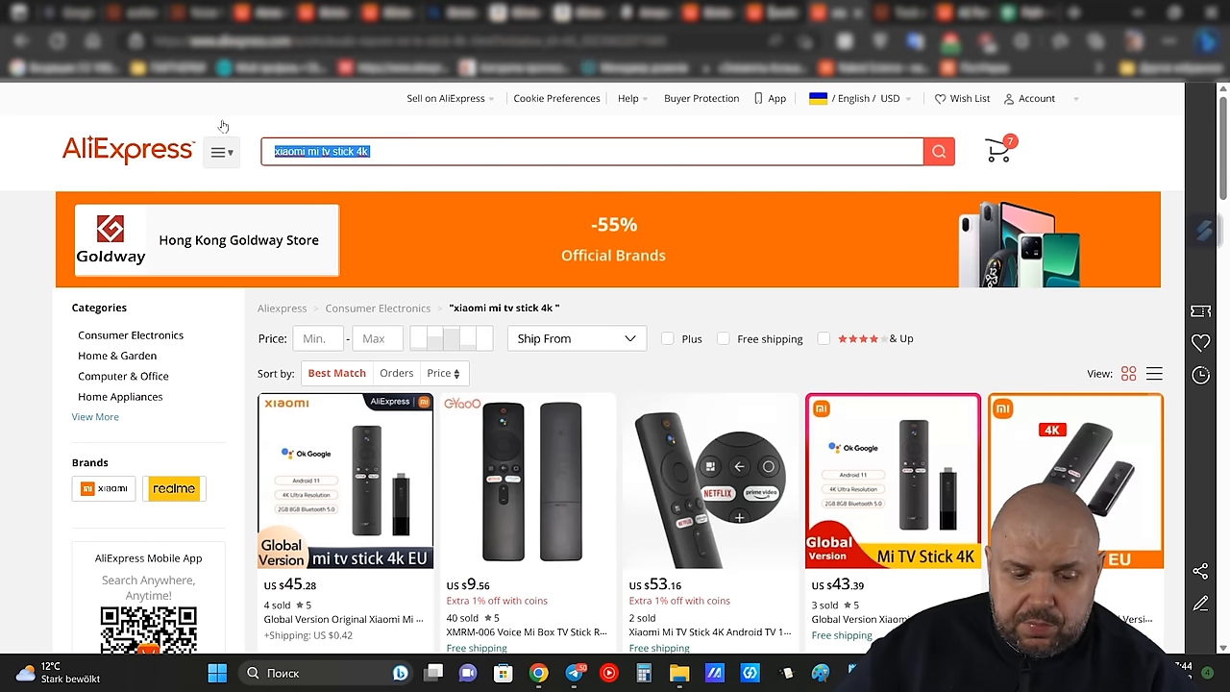
Step: Search AliExpress for 'mecool km' and view the Mecool KM2 Plus results
{"action": "type", "text": "mecool"}
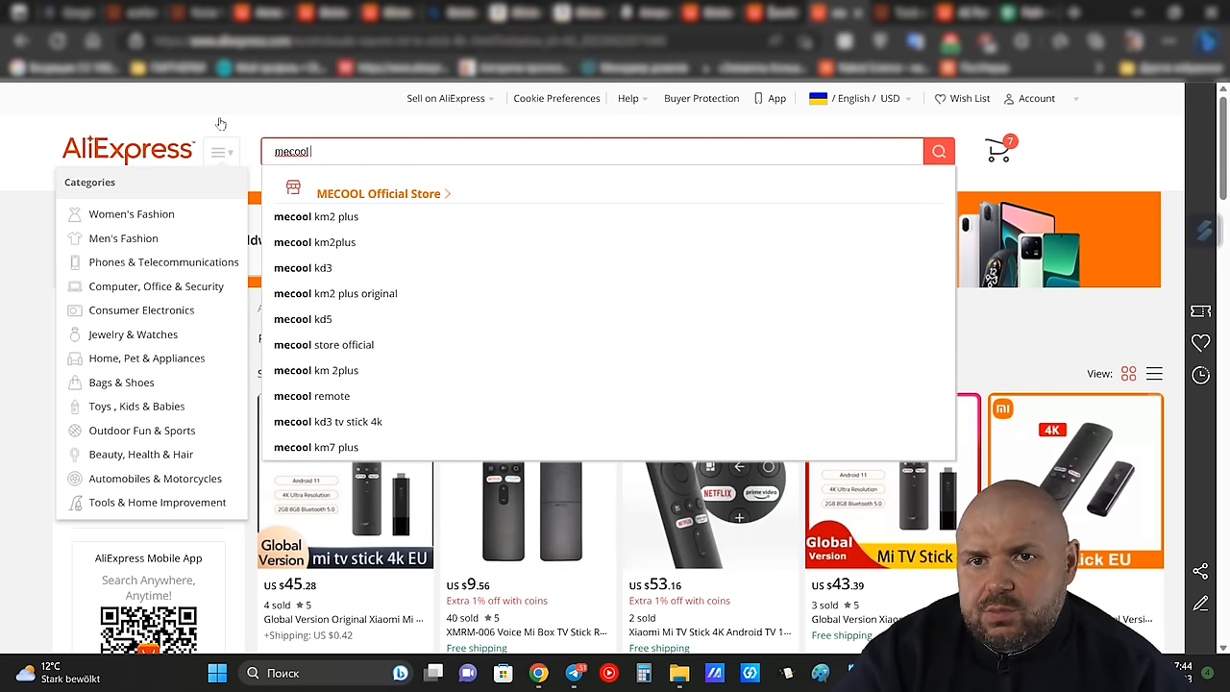
{"action": "type", "text": "km2 plus"}
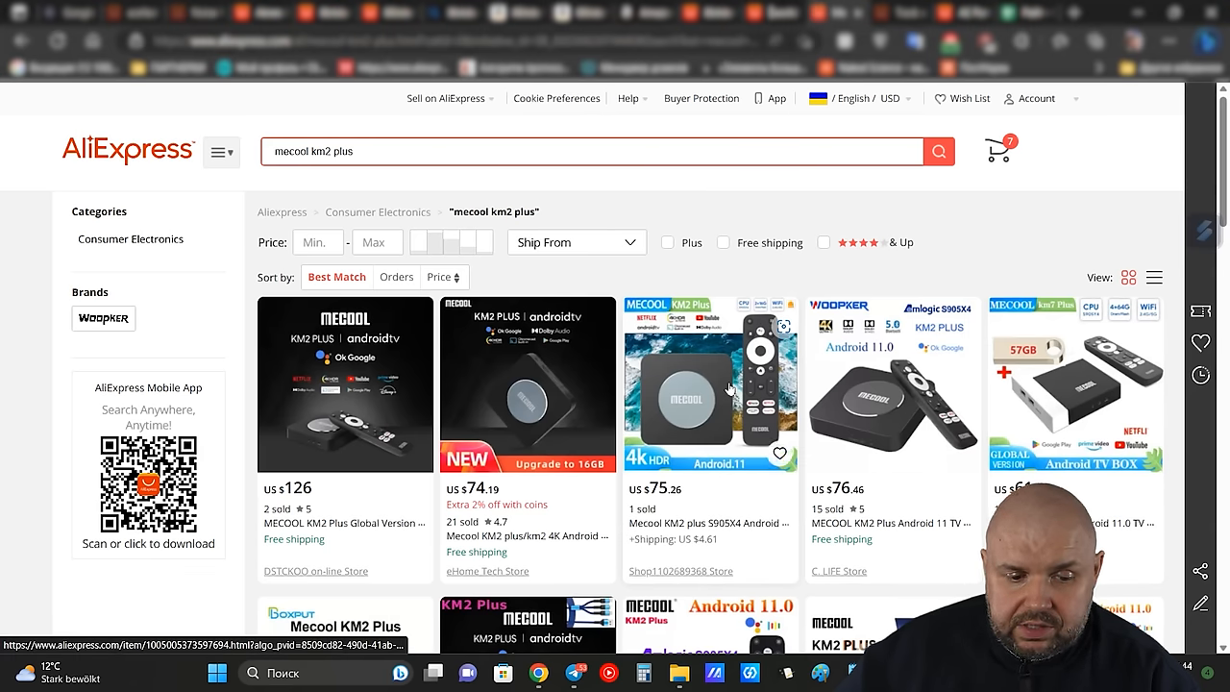
{"action": "mouse_move", "coordinate": [919, 369]}
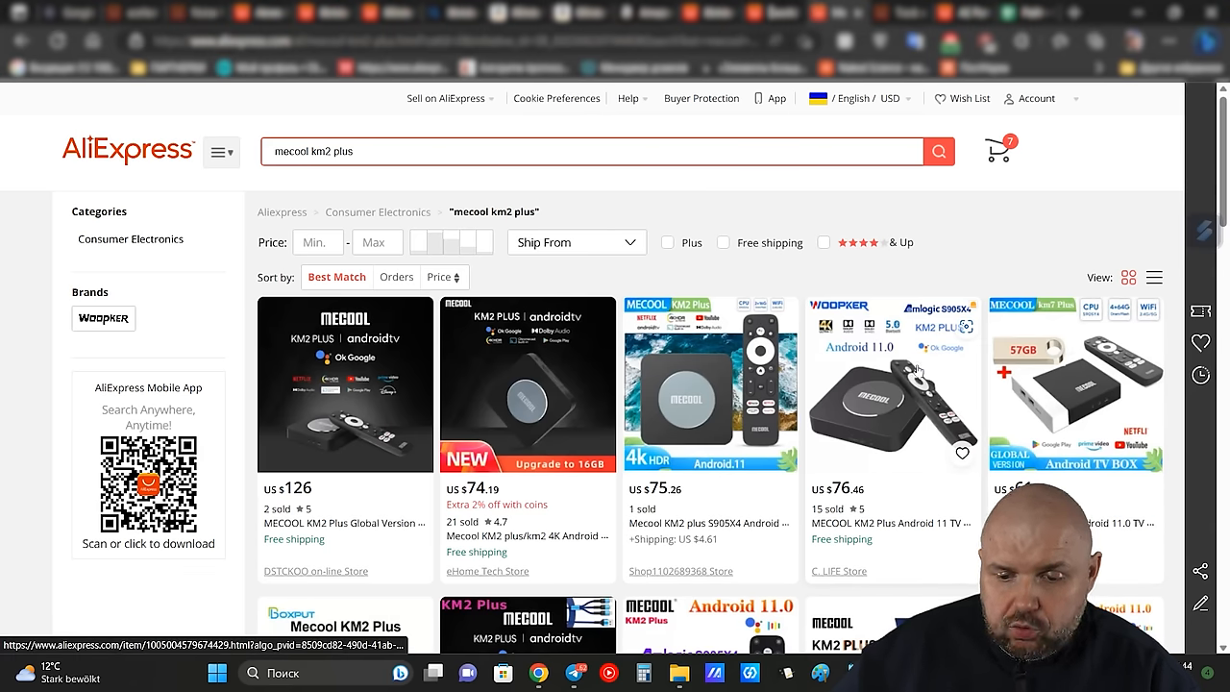
{"action": "scroll", "scroll_direction": "down", "scroll_amount": 3}
{"action": "type", "text": "t1"}
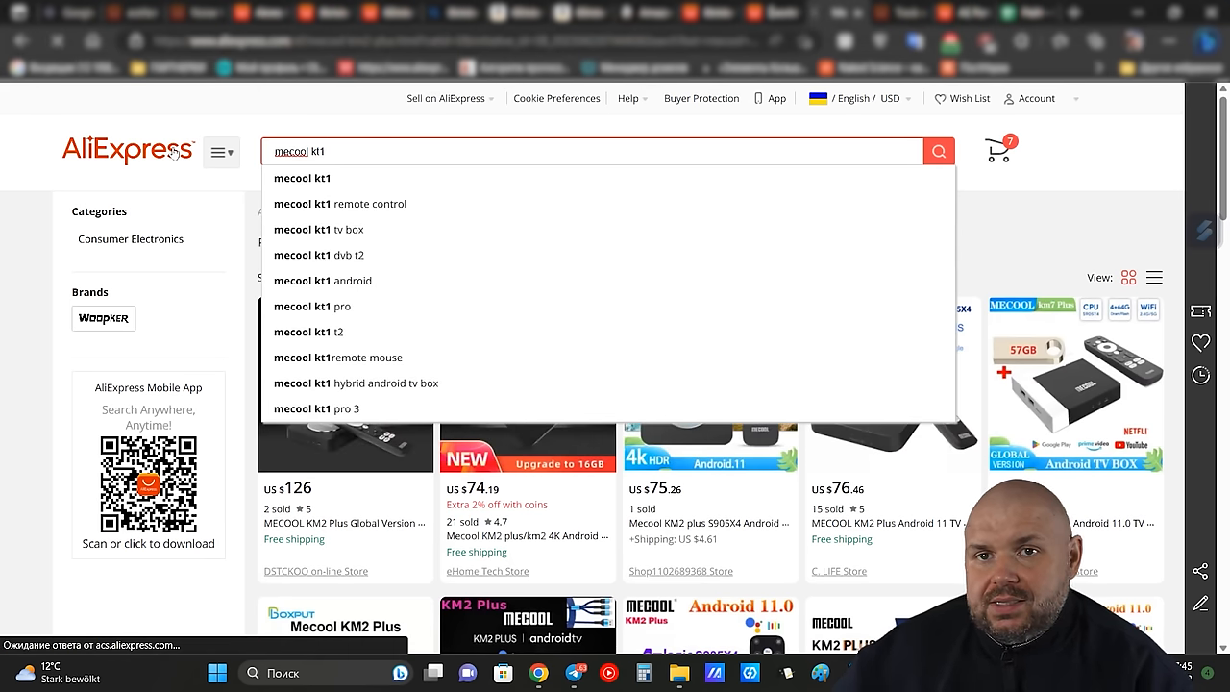
Step: Search for the Mecool KT1 box, then select the query text for a new search
{"action": "left_click", "coordinate": [938, 149]}
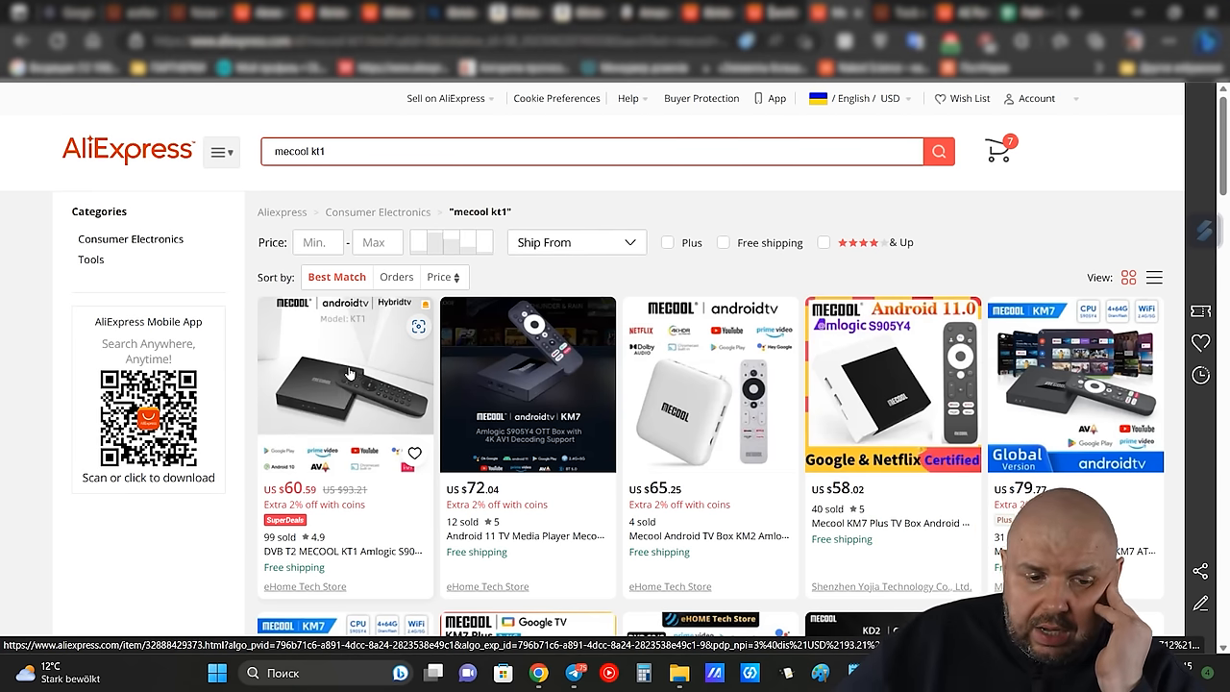
{"action": "left_click", "coordinate": [596, 150]}
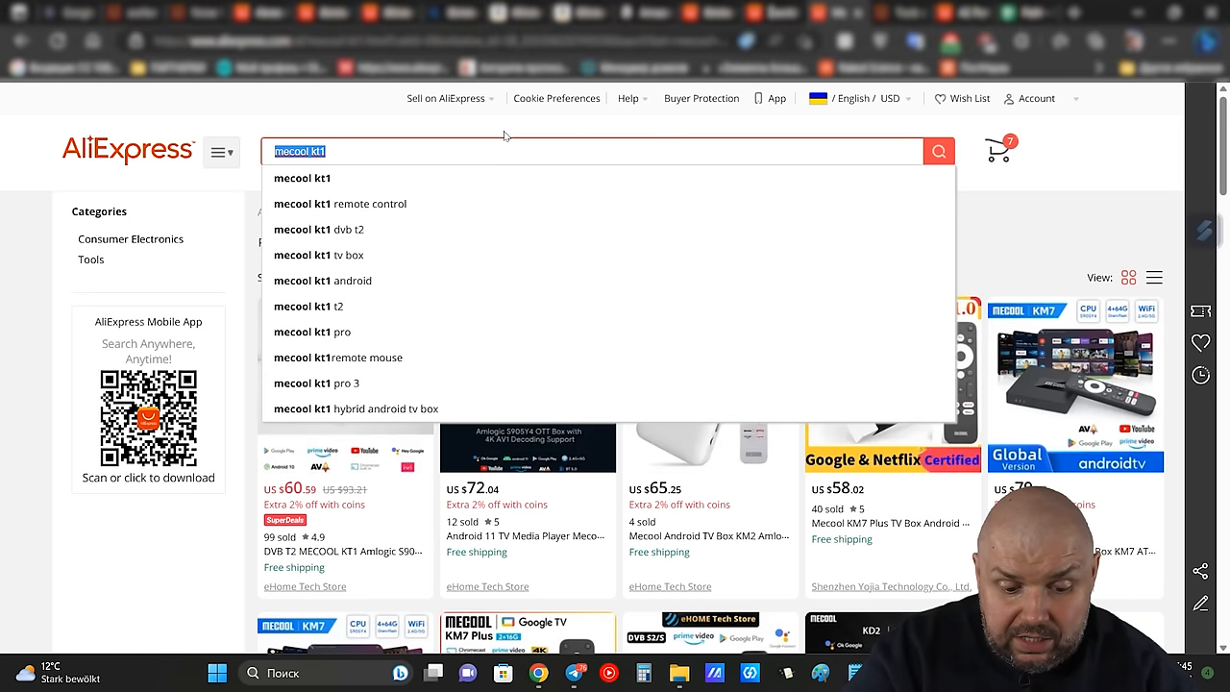
Step: Search 'nvidia shield tv pro' and scroll through the matching Shield TV listings
{"action": "type", "text": "nvidia shield tv pro"}
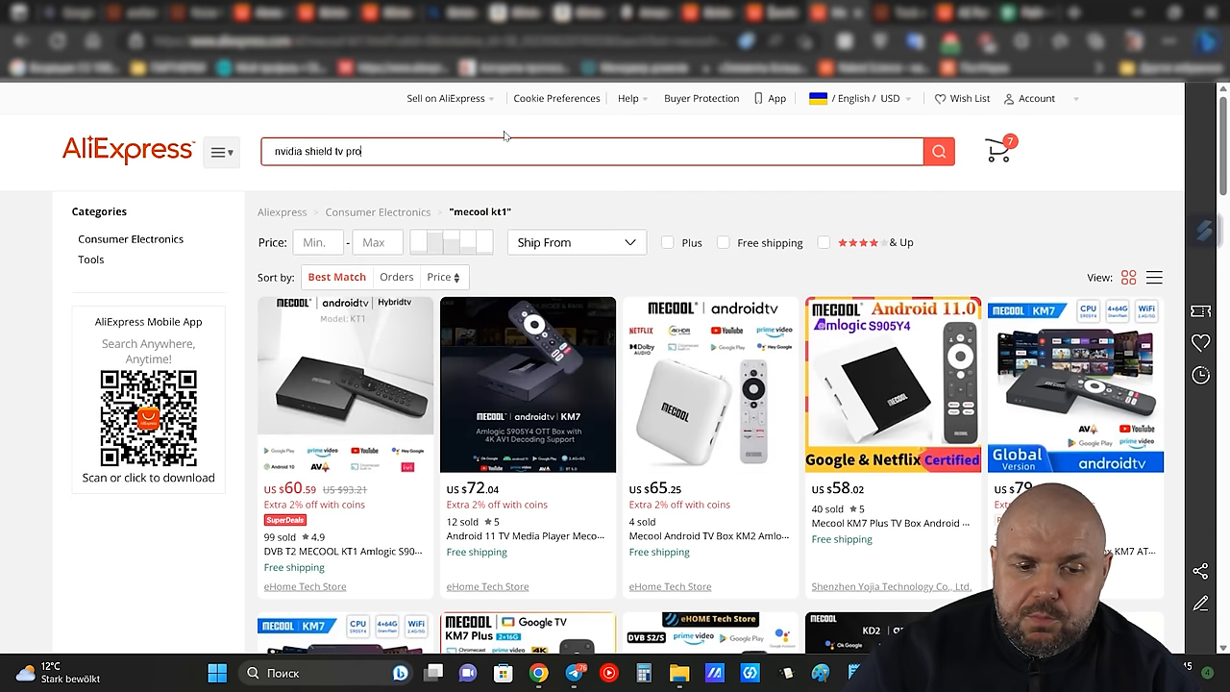
{"action": "left_click", "coordinate": [938, 150]}
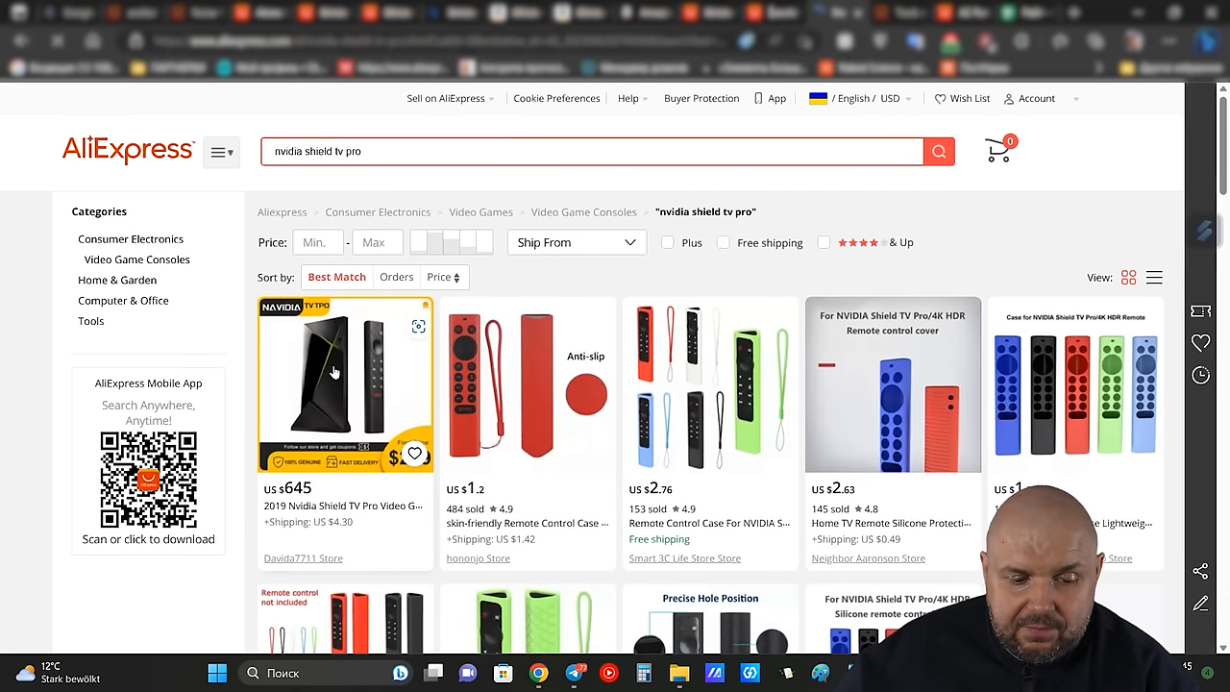
{"action": "scroll", "scroll_direction": "down", "scroll_amount": 3}
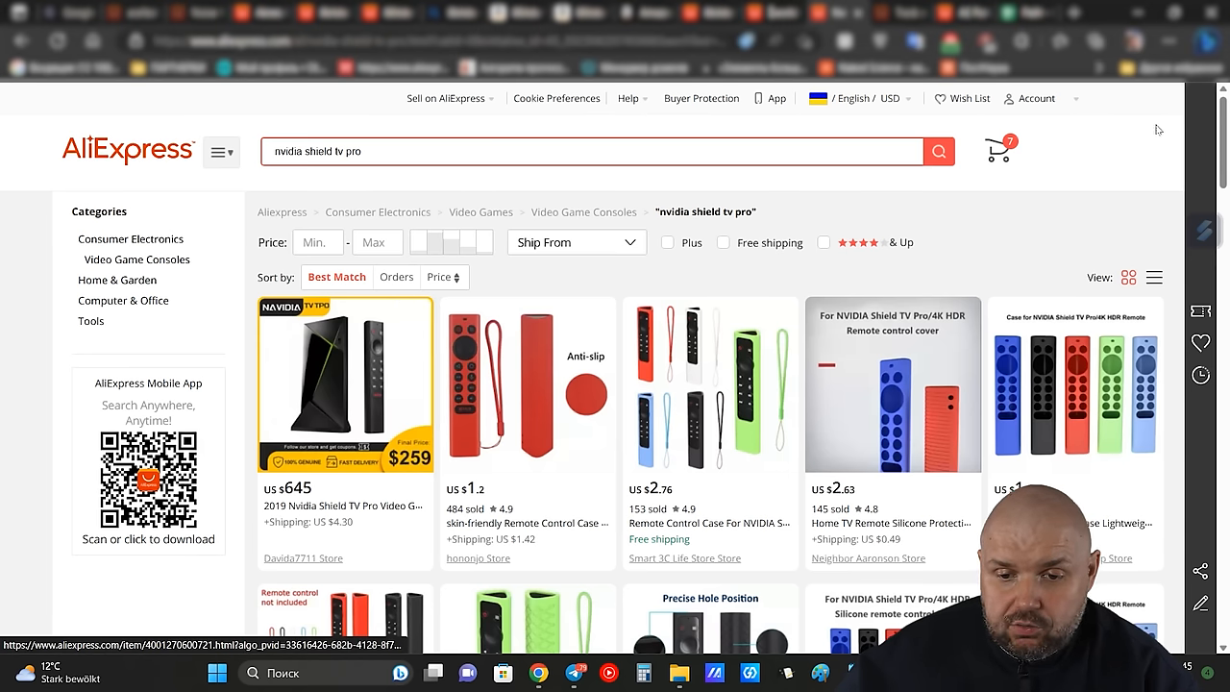
{"action": "scroll", "scroll_direction": "down", "scroll_amount": 3}
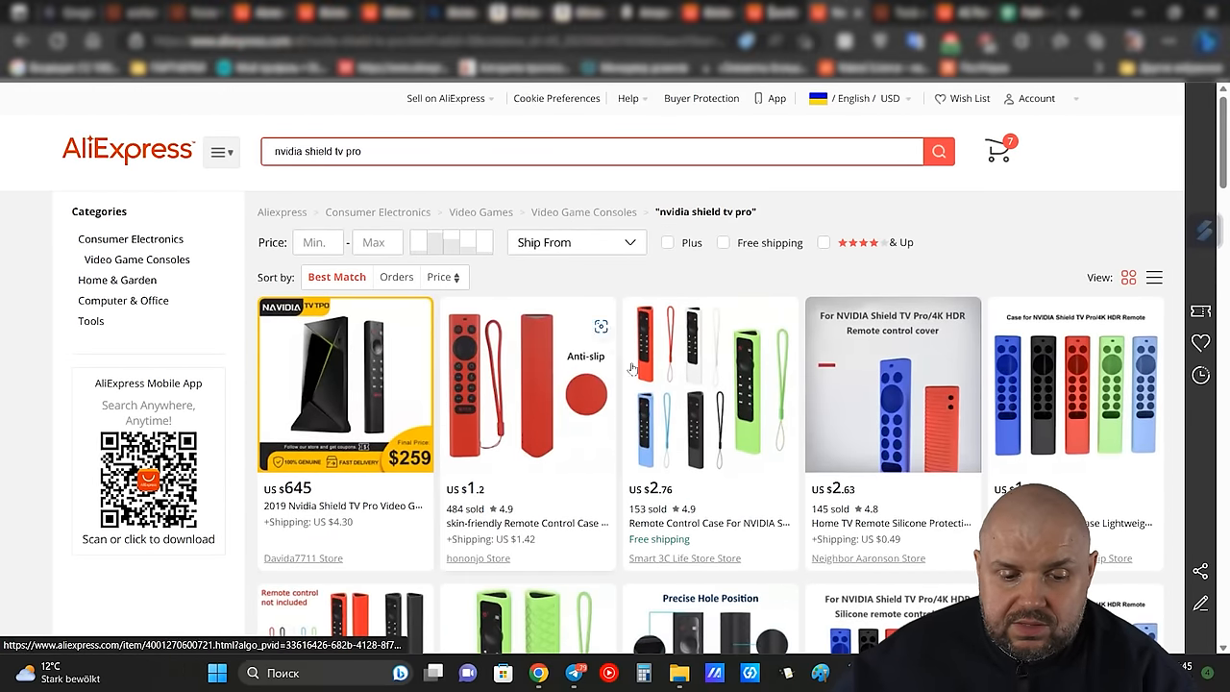
{"action": "mouse_move", "coordinate": [523, 374]}
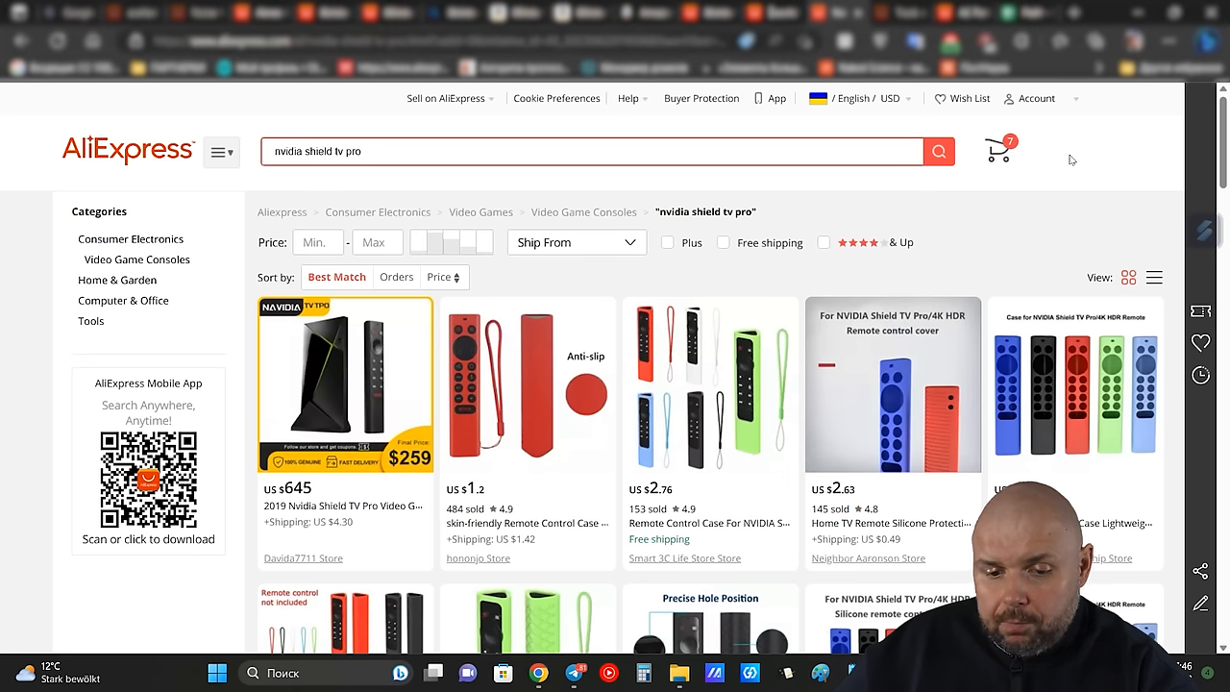
{"action": "mouse_move", "coordinate": [1069, 135]}
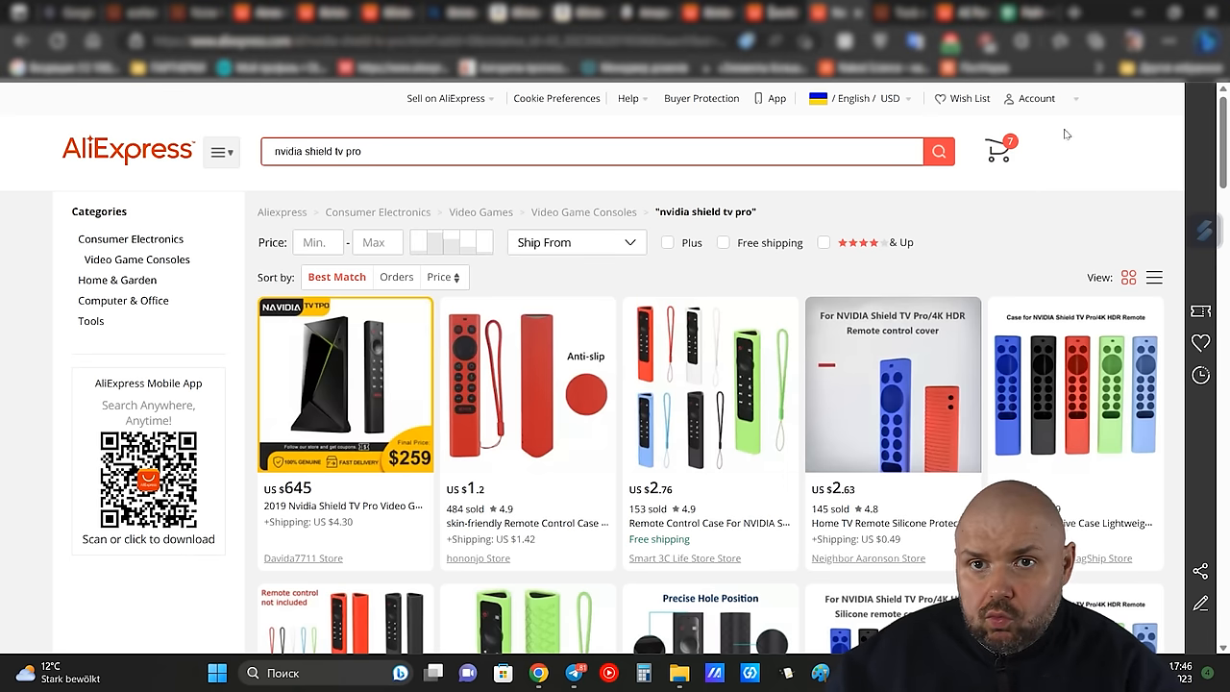
{"action": "mouse_move", "coordinate": [972, 146]}
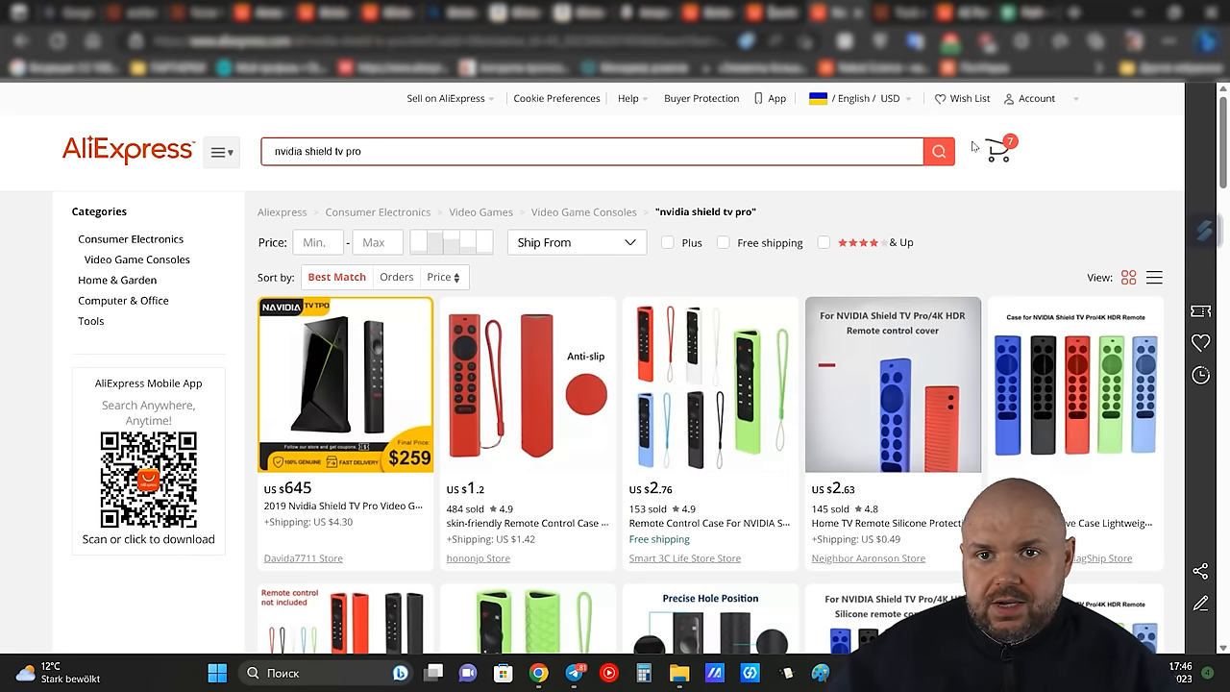